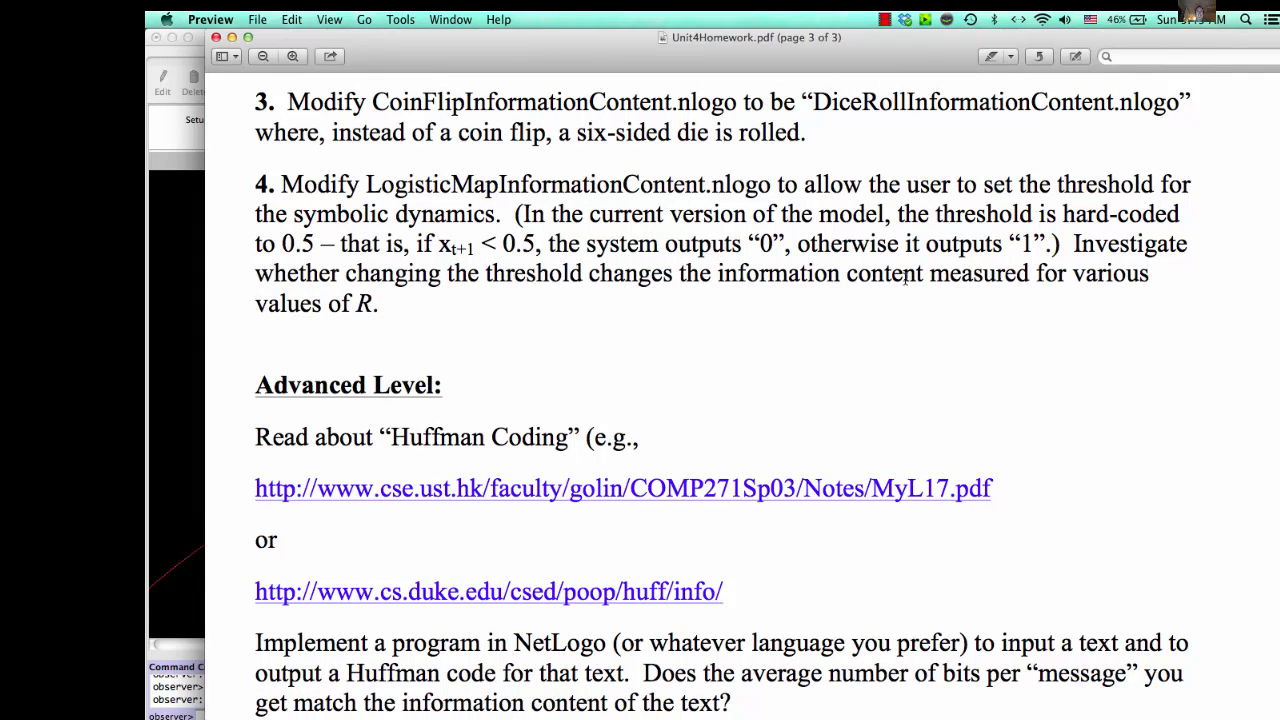
pyautogui.moveTo(957, 262)
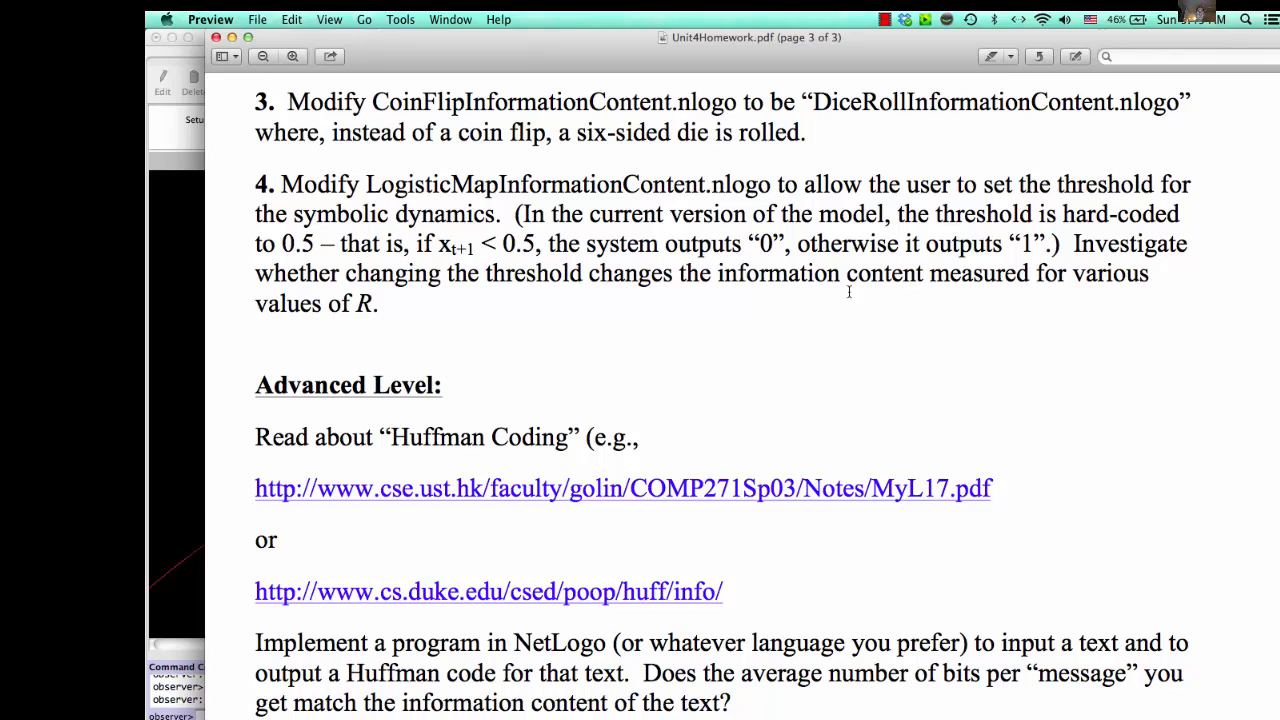
pyautogui.moveTo(556, 298)
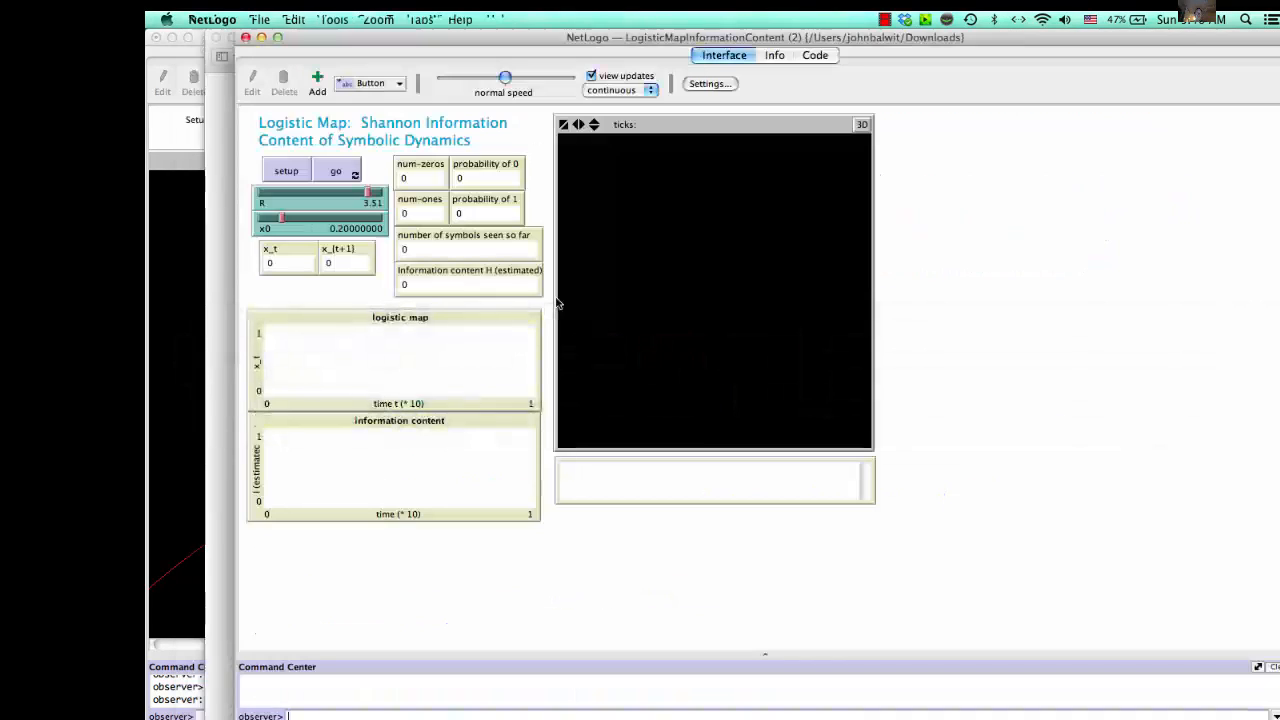
pyautogui.moveTo(688, 443)
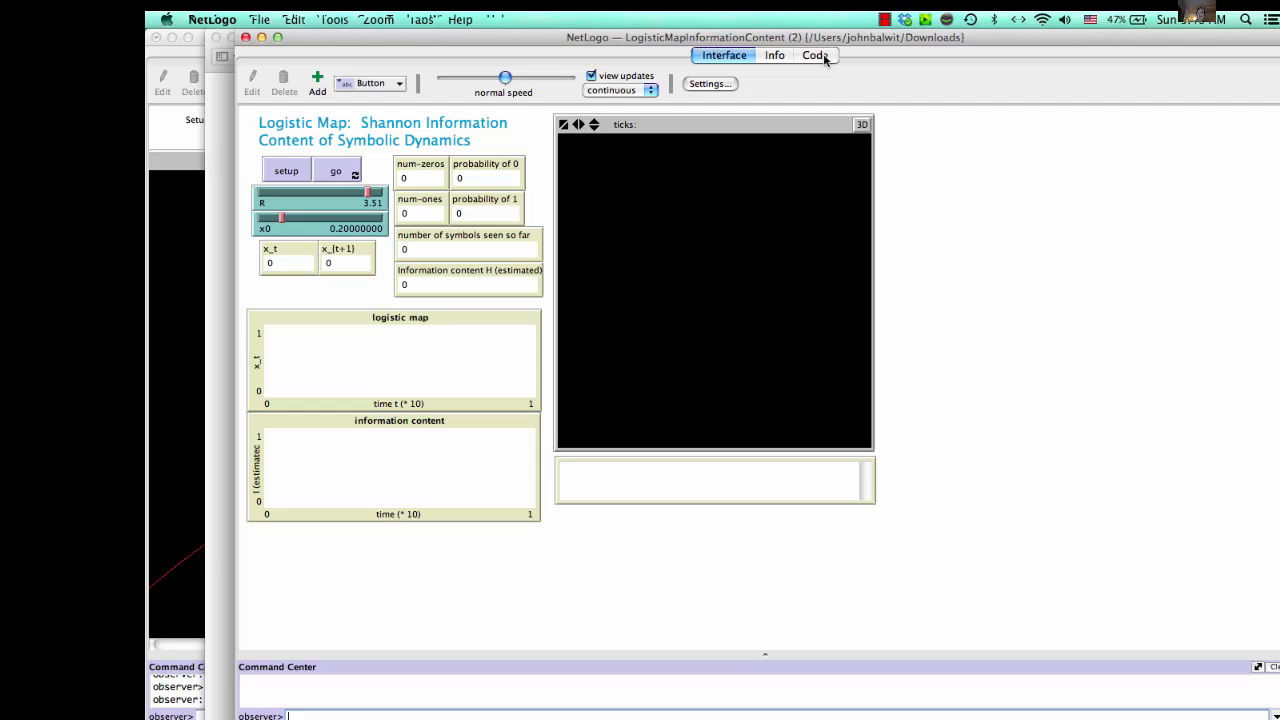
# In update-info-content, change the 0.5 cutoff to threshold; the checker flags it as undefined.
pyautogui.click(814, 55)
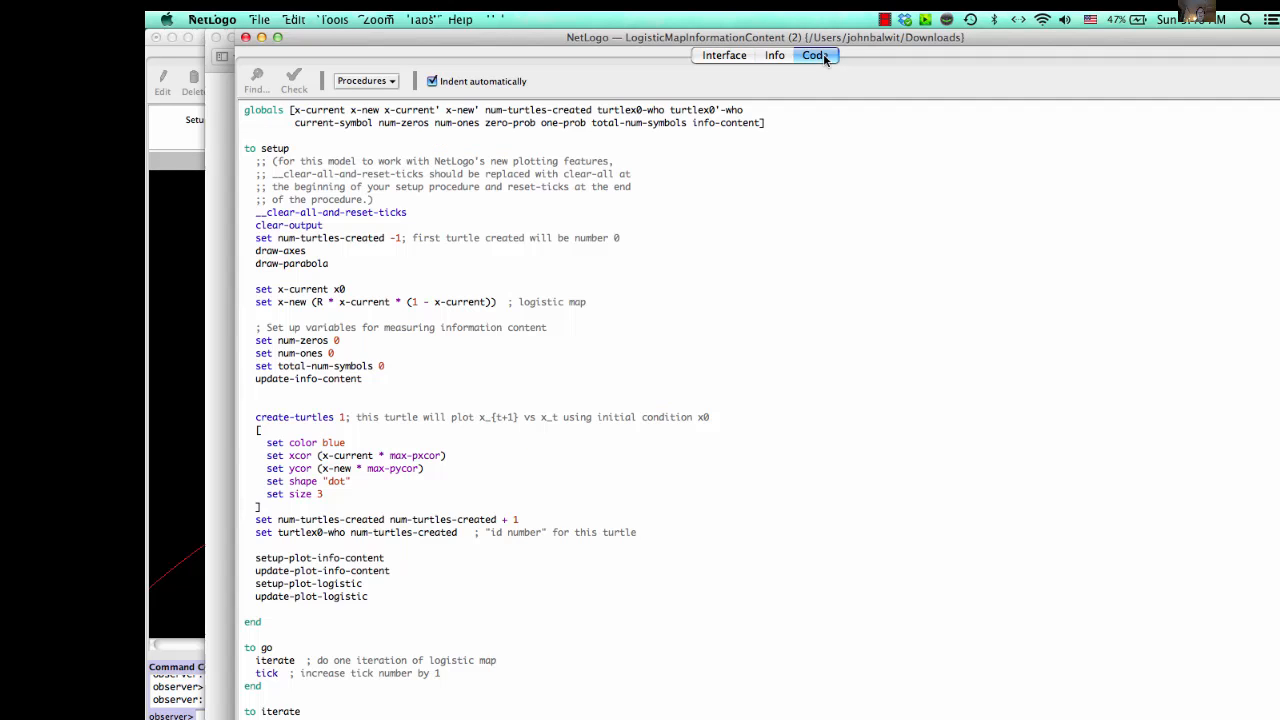
pyautogui.scroll(-3)
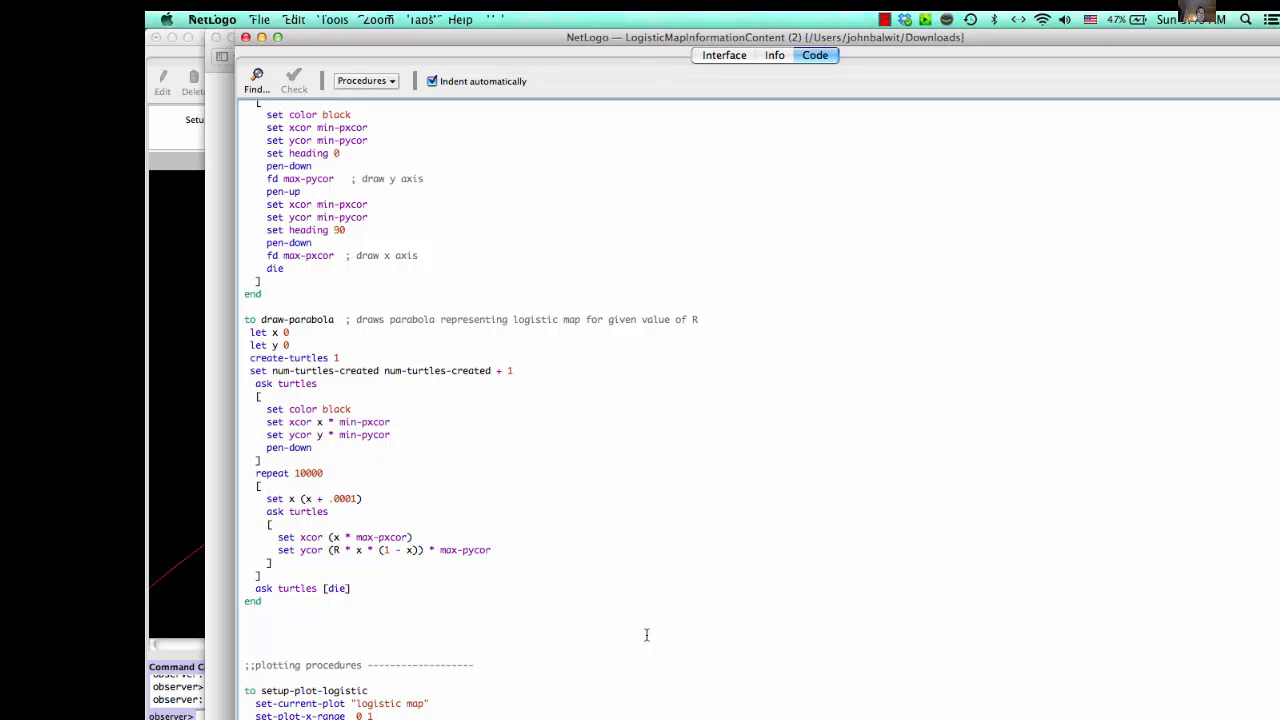
pyautogui.scroll(-3)
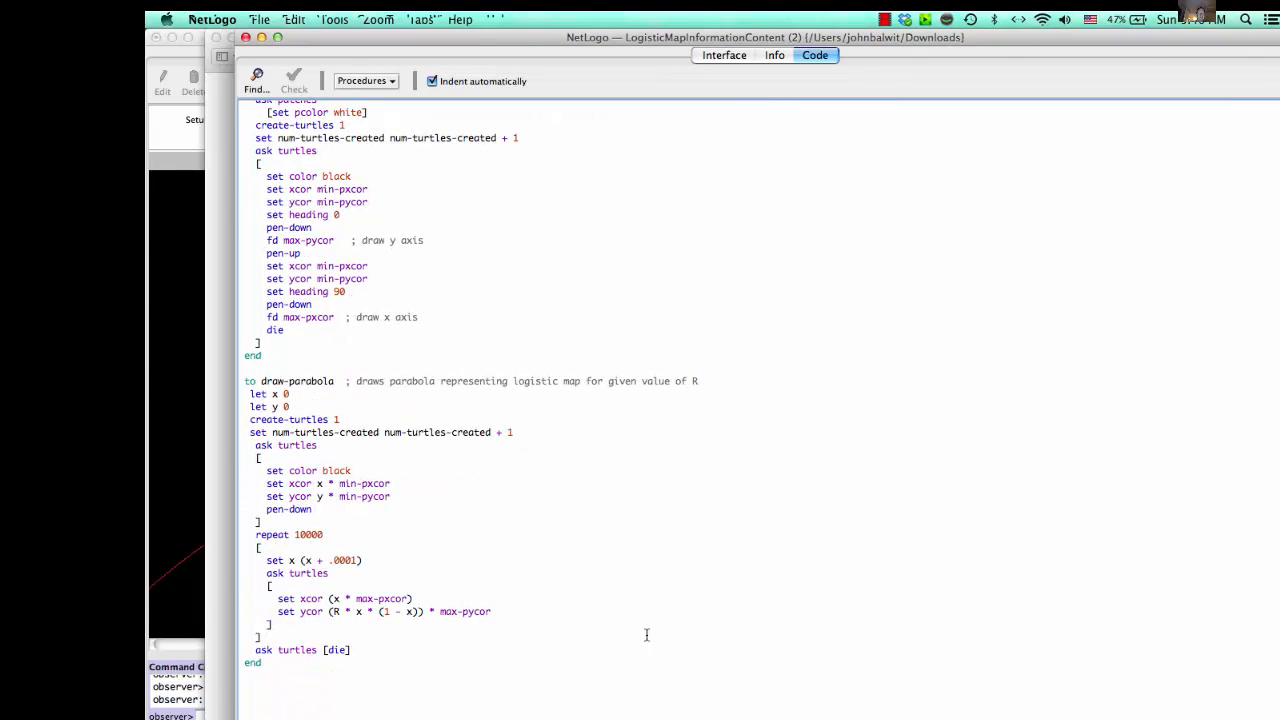
pyautogui.scroll(3)
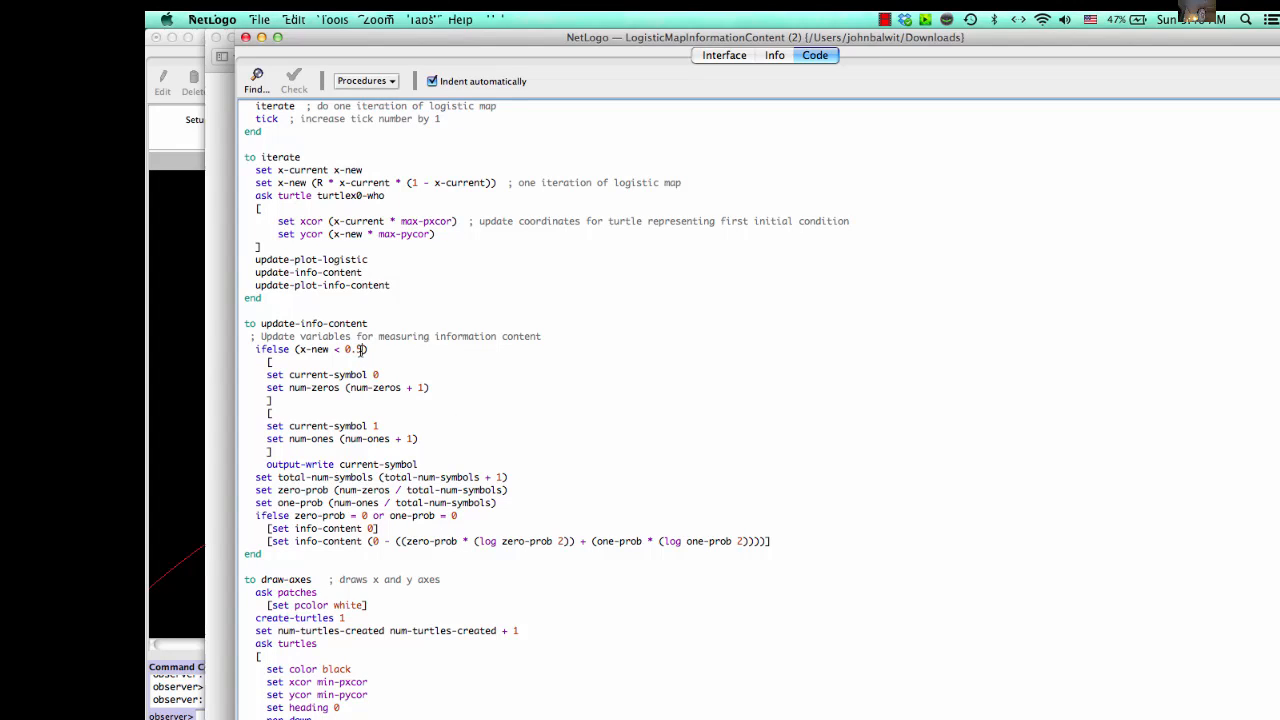
pyautogui.doubleClick(353, 349)
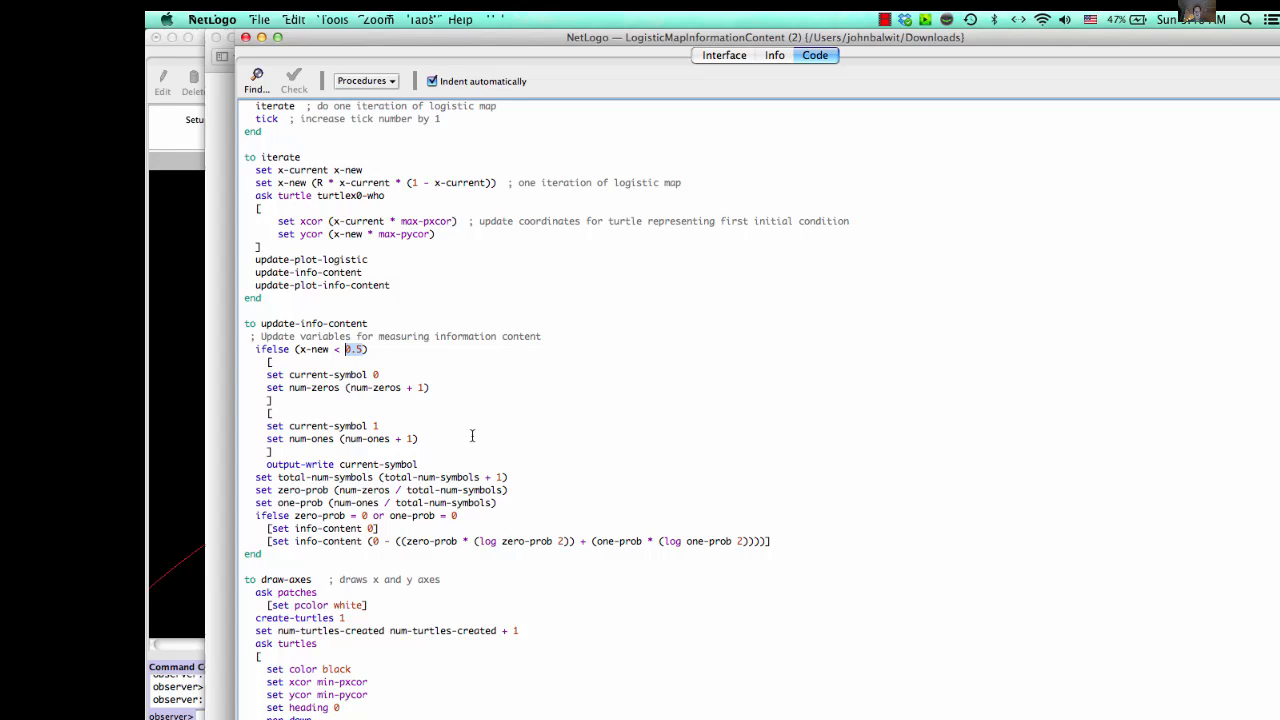
pyautogui.write('th')
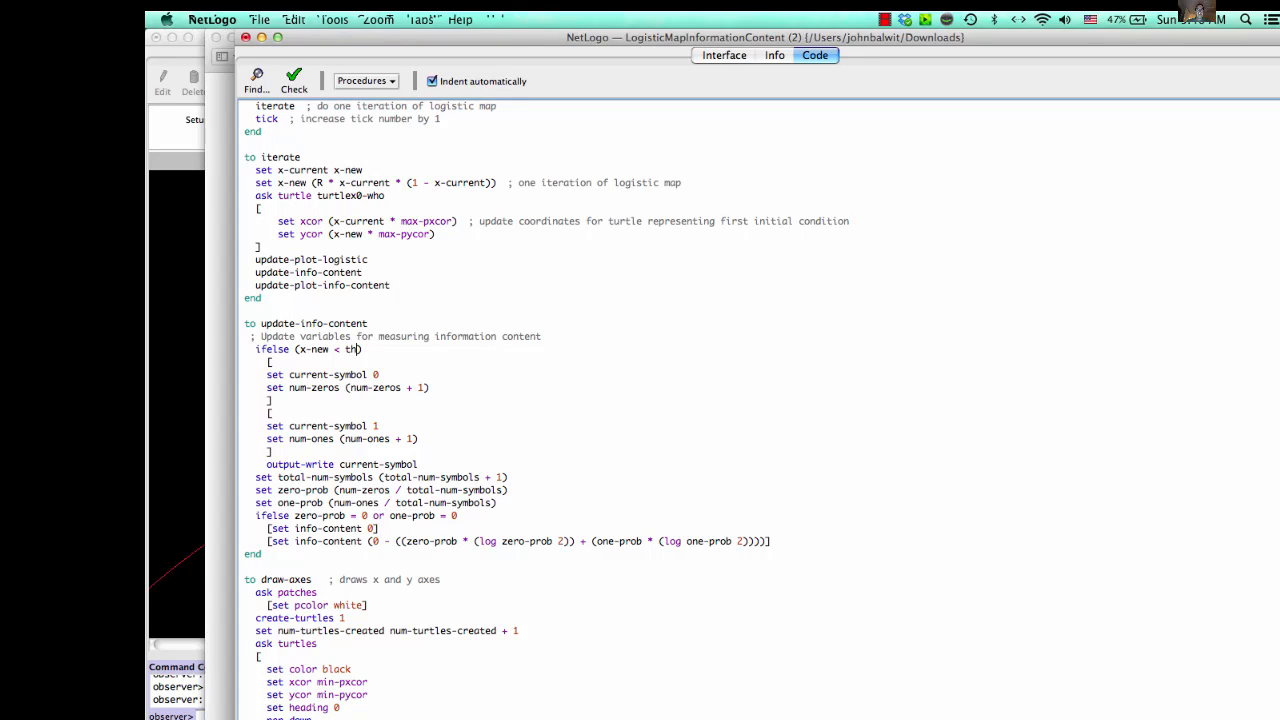
pyautogui.write('reshold')
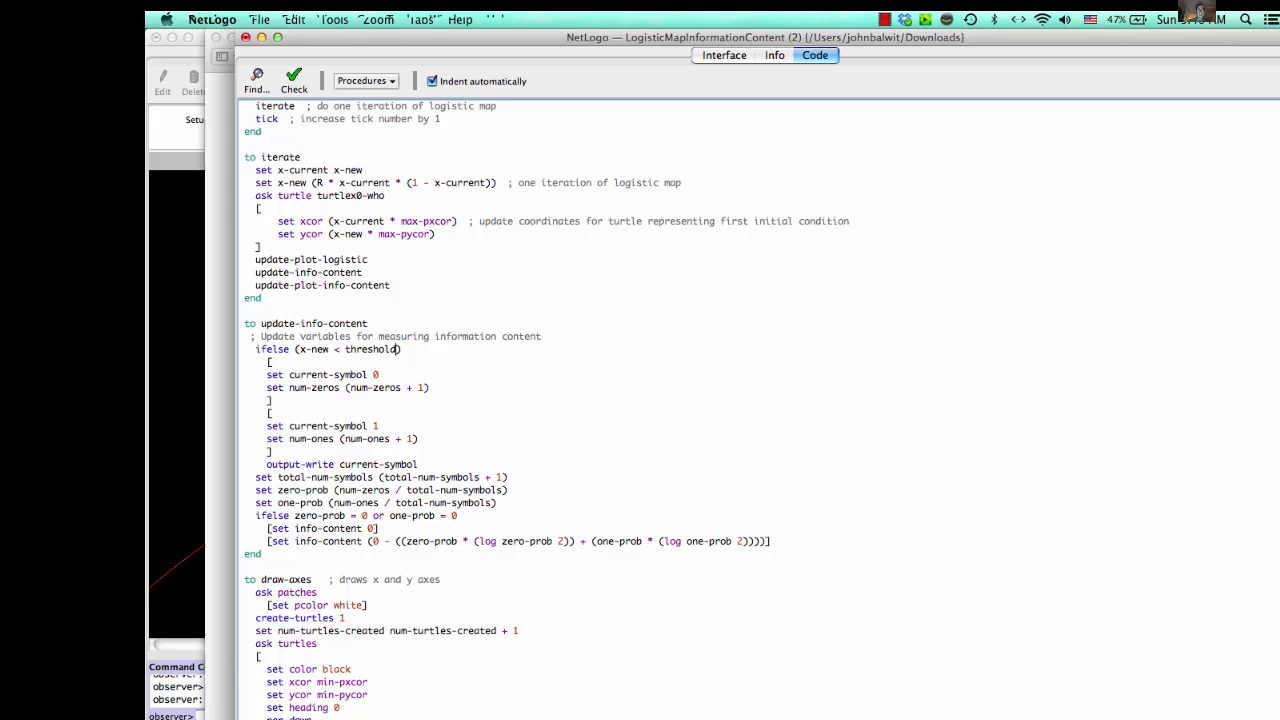
pyautogui.doubleClick(374, 349)
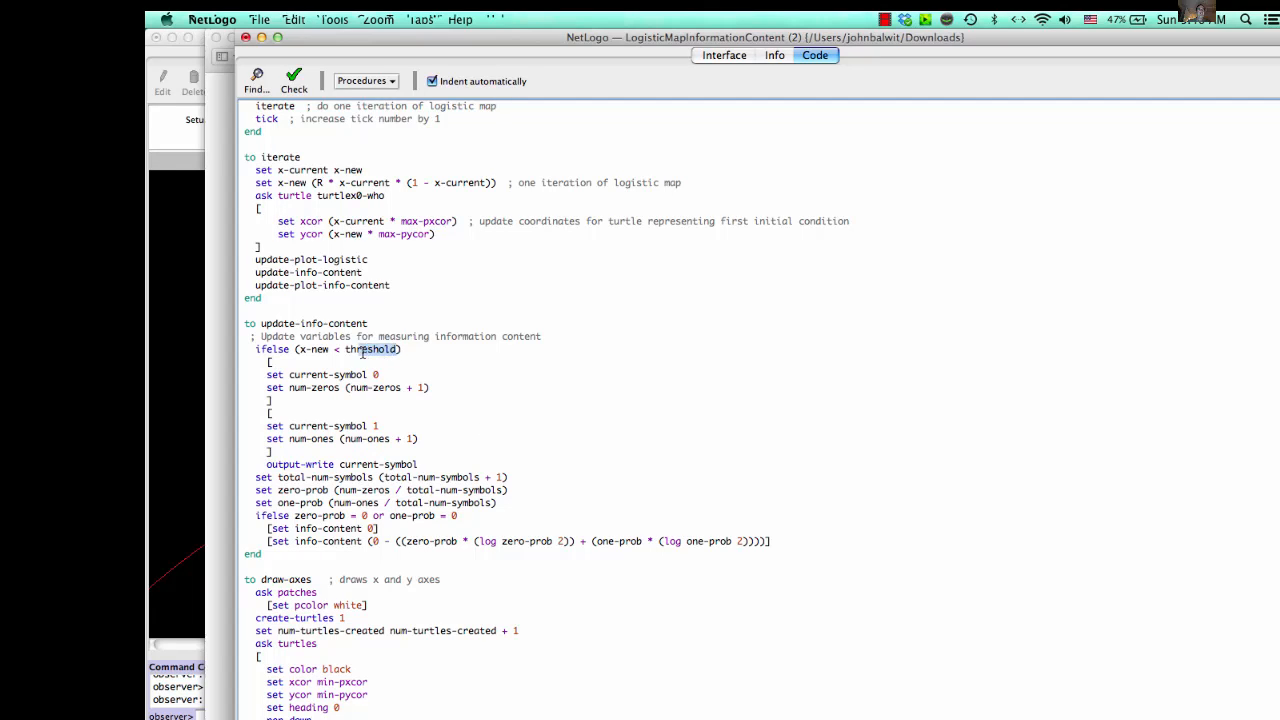
pyautogui.doubleClick(370, 349)
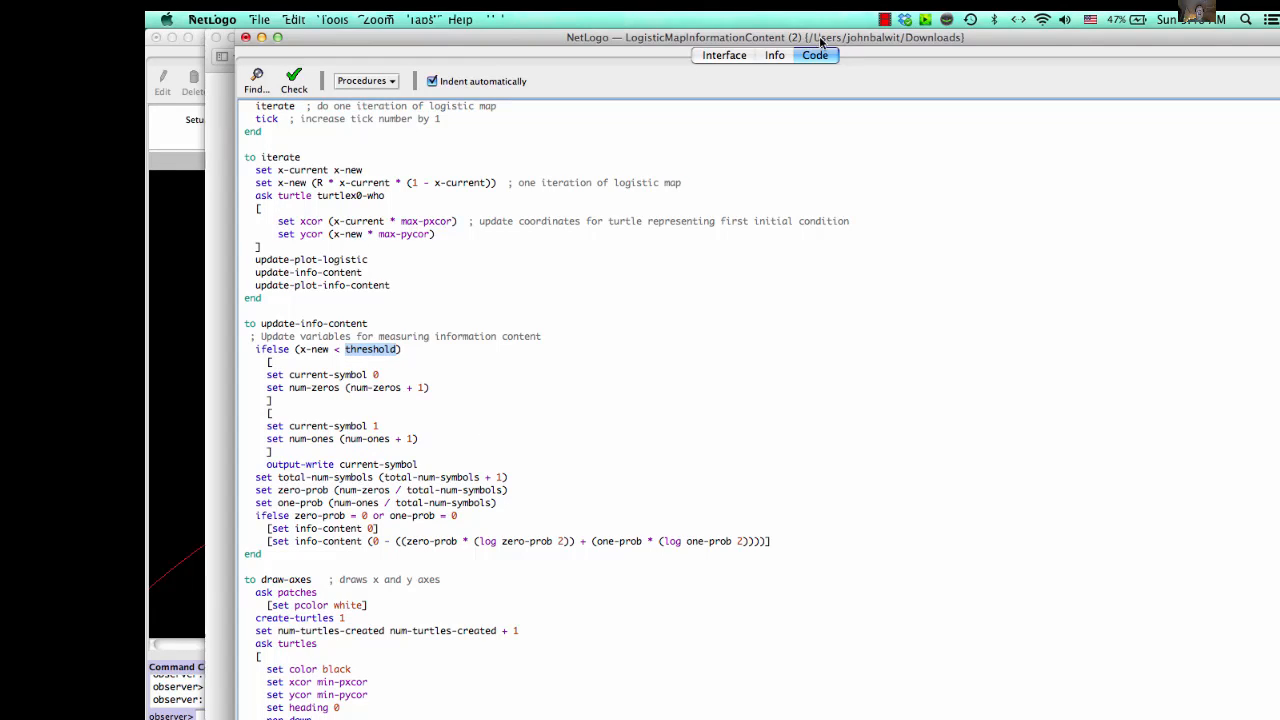
pyautogui.click(293, 80)
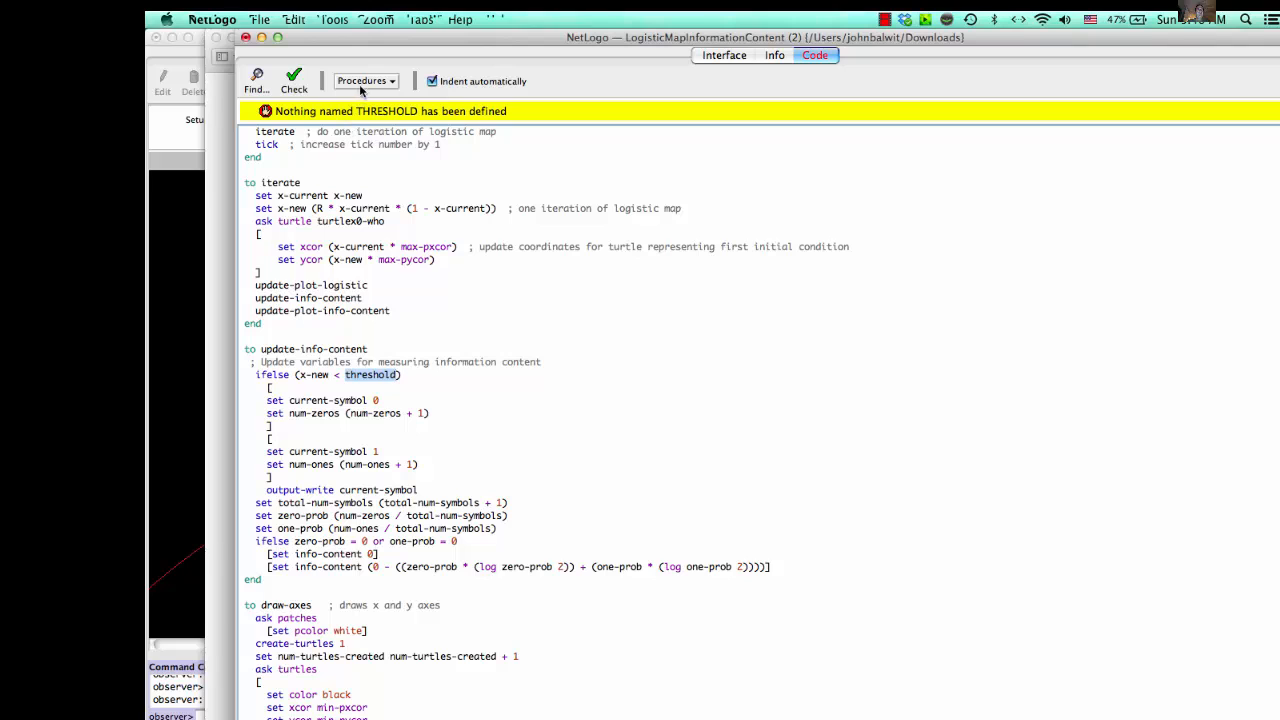
# Add a threshold slider: minimum 0.1, increment 0.1, maximum 1.0, value 0.5.
pyautogui.click(723, 55)
pyautogui.write('threshold')
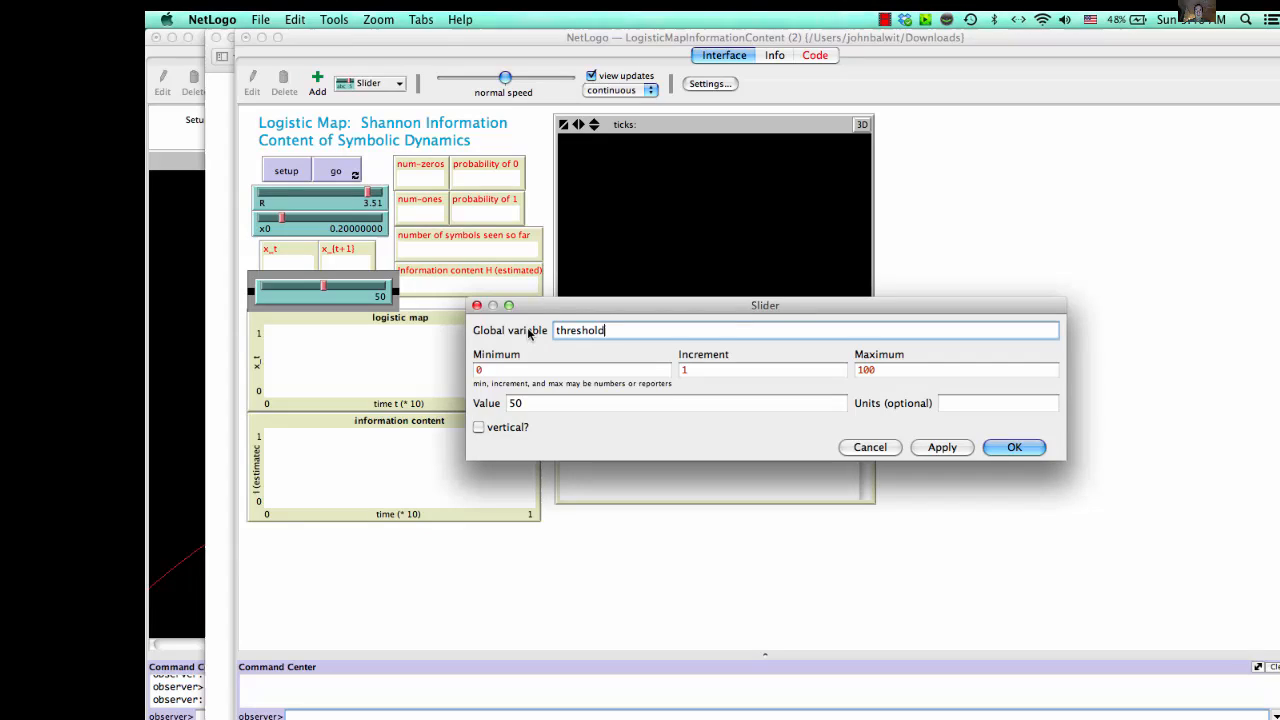
pyautogui.click(955, 369)
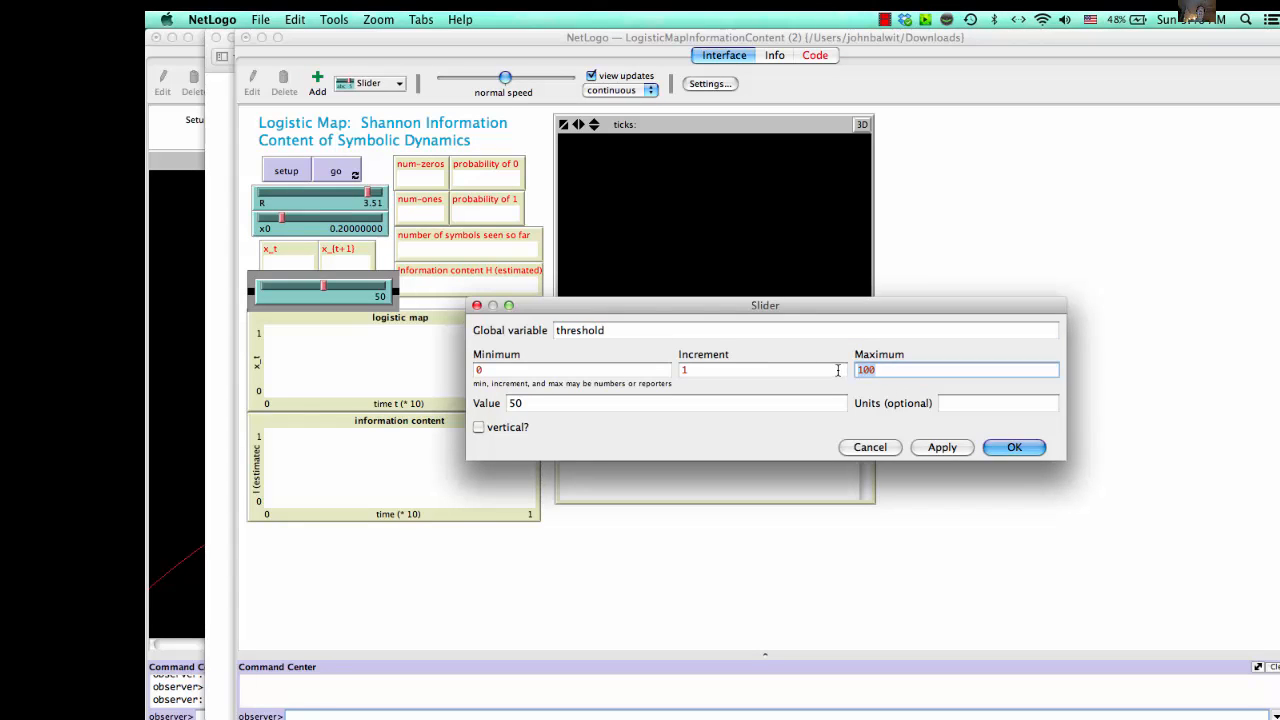
pyautogui.write('1.')
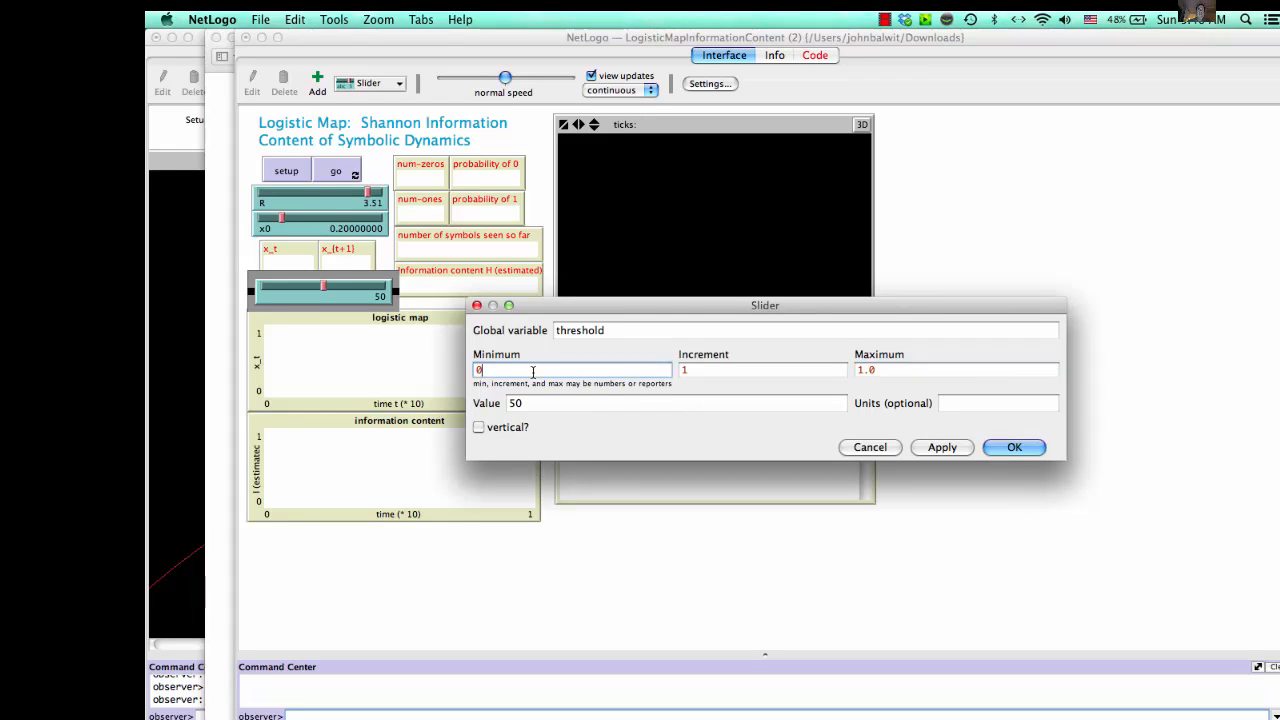
pyautogui.write('.1')
pyautogui.click(677, 403)
pyautogui.write('.5')
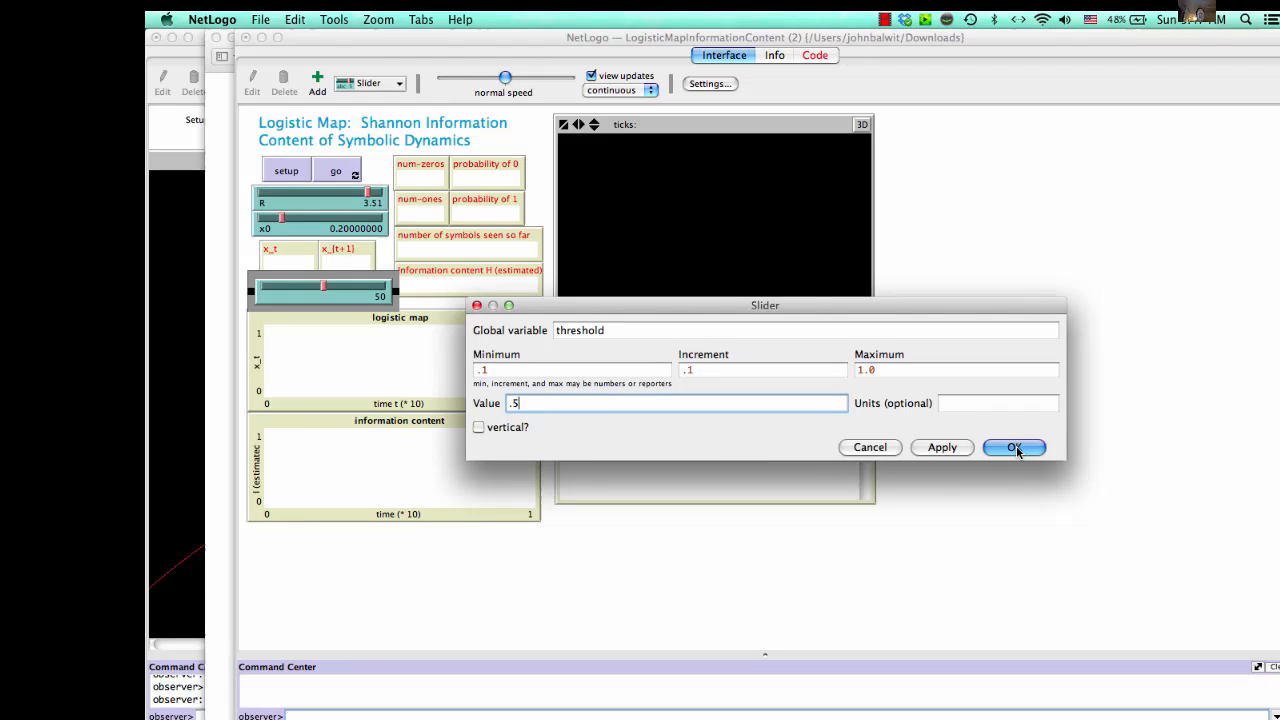
pyautogui.click(1013, 447)
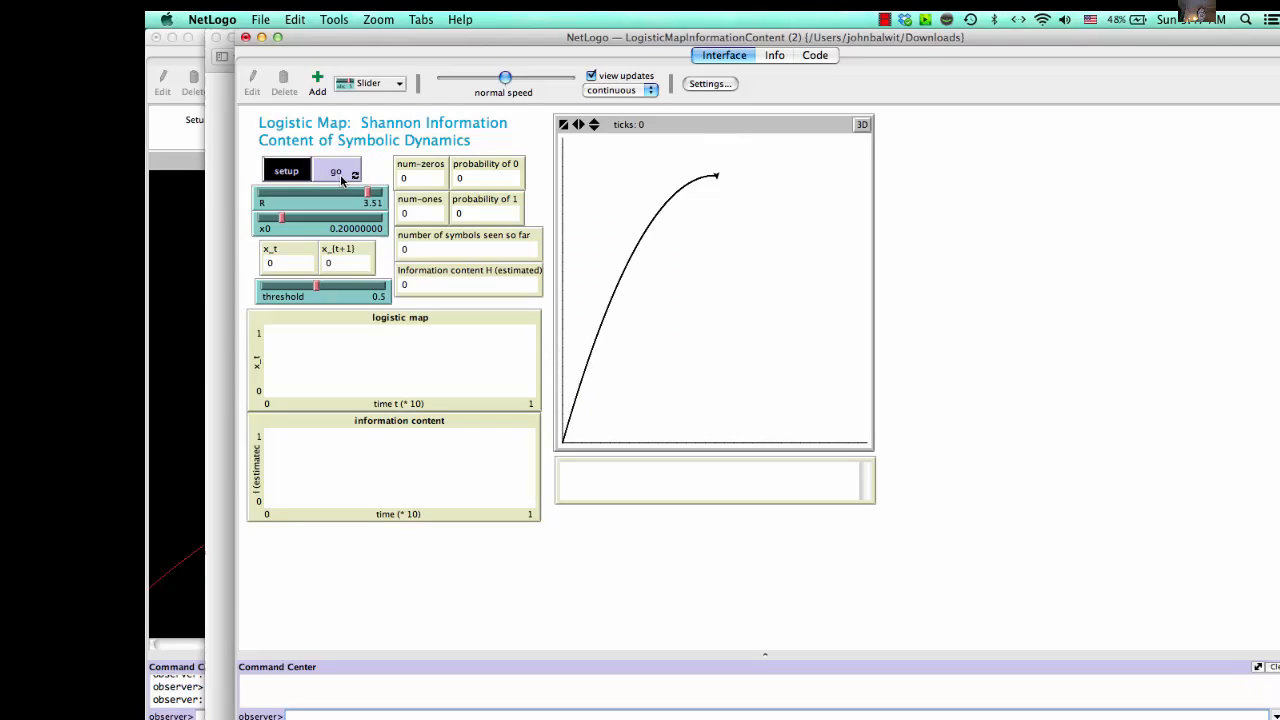
# Set up, lower threshold to 0.4, then run and stop the model at about 0.8 information content.
pyautogui.click(336, 170)
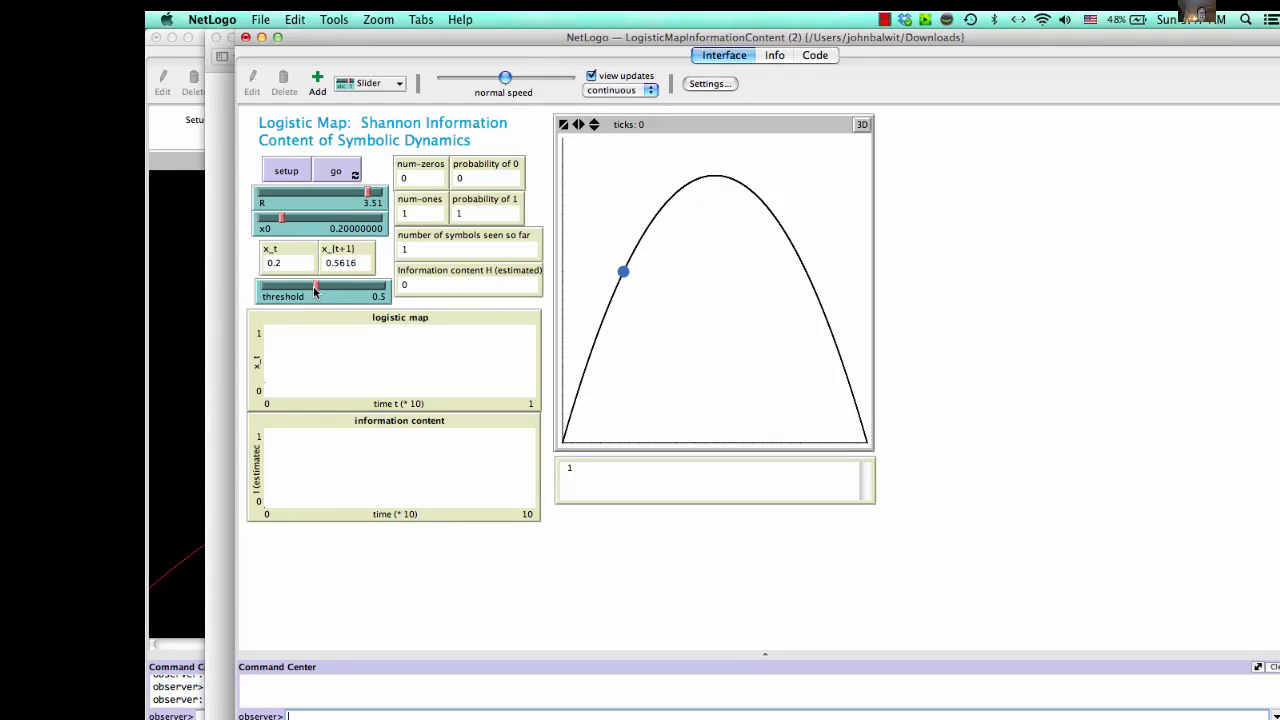
pyautogui.click(336, 171)
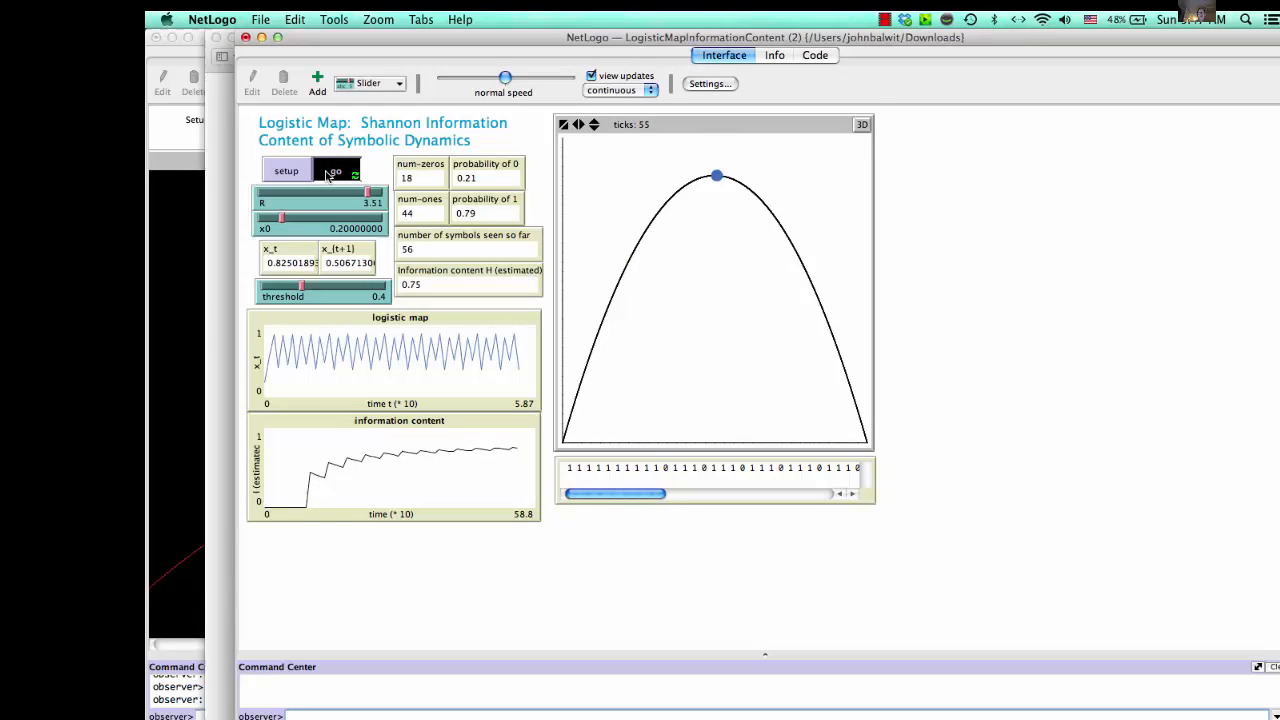
pyautogui.click(335, 170)
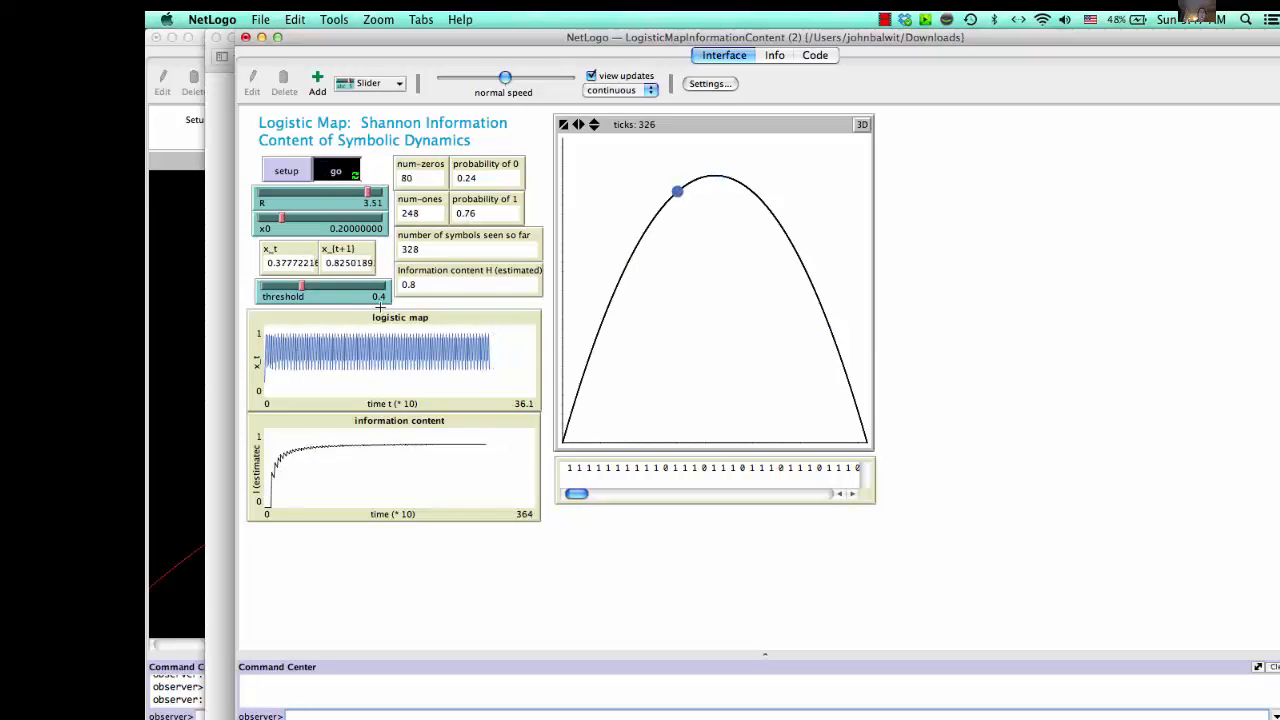
pyautogui.click(336, 170)
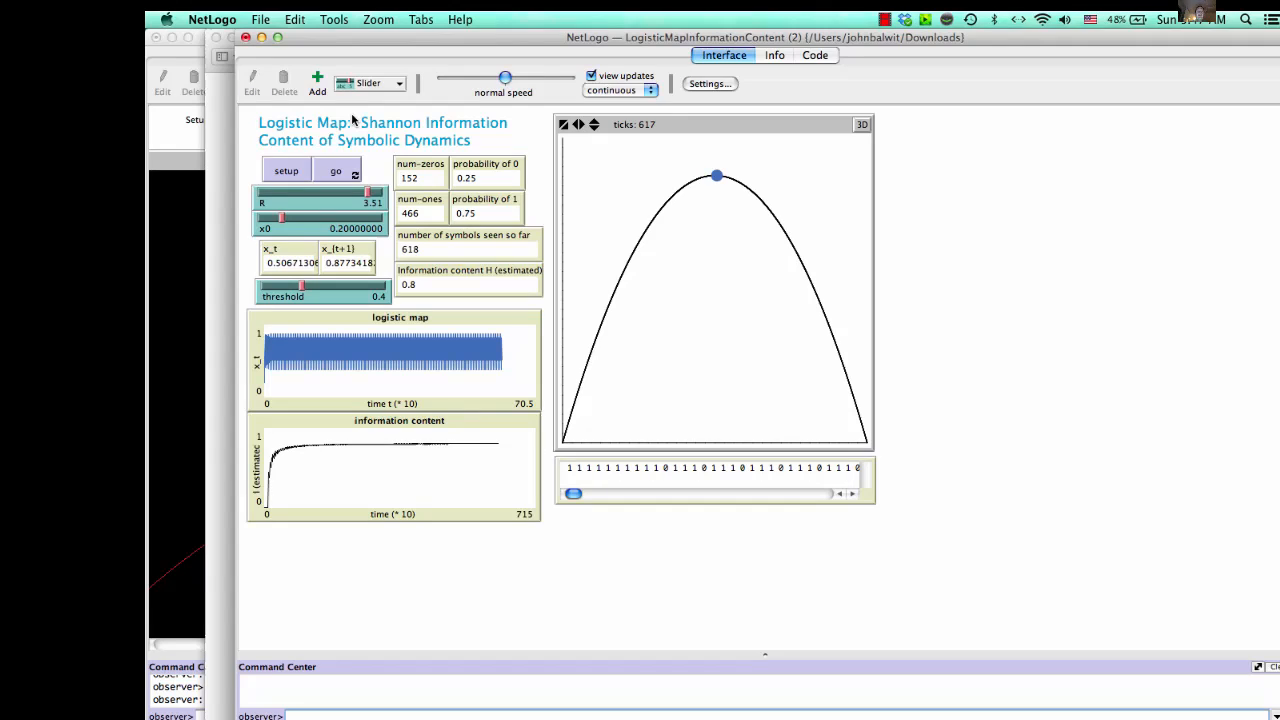
# Create a new BehaviorSpace experiment and start renaming it 'experiment-with r'.
pyautogui.click(334, 19)
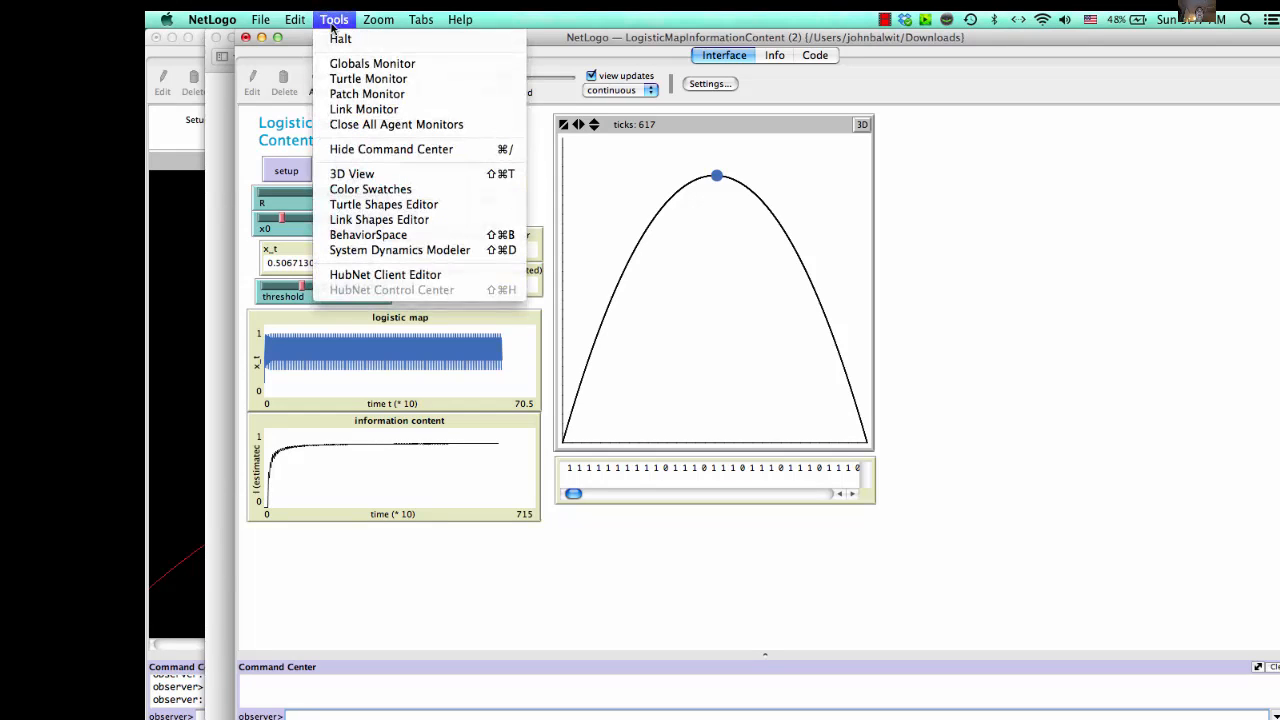
pyautogui.moveTo(368, 234)
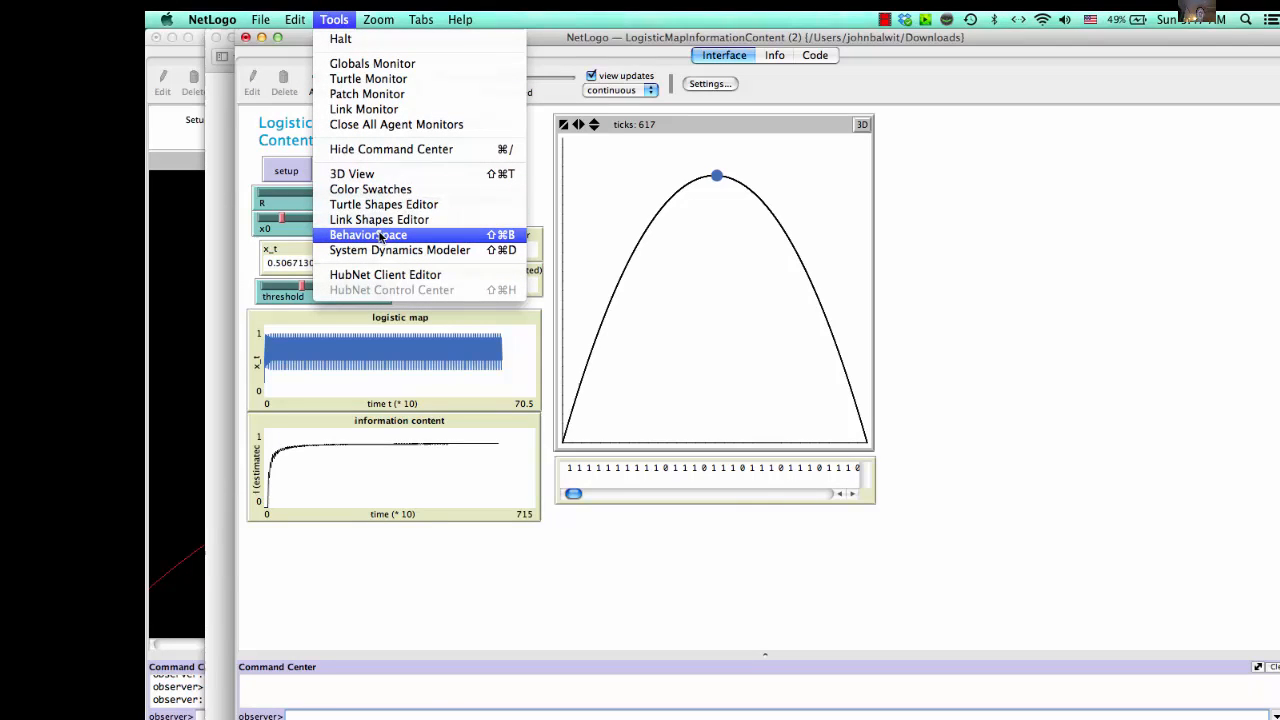
pyautogui.click(367, 234)
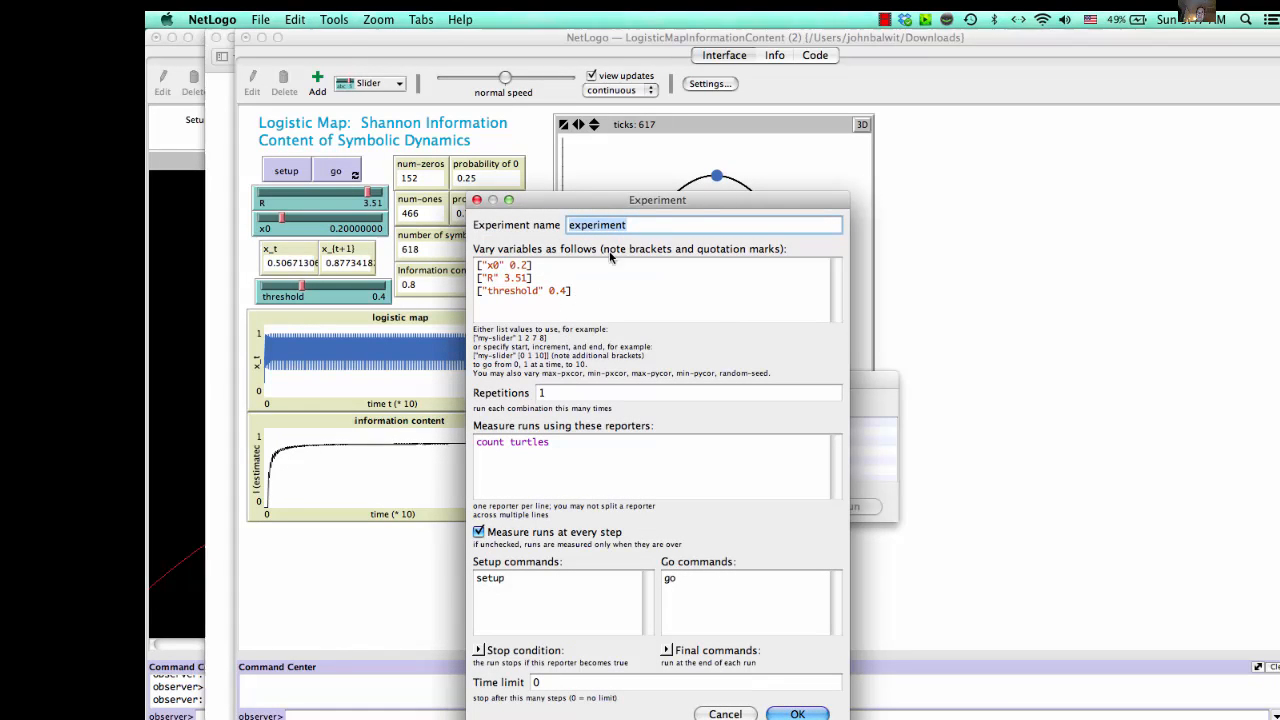
pyautogui.moveTo(600, 216)
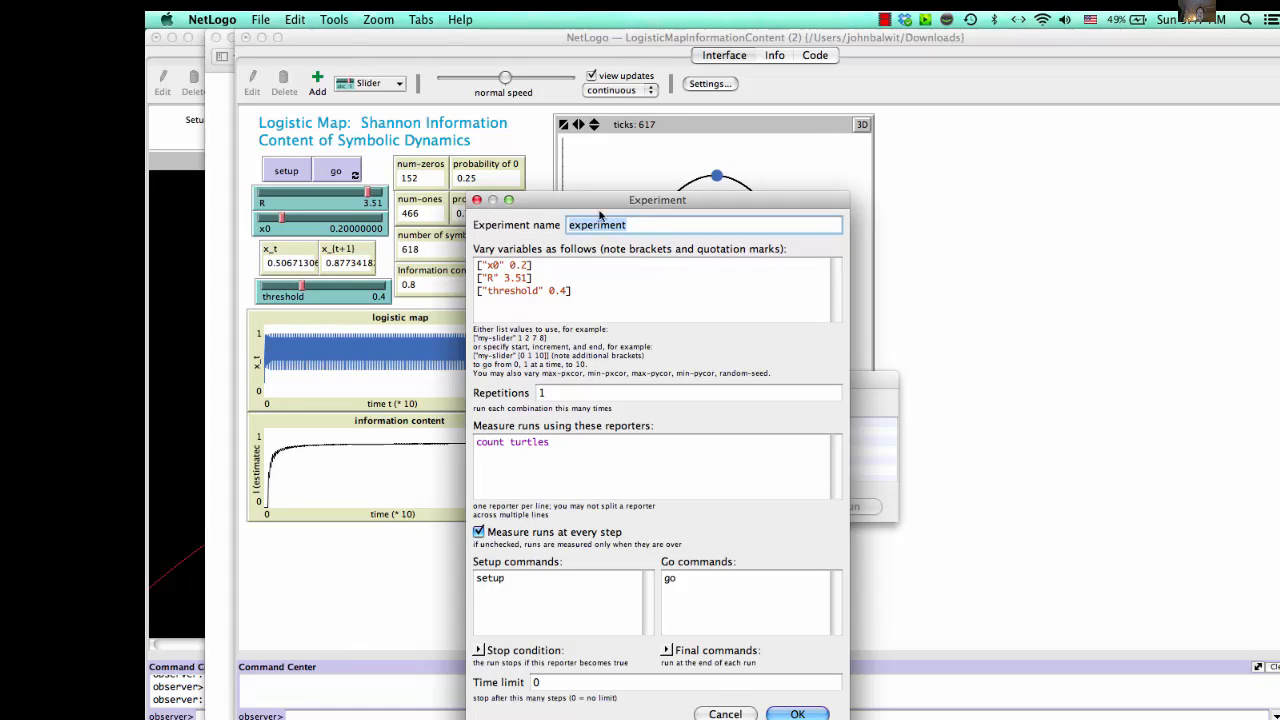
pyautogui.click(644, 224)
pyautogui.write('-with r')
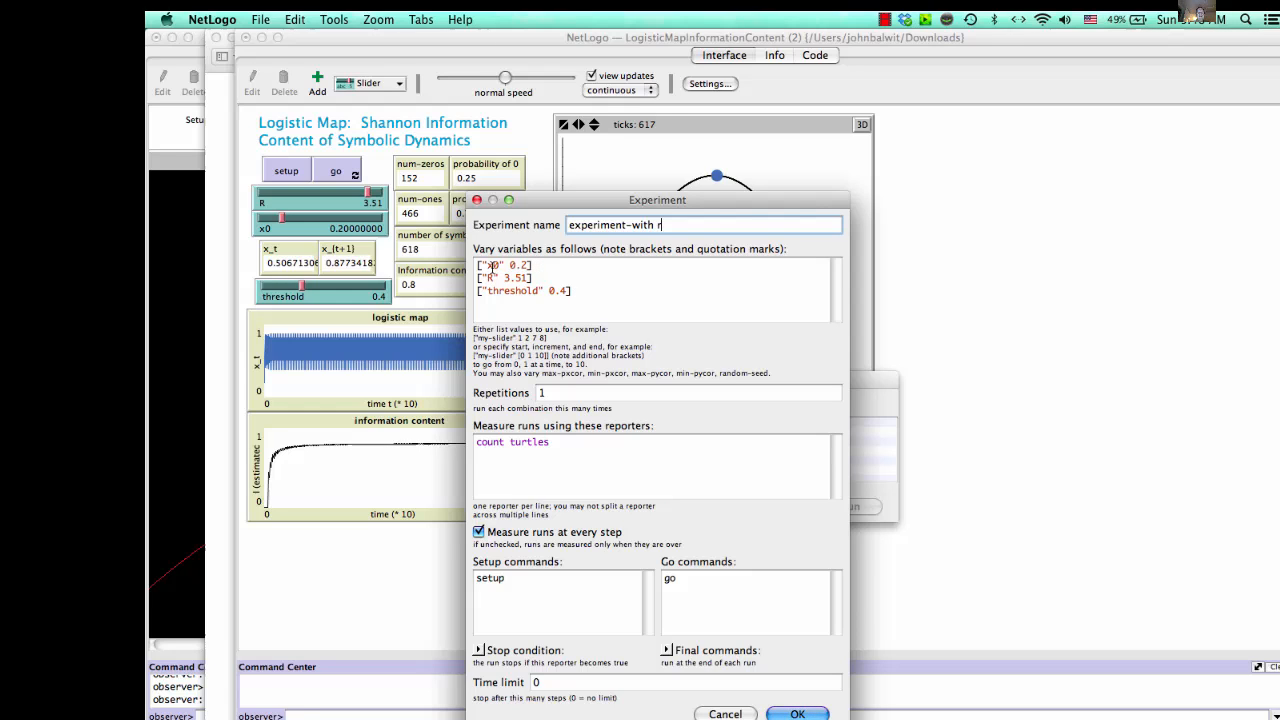
# Vary x0 at 0.5, R over 3.0, 3.5, 3.8, and threshold over 0.2, 0.5, 0.8.
pyautogui.click(515, 265)
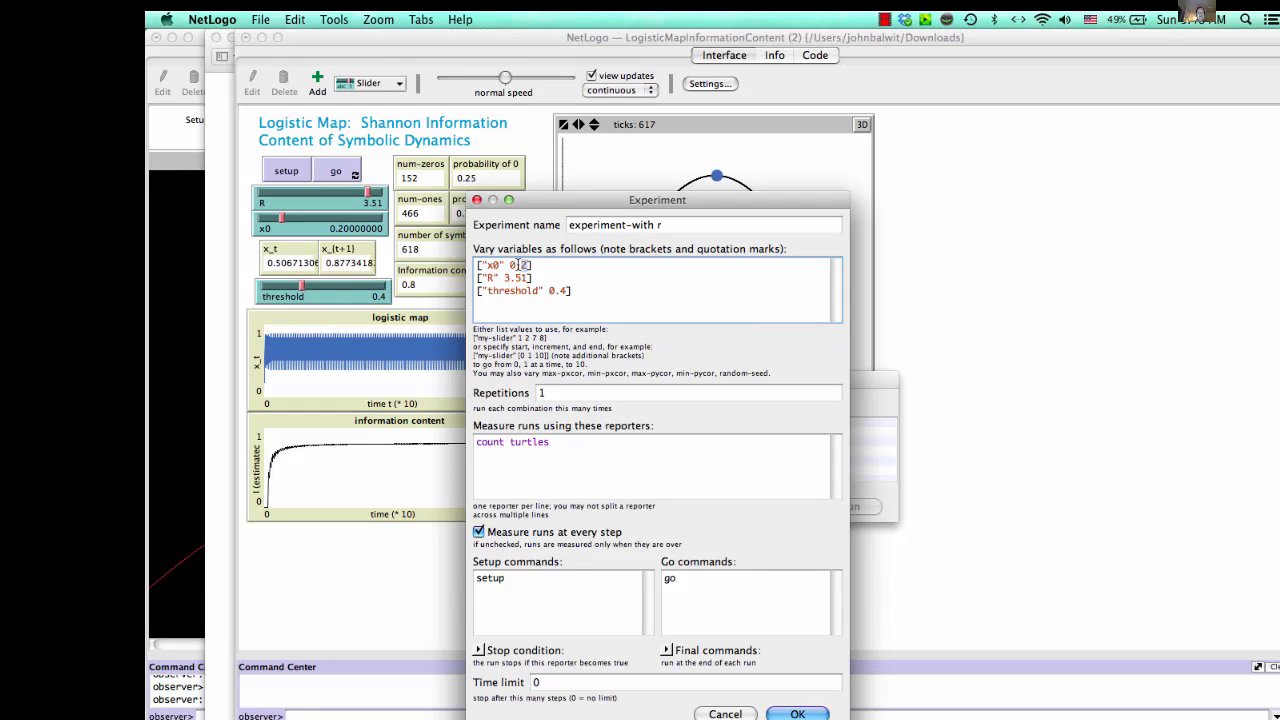
pyautogui.write('0.5')
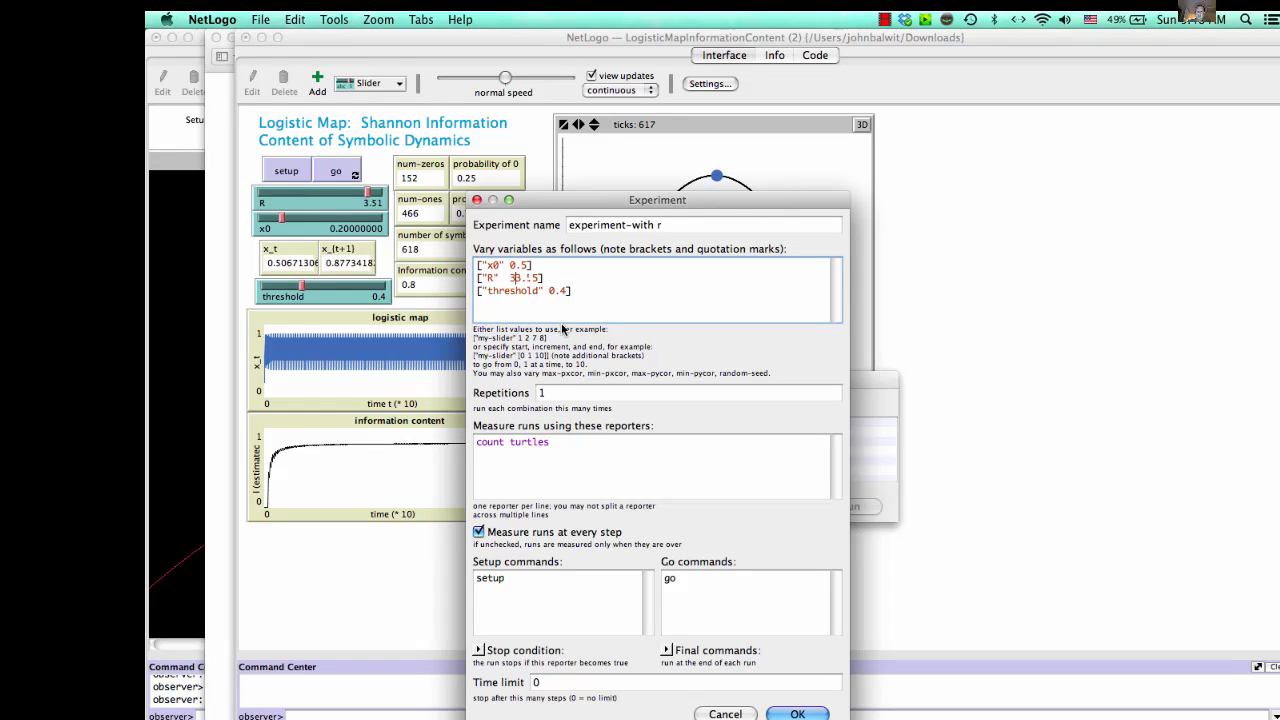
pyautogui.write('3.0 3.5 3.8')
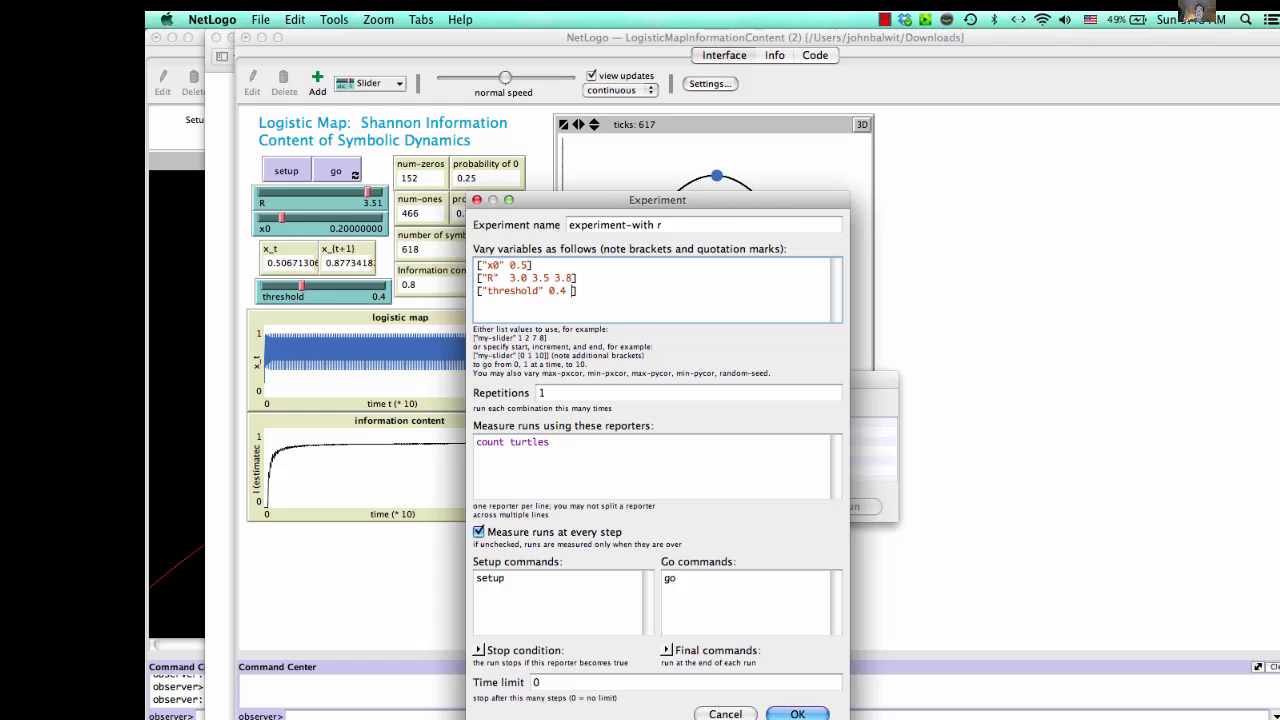
pyautogui.click(570, 290)
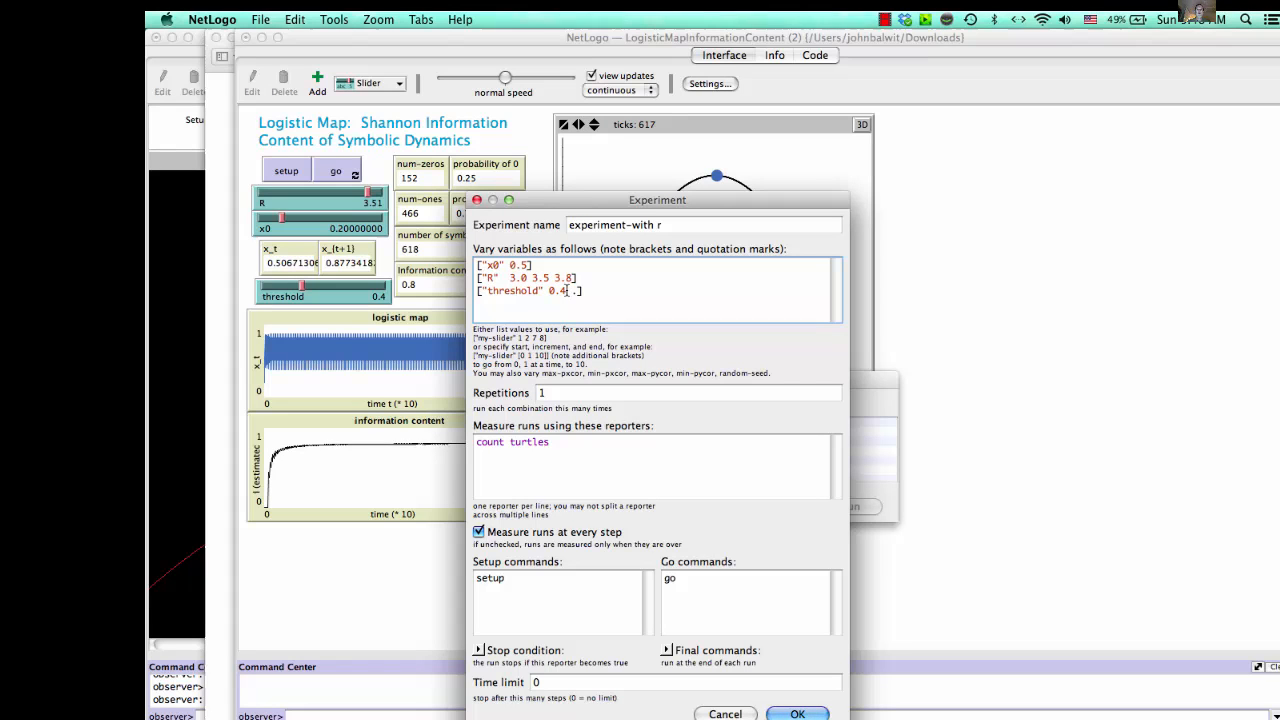
pyautogui.write('0.2')
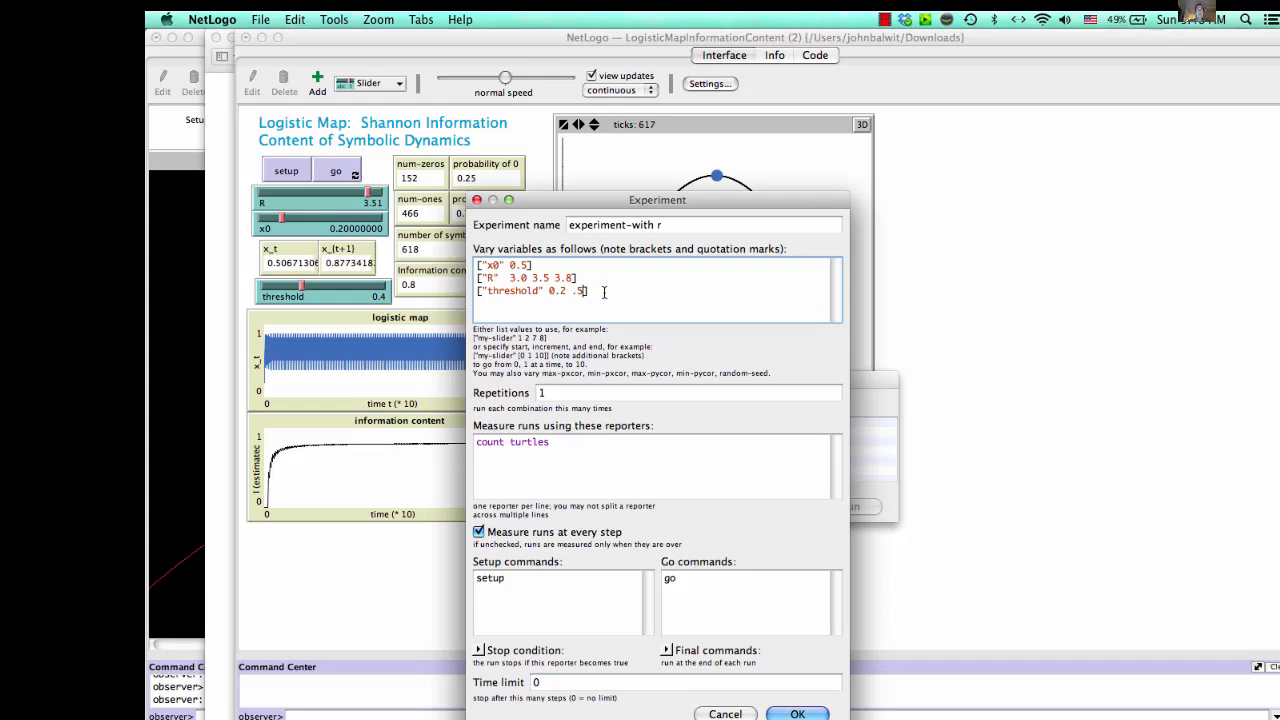
pyautogui.write('0')
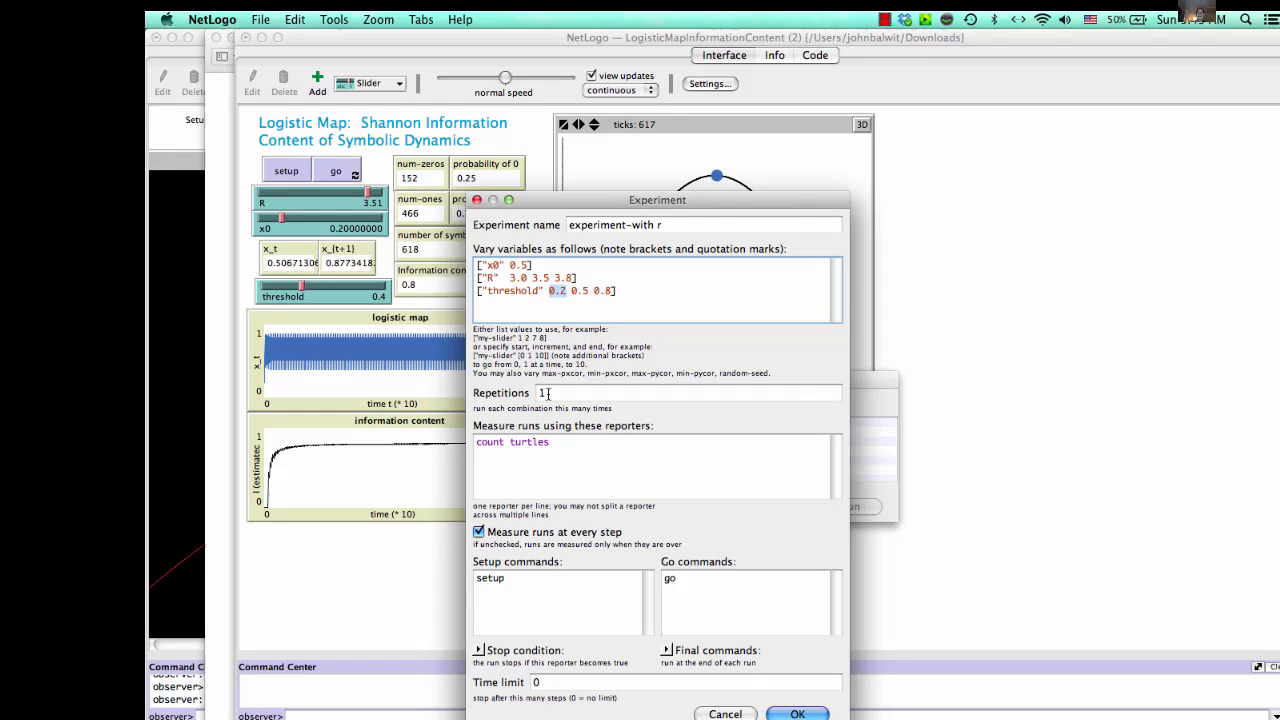
pyautogui.click(690, 392)
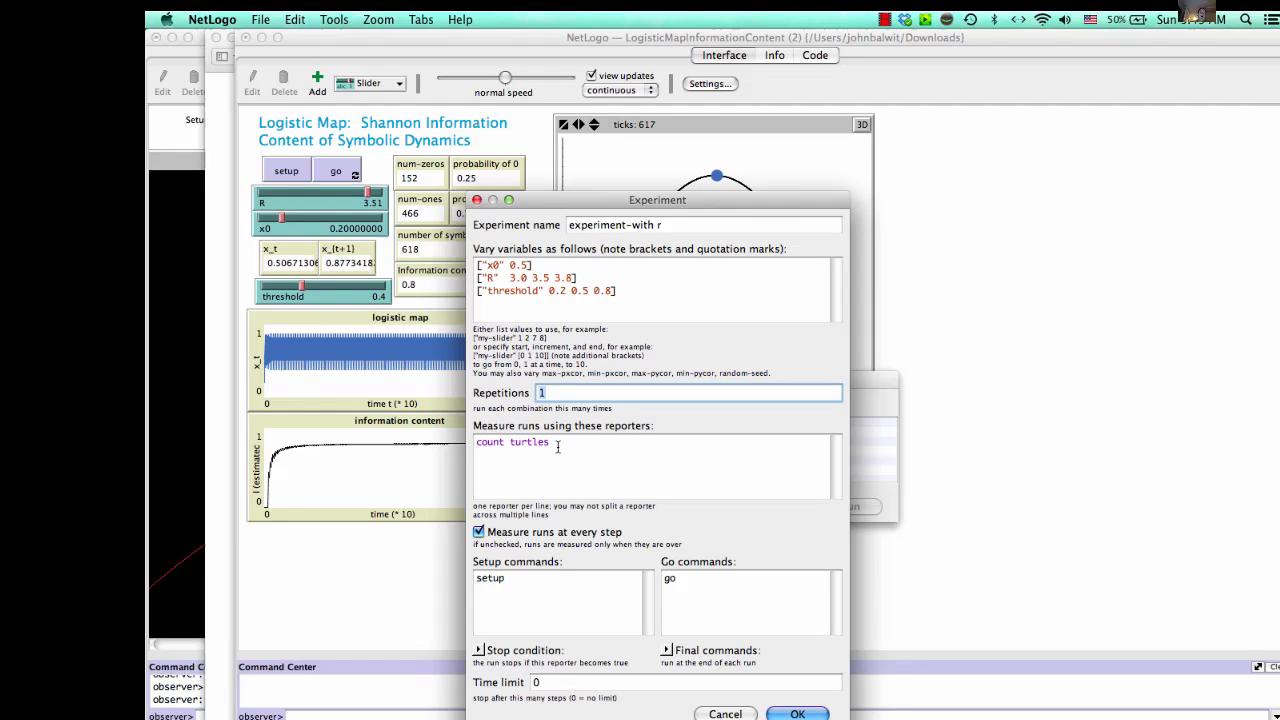
# Replace the 'count turtles' reporter with info-content.
pyautogui.doubleClick(511, 442)
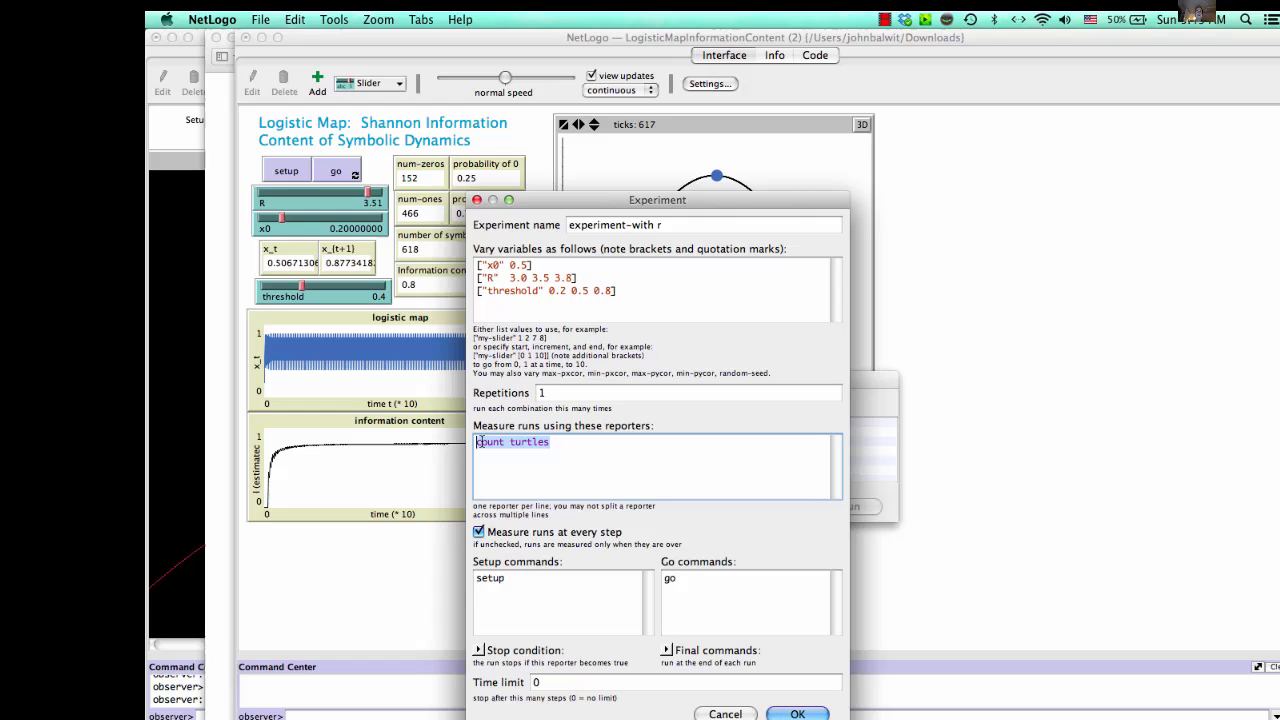
pyautogui.write('info-content')
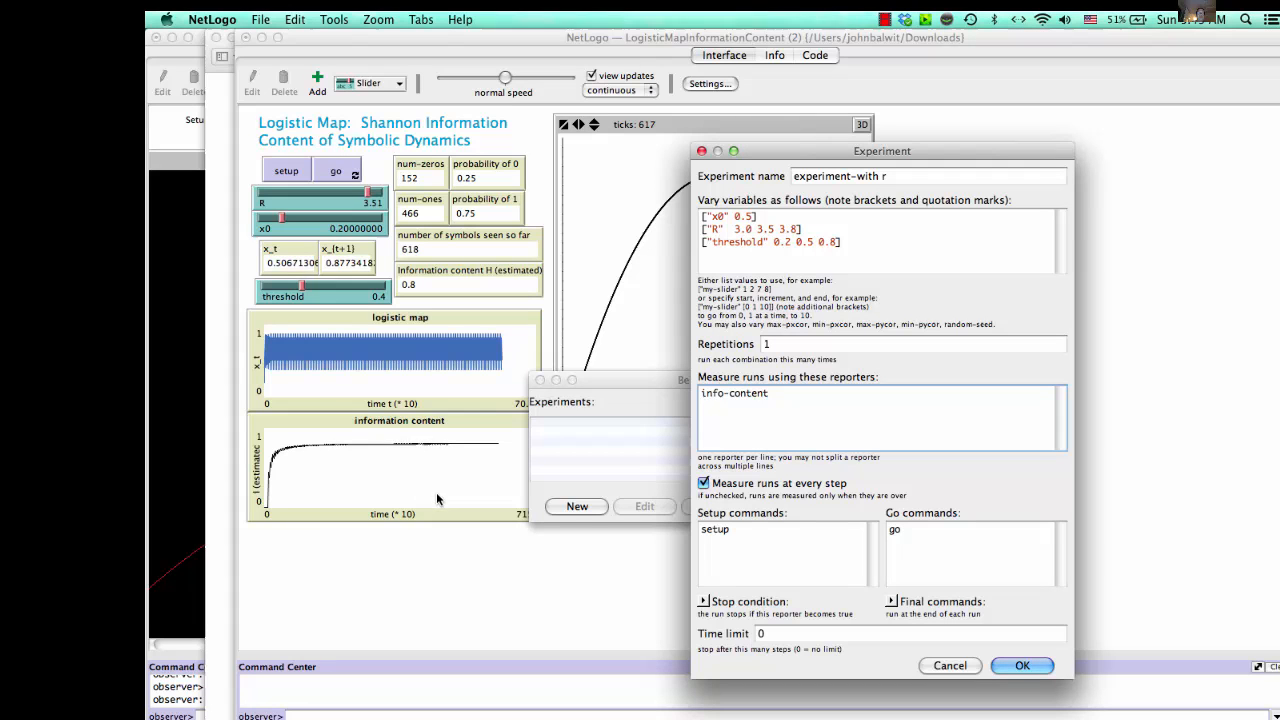
pyautogui.moveTo(371, 419)
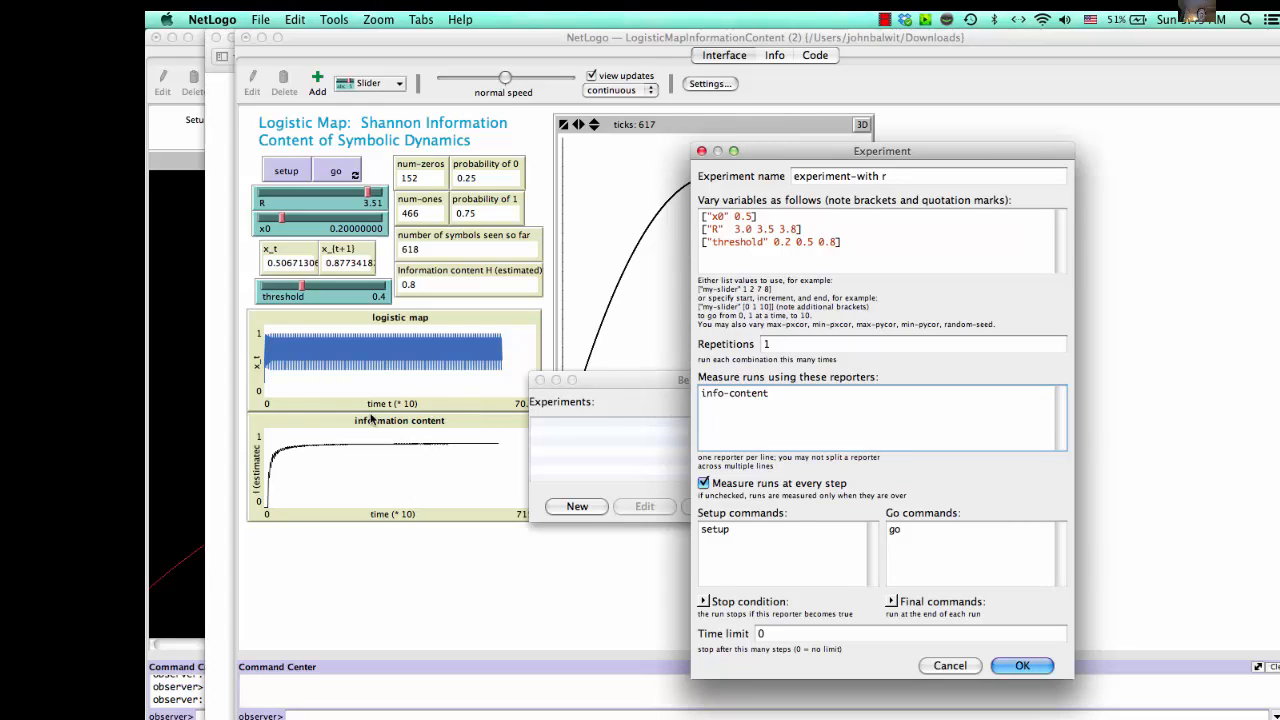
pyautogui.moveTo(445, 438)
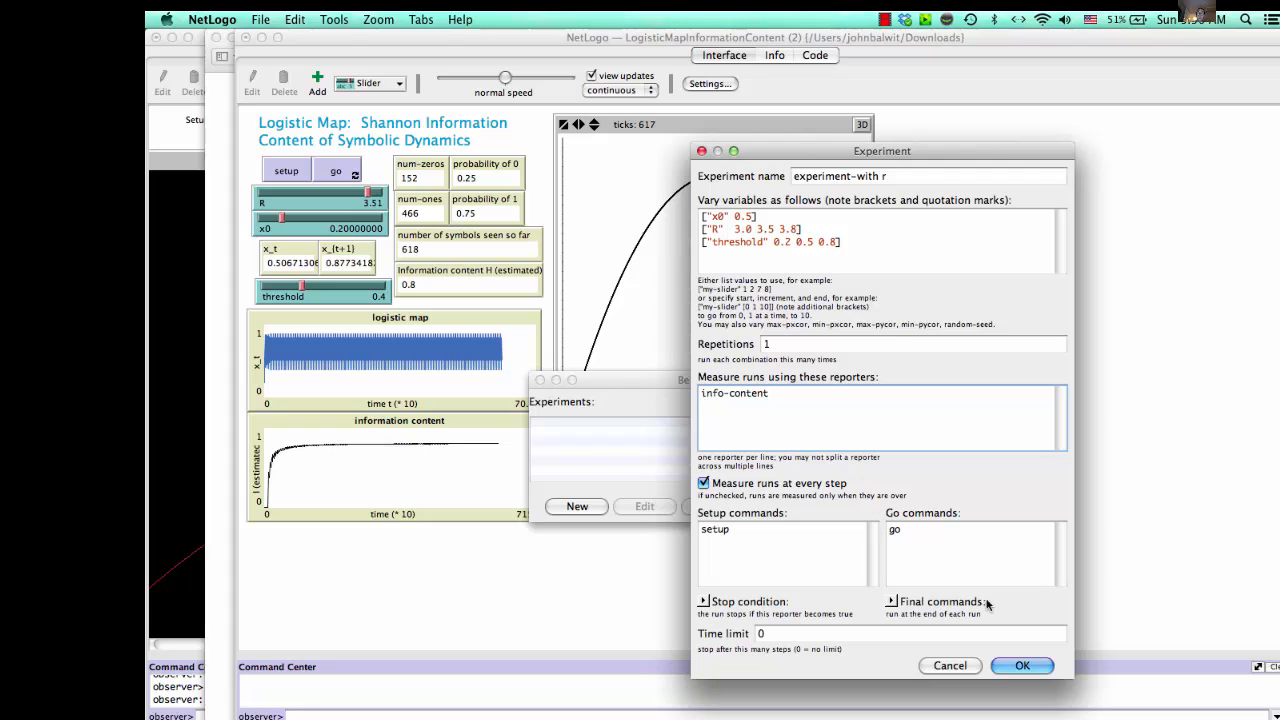
pyautogui.moveTo(800, 617)
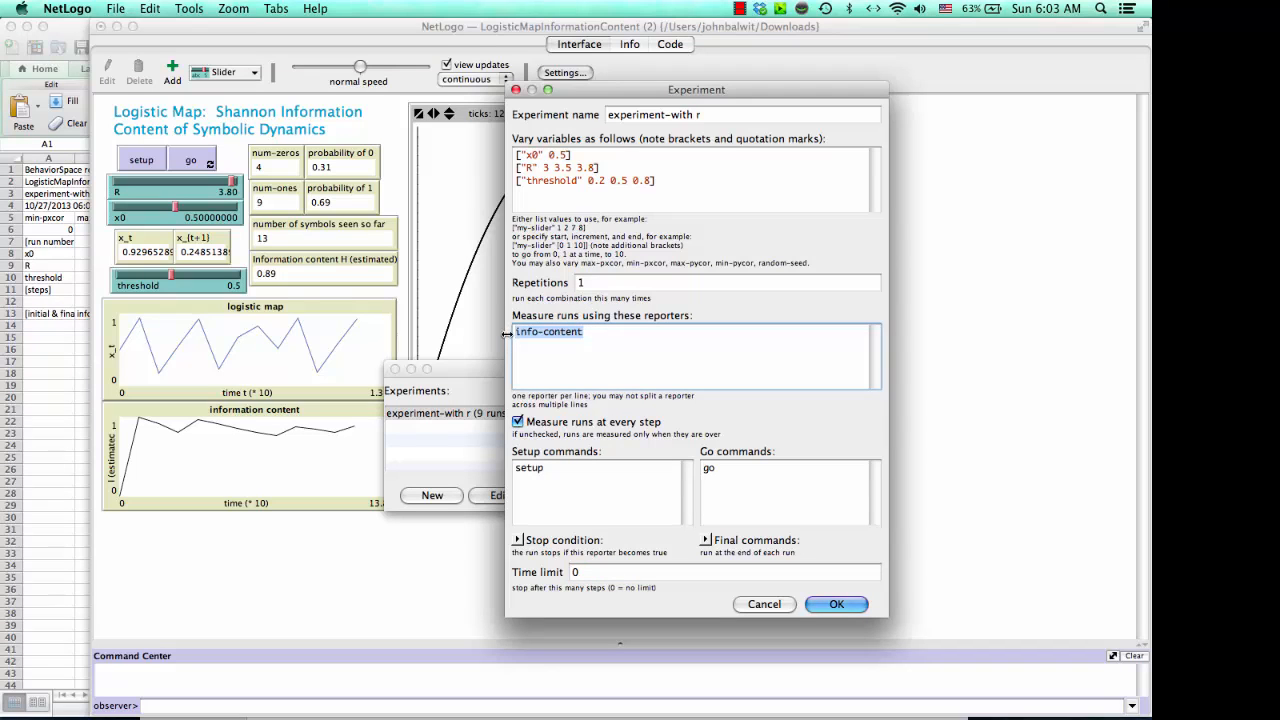
# Measure only at run end, set a 15-step time limit, and save the 9-run experiment.
pyautogui.click(518, 421)
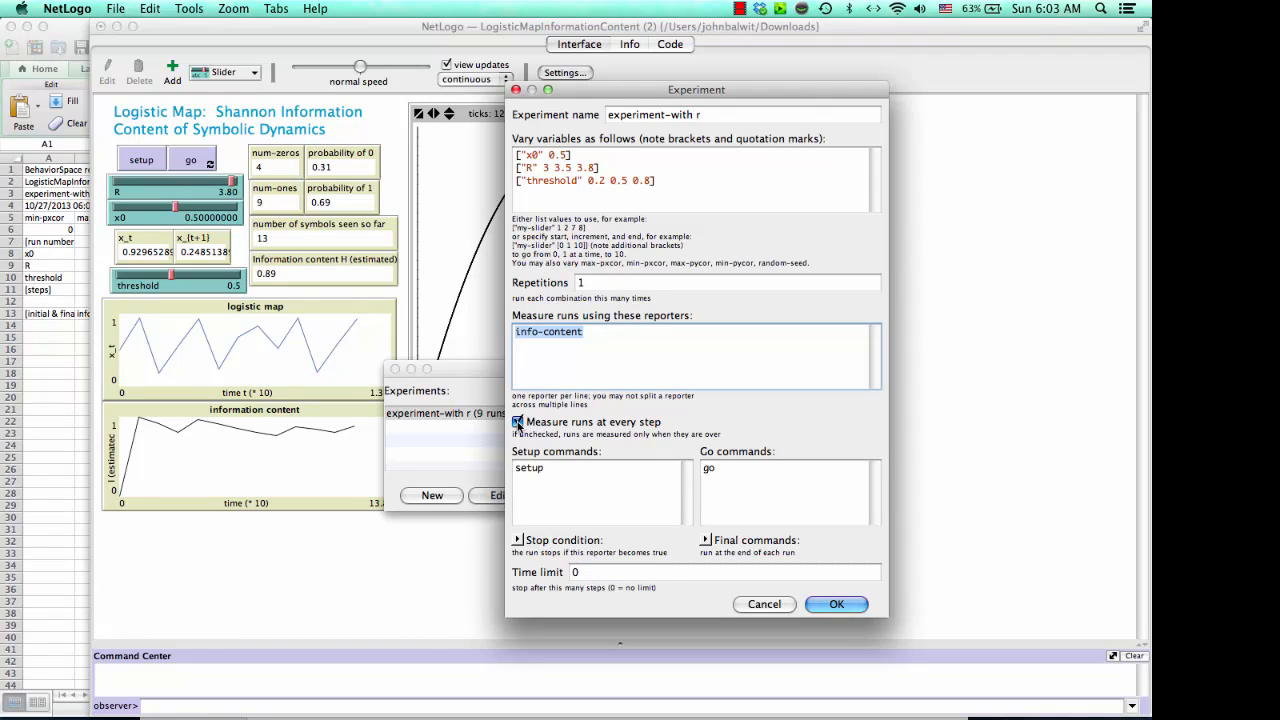
pyautogui.click(518, 421)
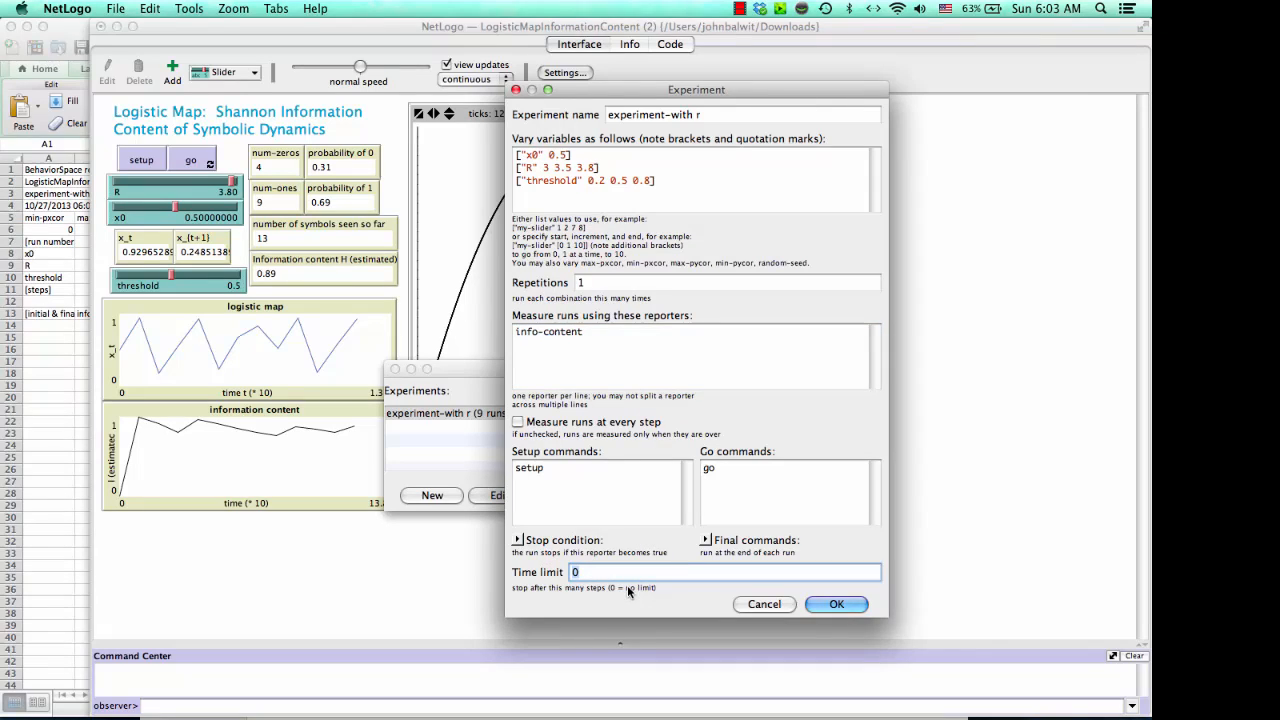
pyautogui.write('1')
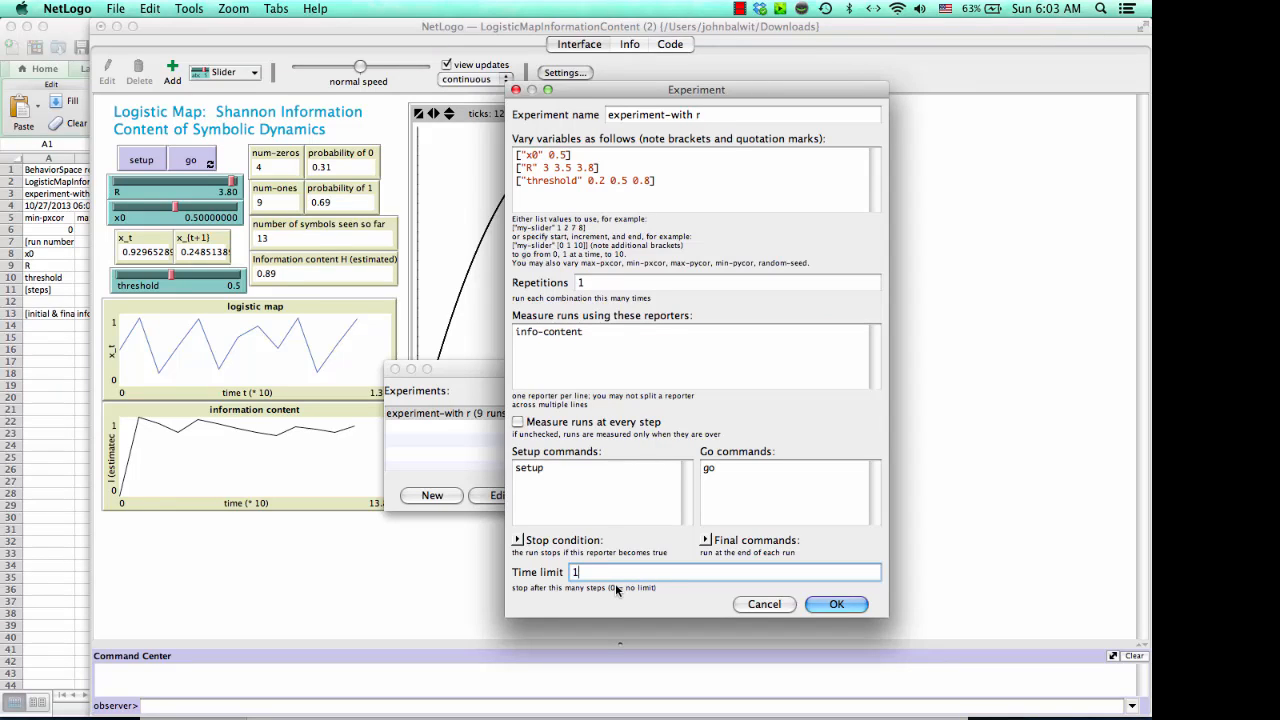
pyautogui.write('5')
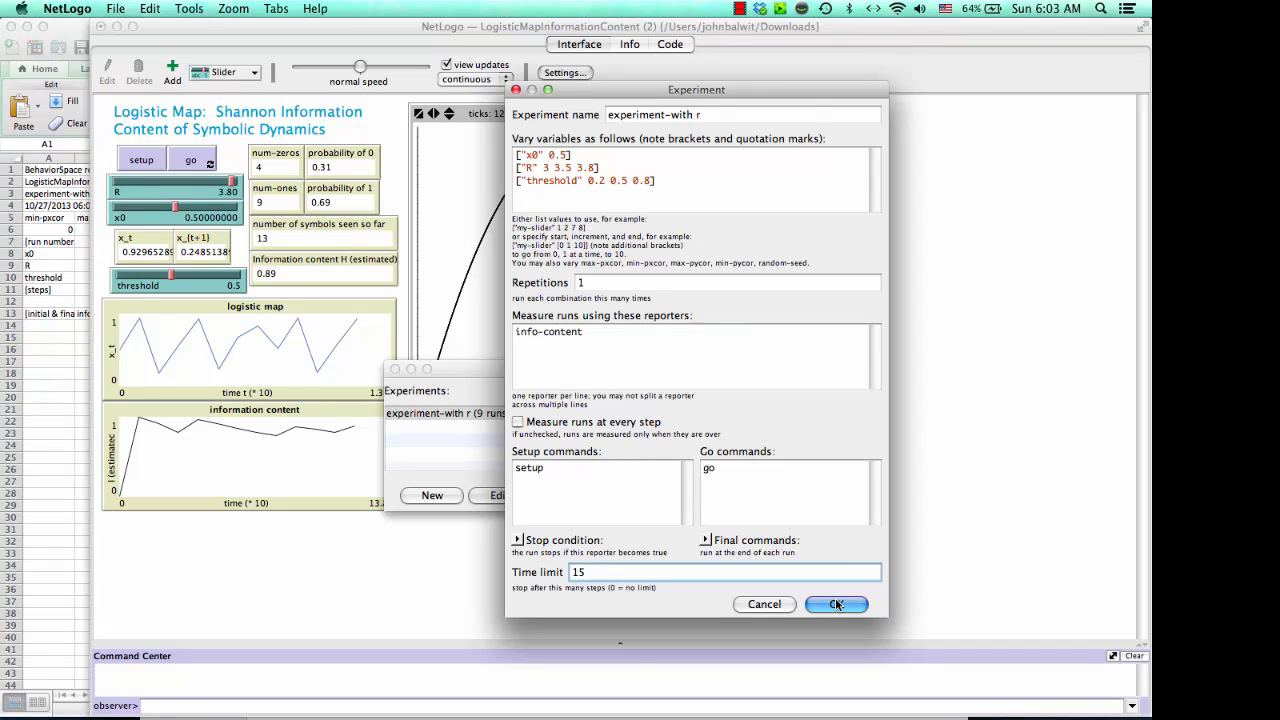
pyautogui.click(836, 604)
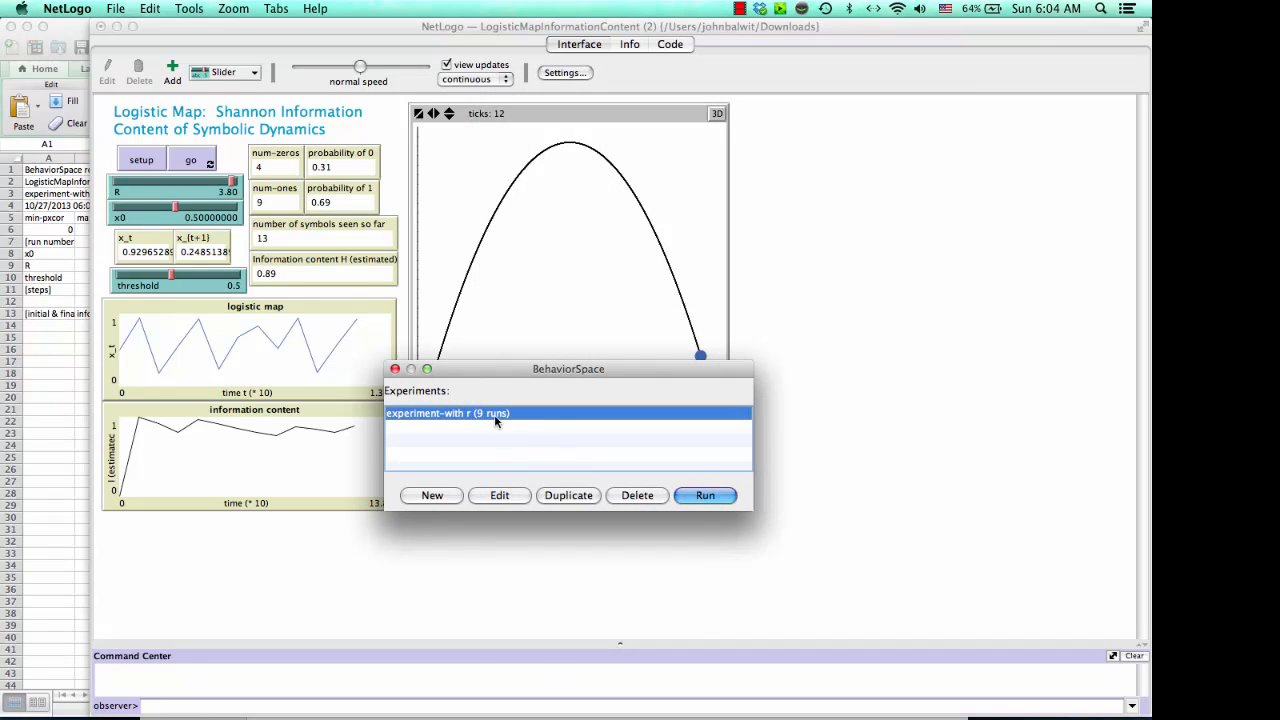
pyautogui.moveTo(712, 478)
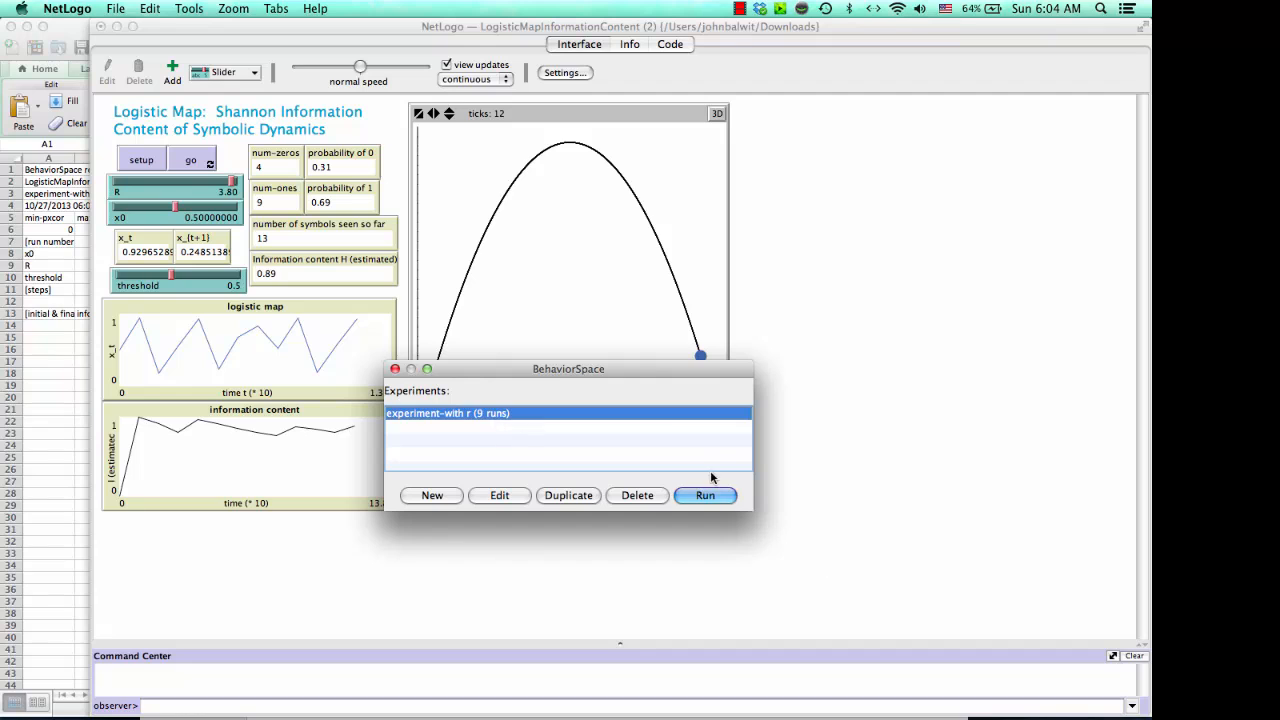
# Run the 'experiment-with r' experiment from the BehaviorSpace window.
pyautogui.moveTo(568, 368); pyautogui.dragTo(568, 235)
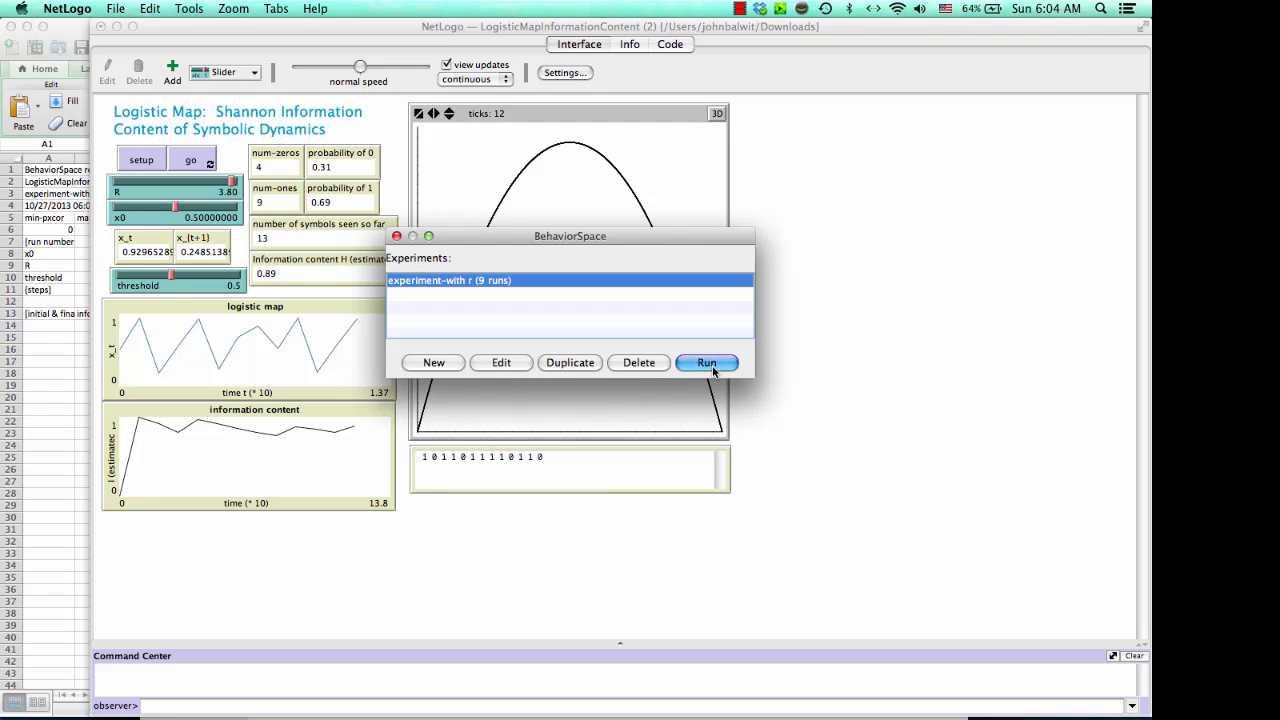
pyautogui.click(706, 362)
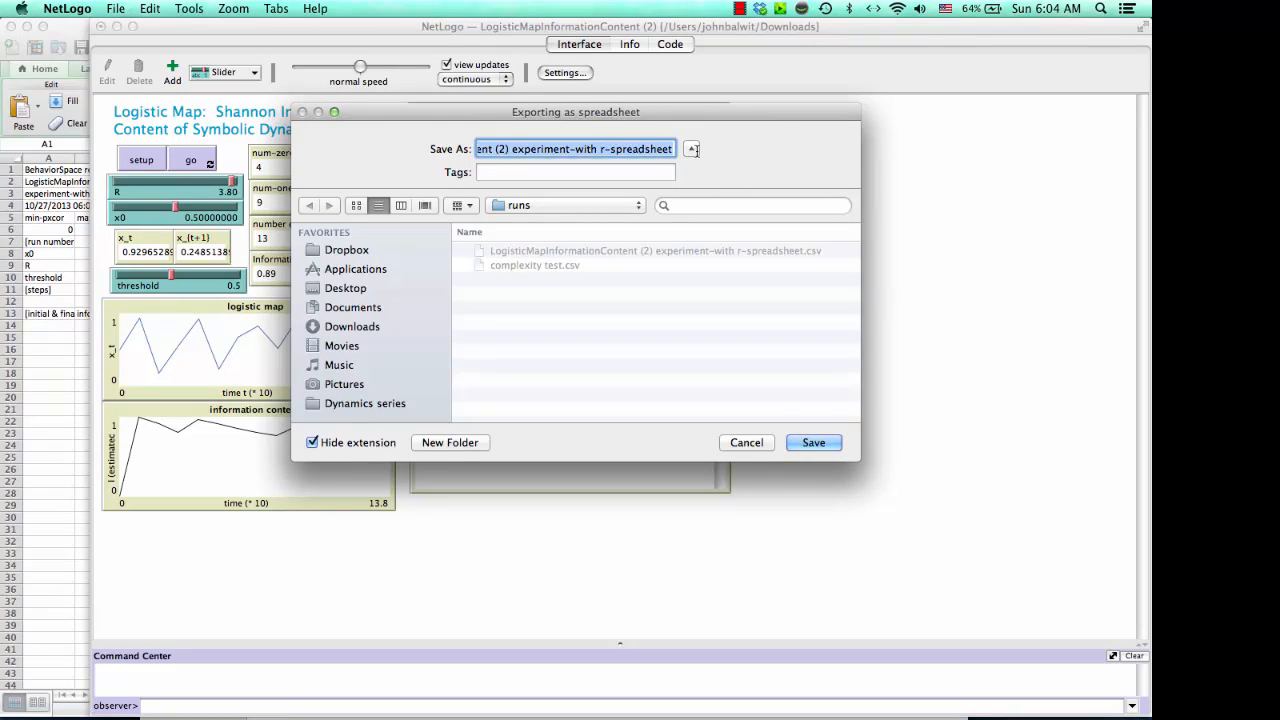
# Name the results file 'complexity-R vs. threshold' and begin creating a new folder.
pyautogui.write('comp')
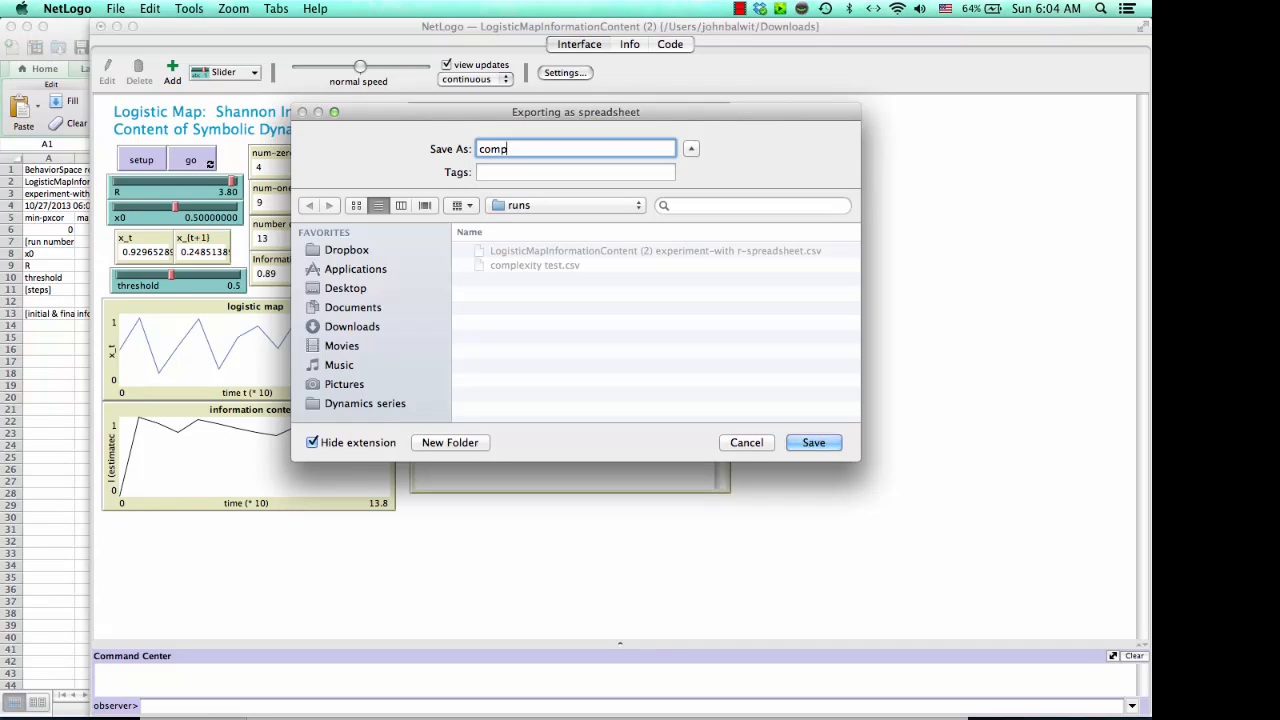
pyautogui.write('lex')
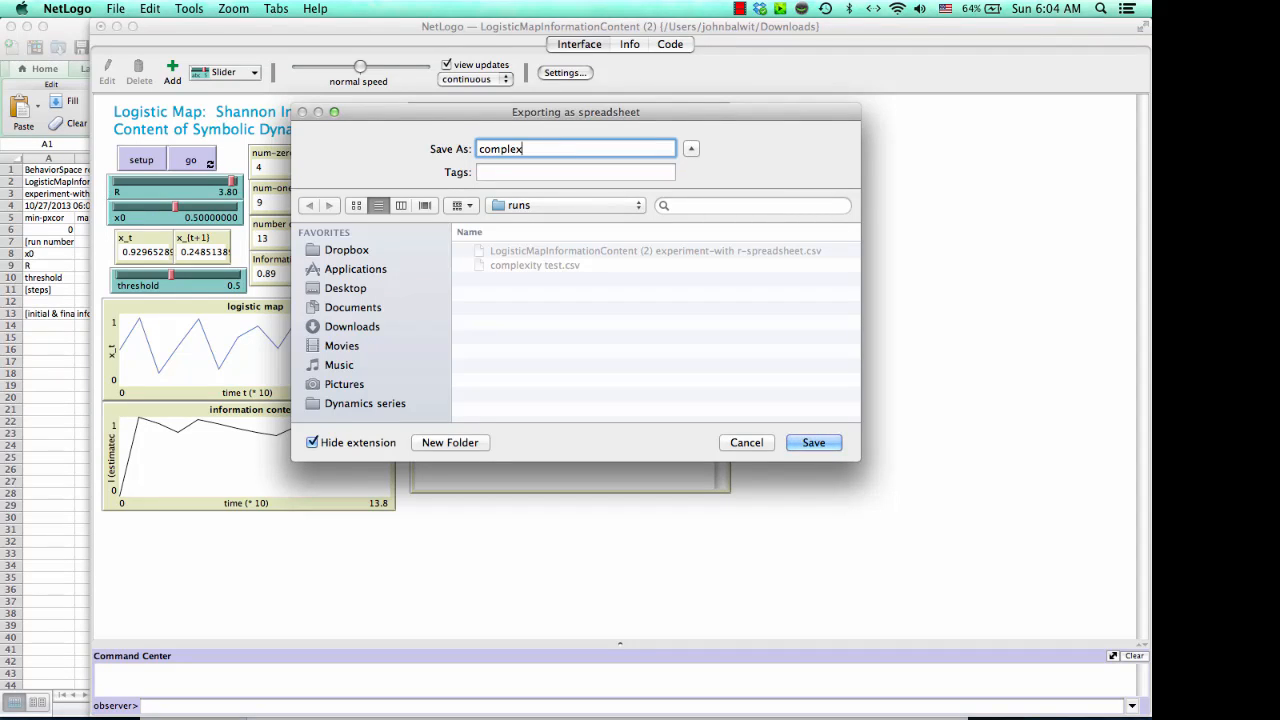
pyautogui.write('ity.')
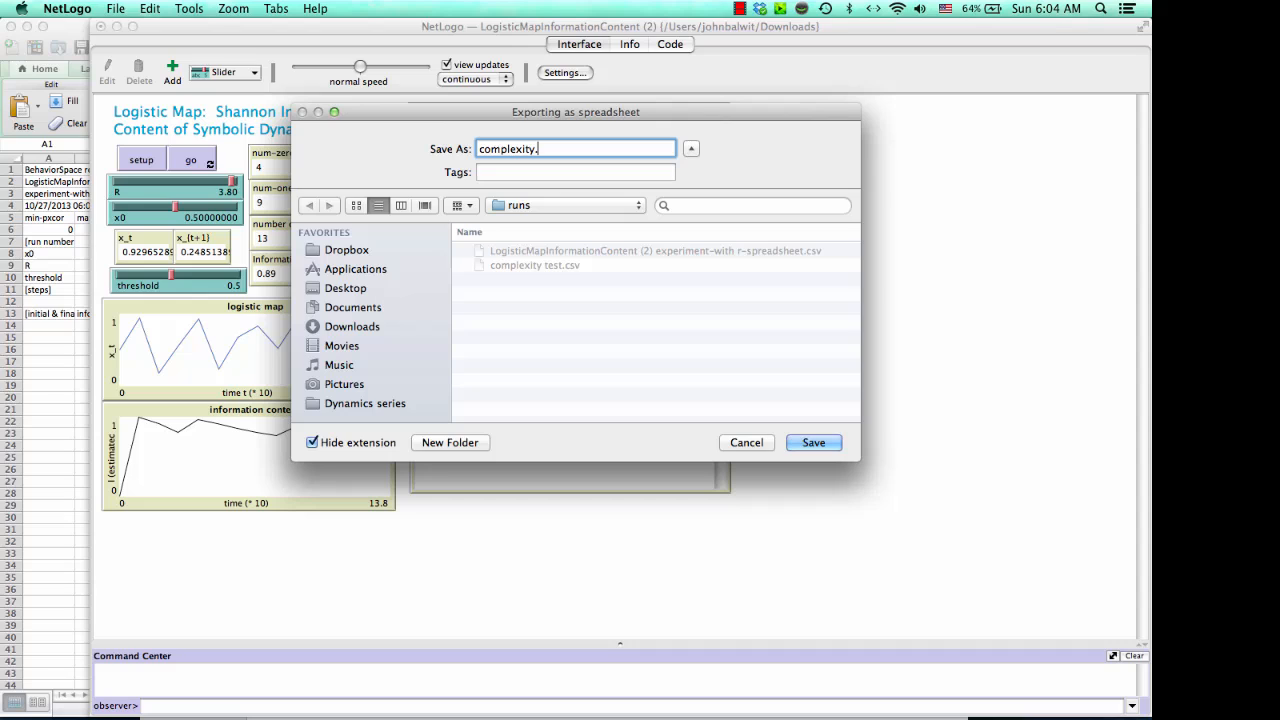
pyautogui.press('Backspace')
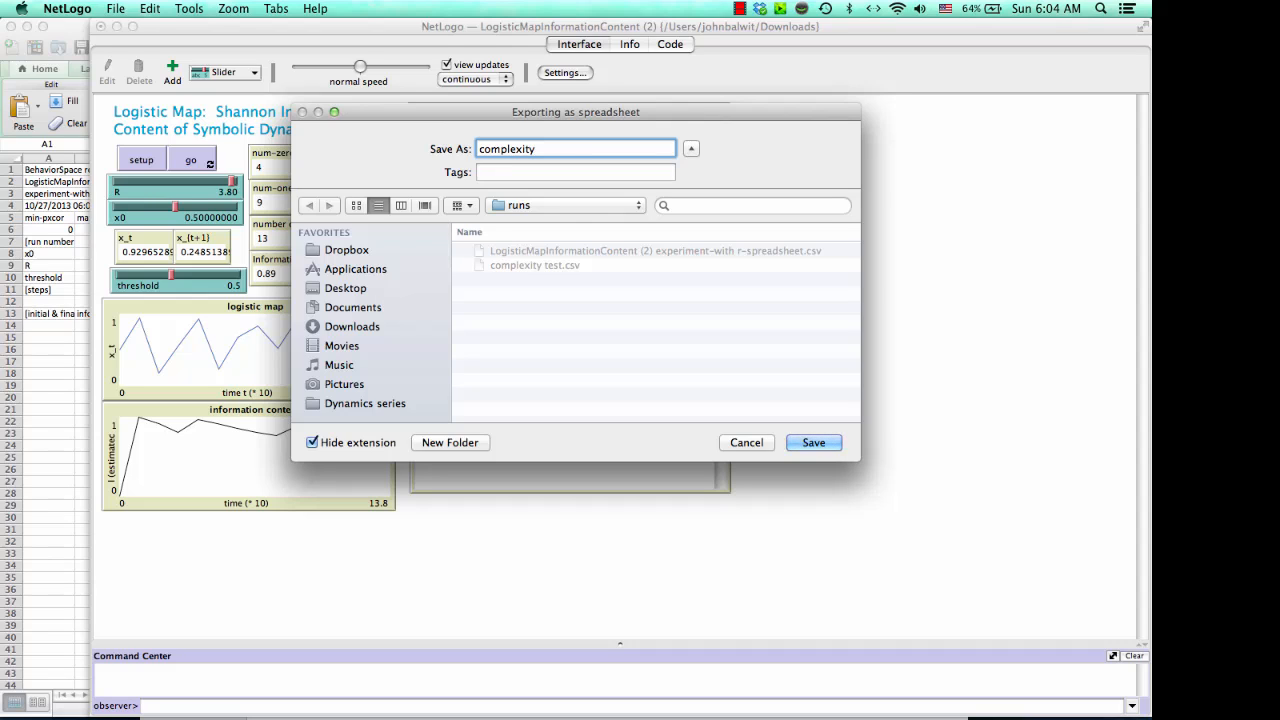
pyautogui.write('-R vs.')
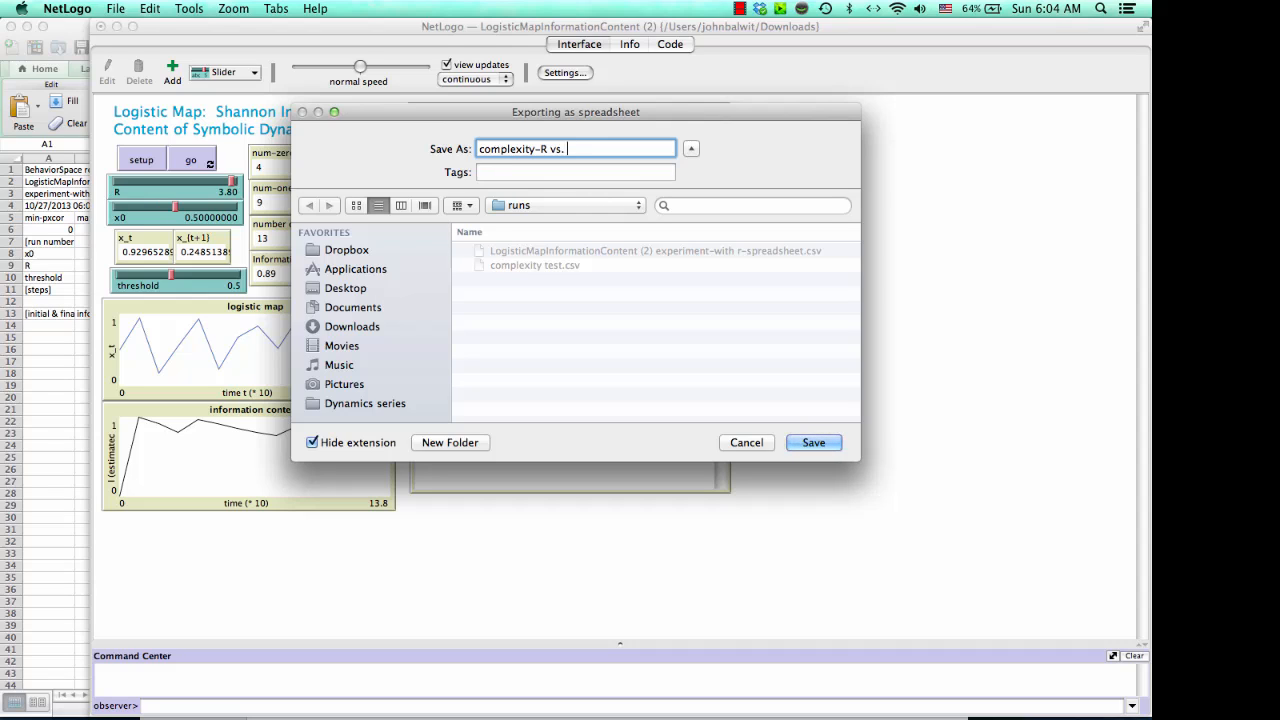
pyautogui.write('thresh')
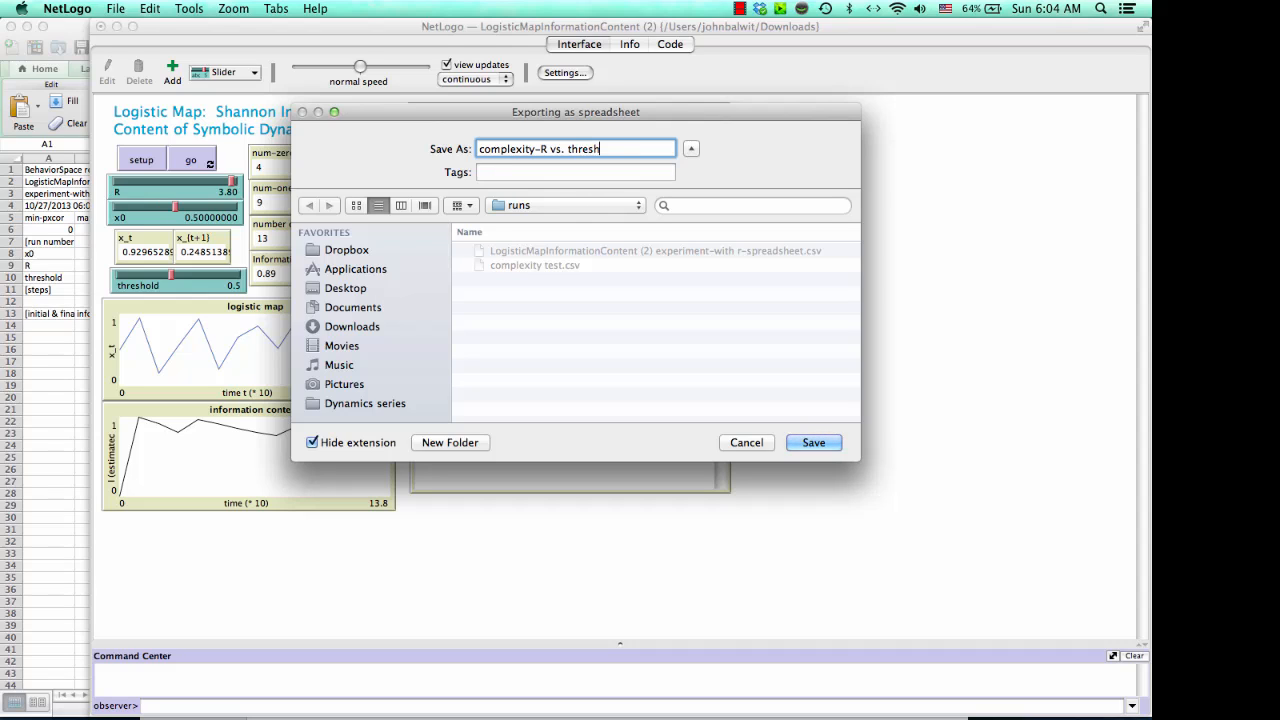
pyautogui.write('old')
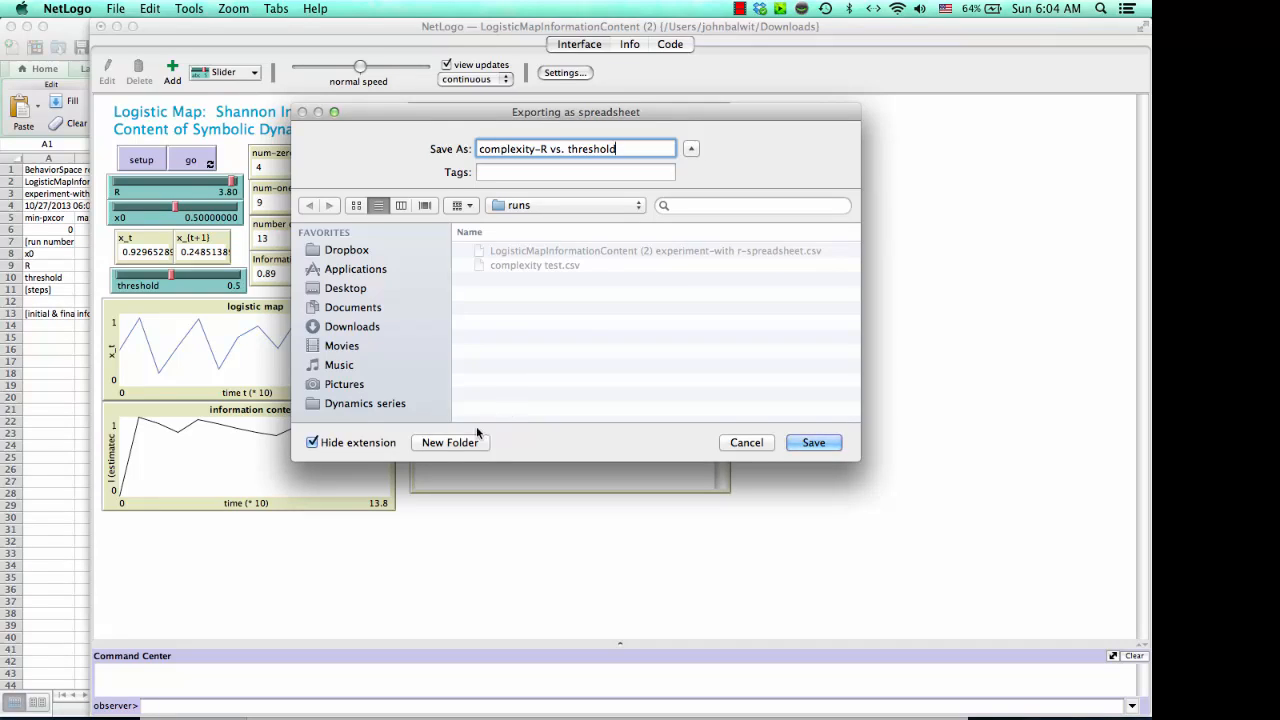
pyautogui.click(449, 442)
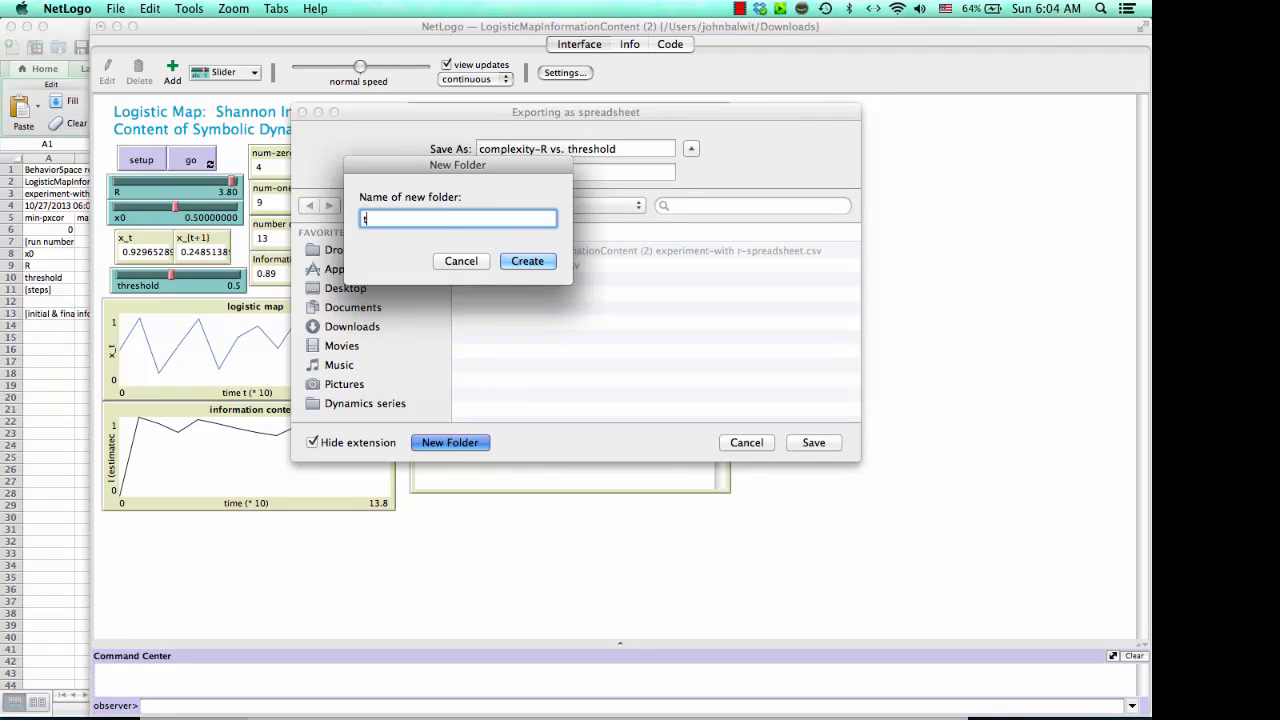
# Create a 'test' folder on the Desktop to hold the export.
pyautogui.write('test')
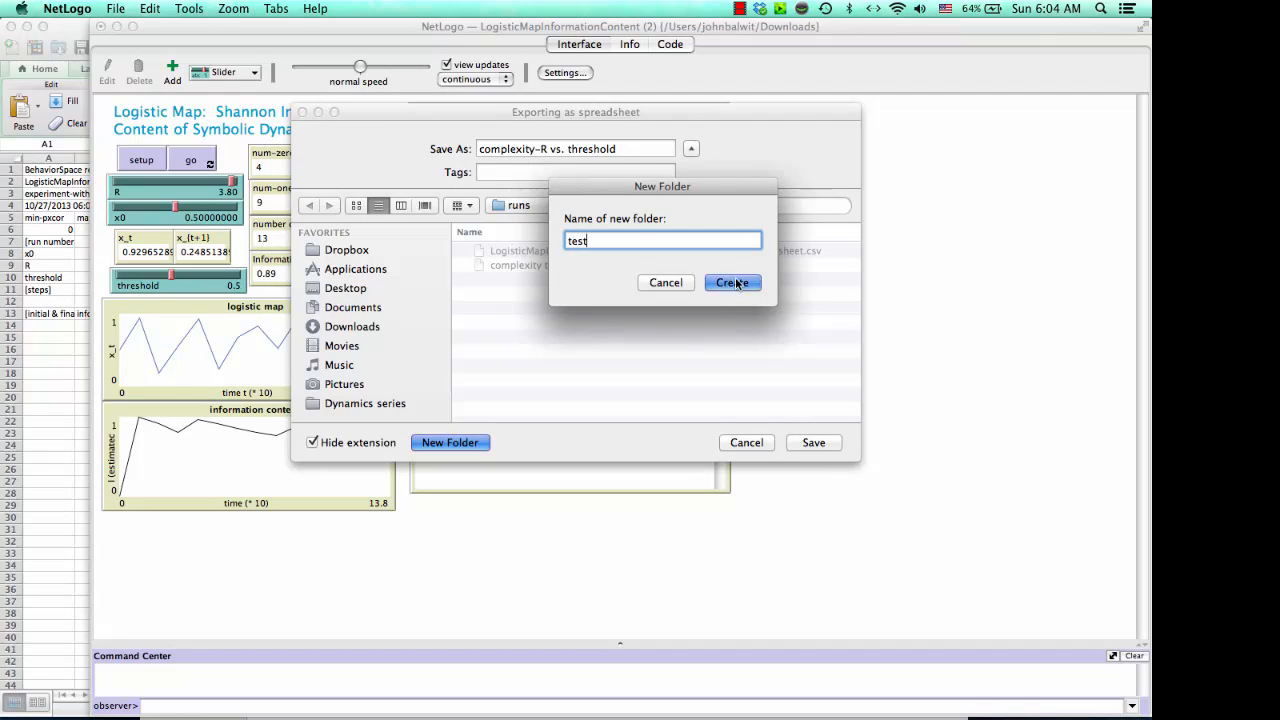
pyautogui.click(732, 282)
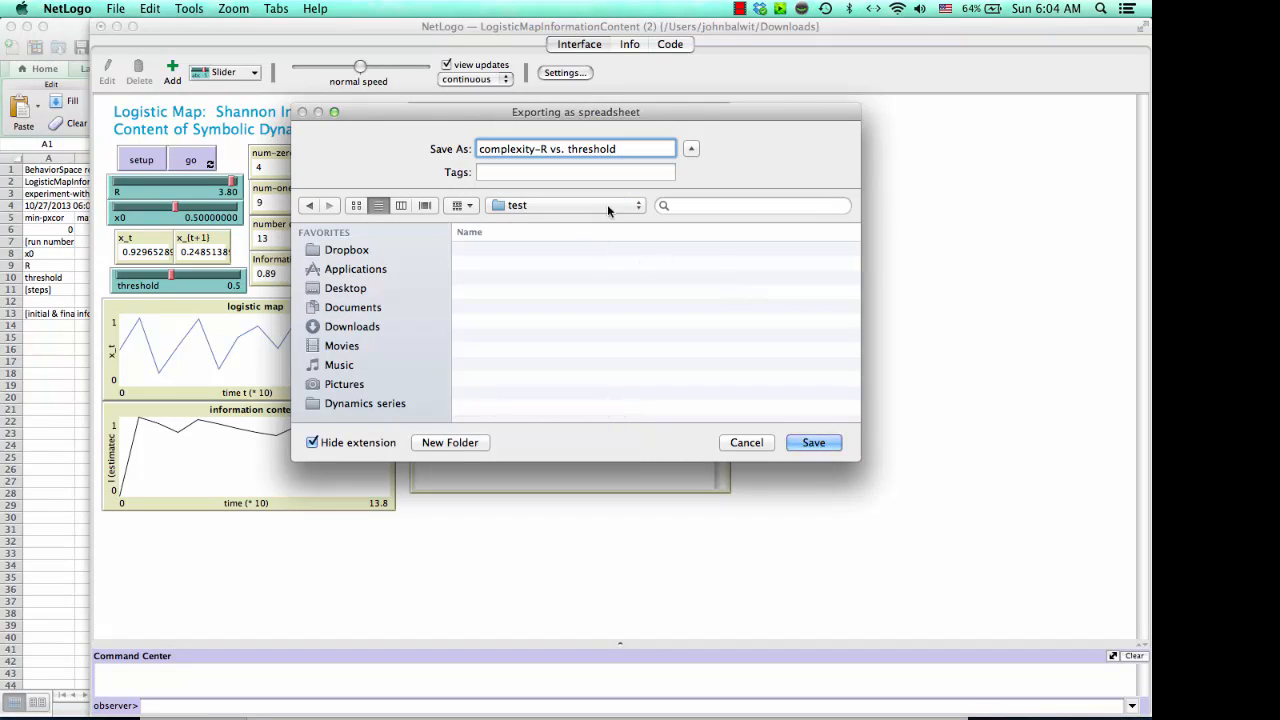
pyautogui.click(565, 205)
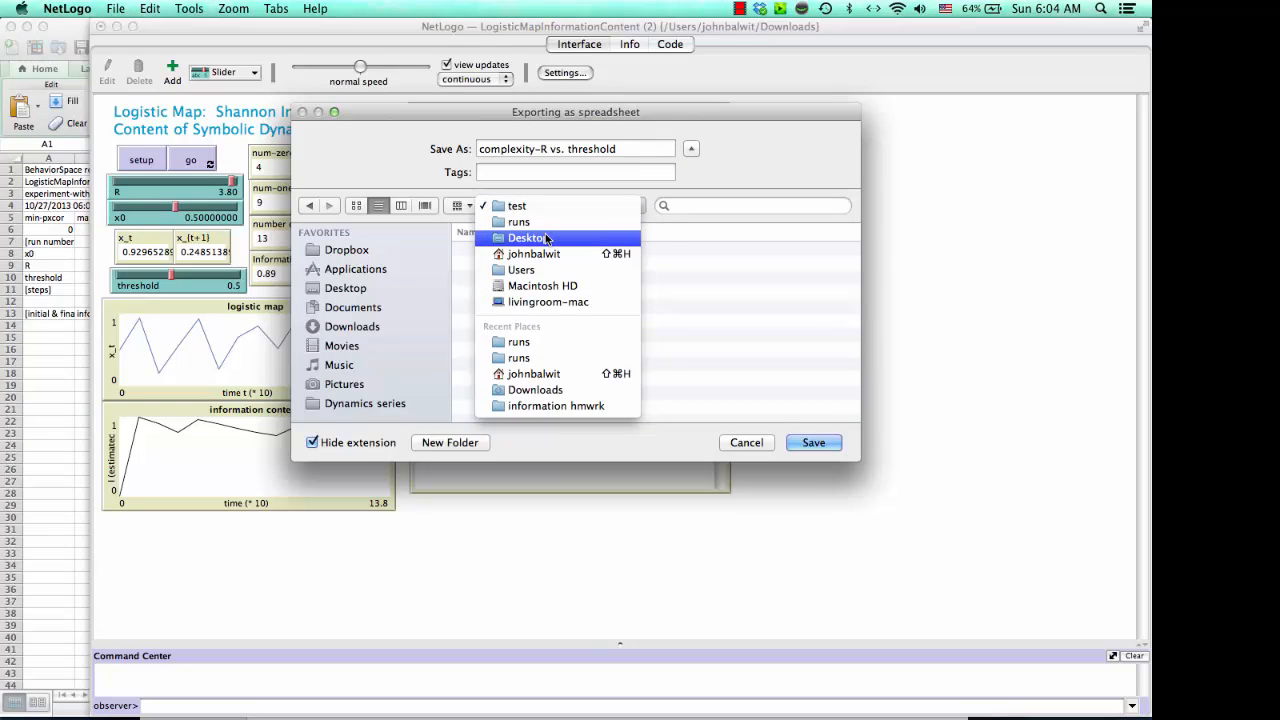
pyautogui.click(449, 442)
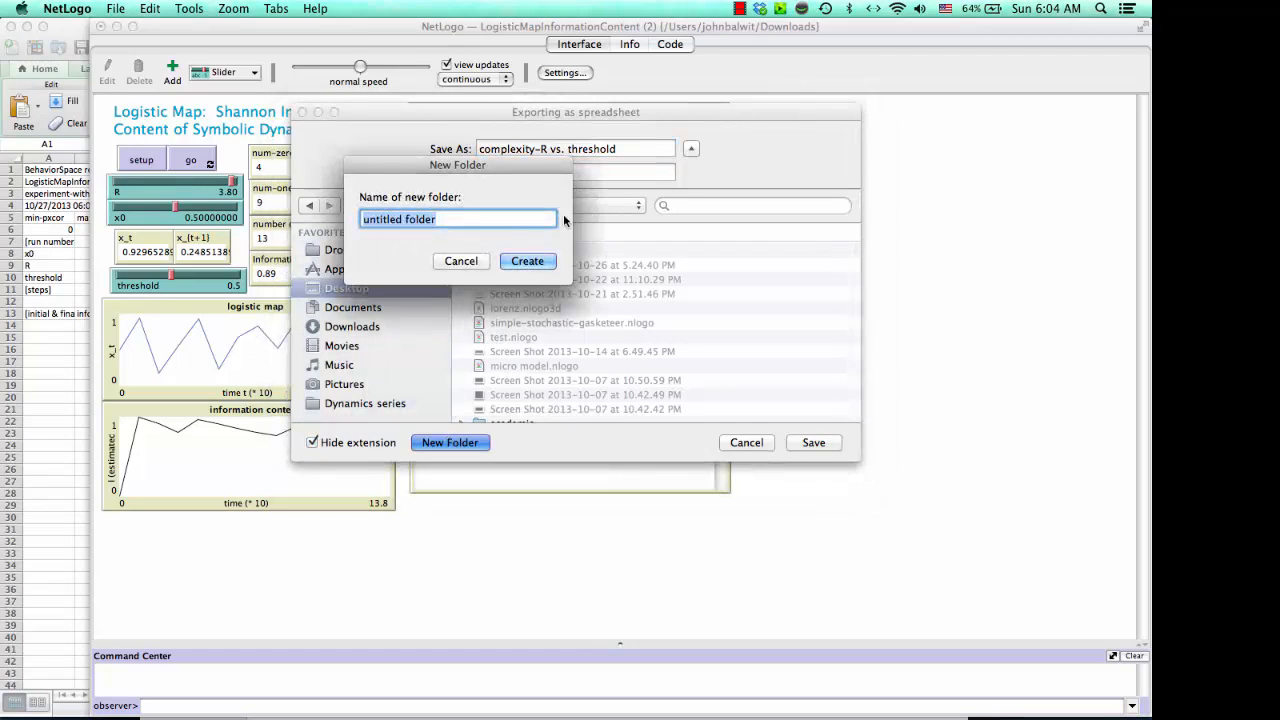
pyautogui.write('test')
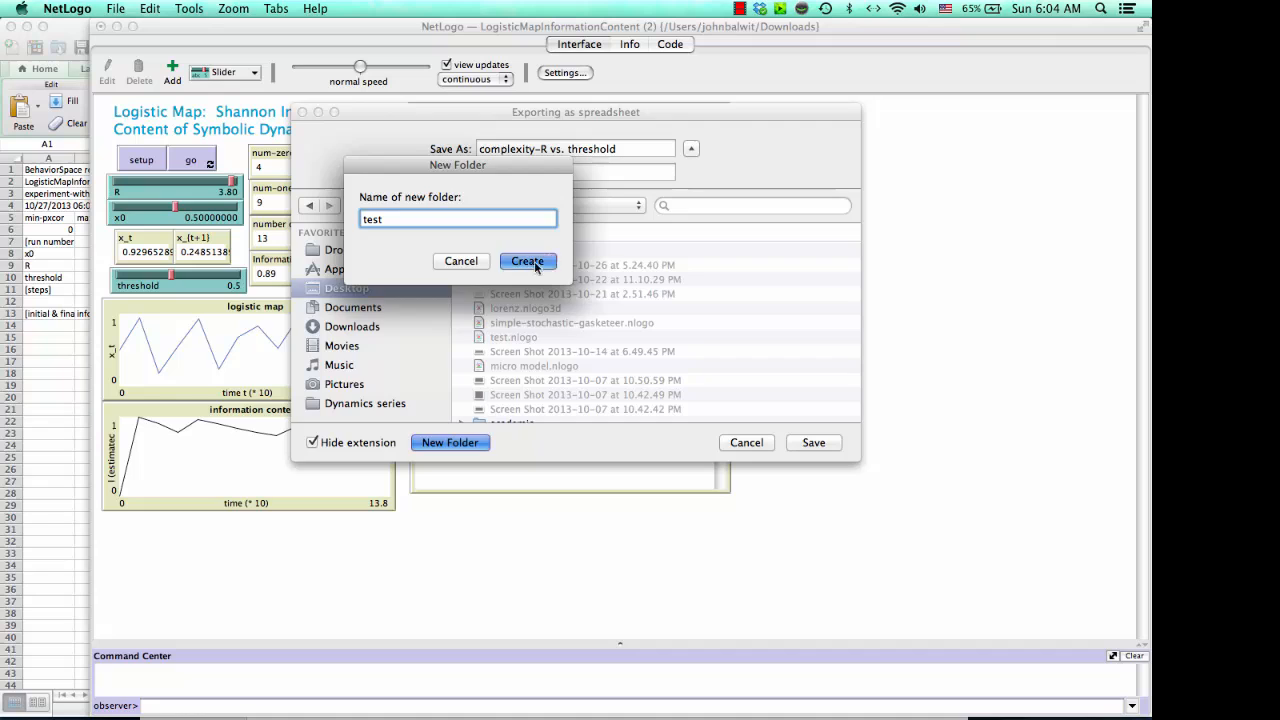
pyautogui.click(527, 261)
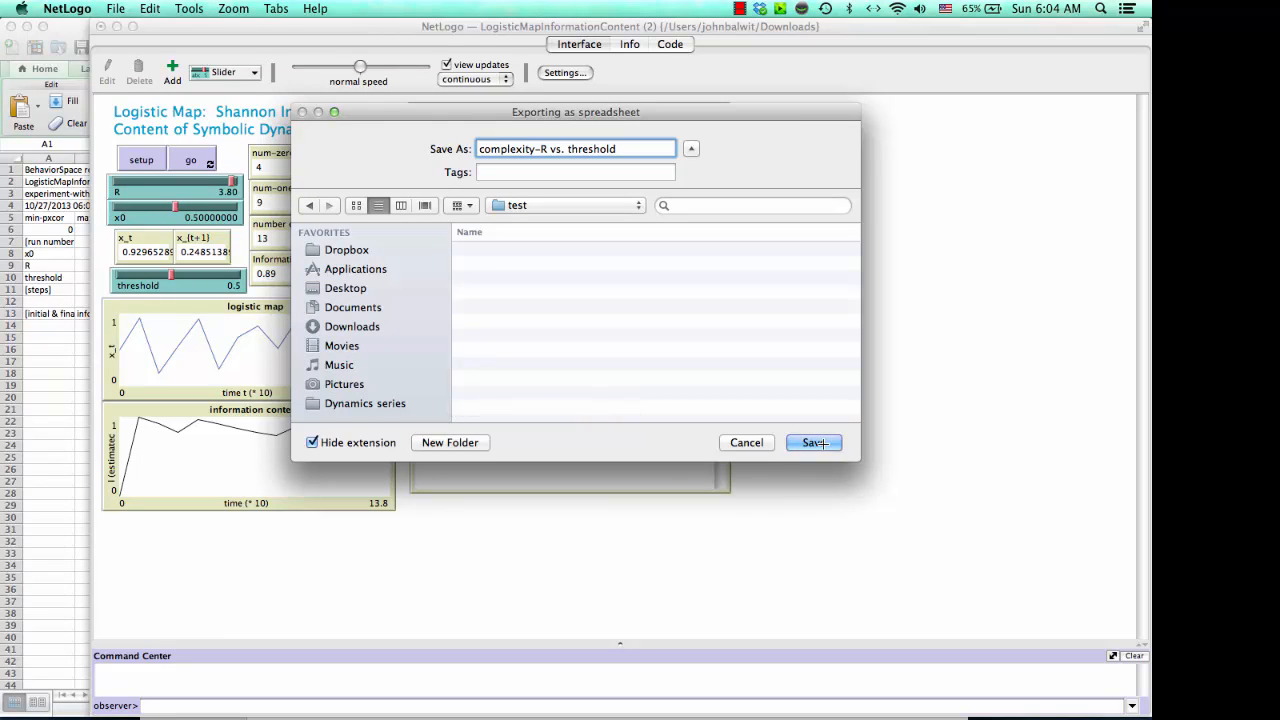
# Save complexity-R vs. threshold.csv into test and open it in Excel.
pyautogui.click(814, 442)
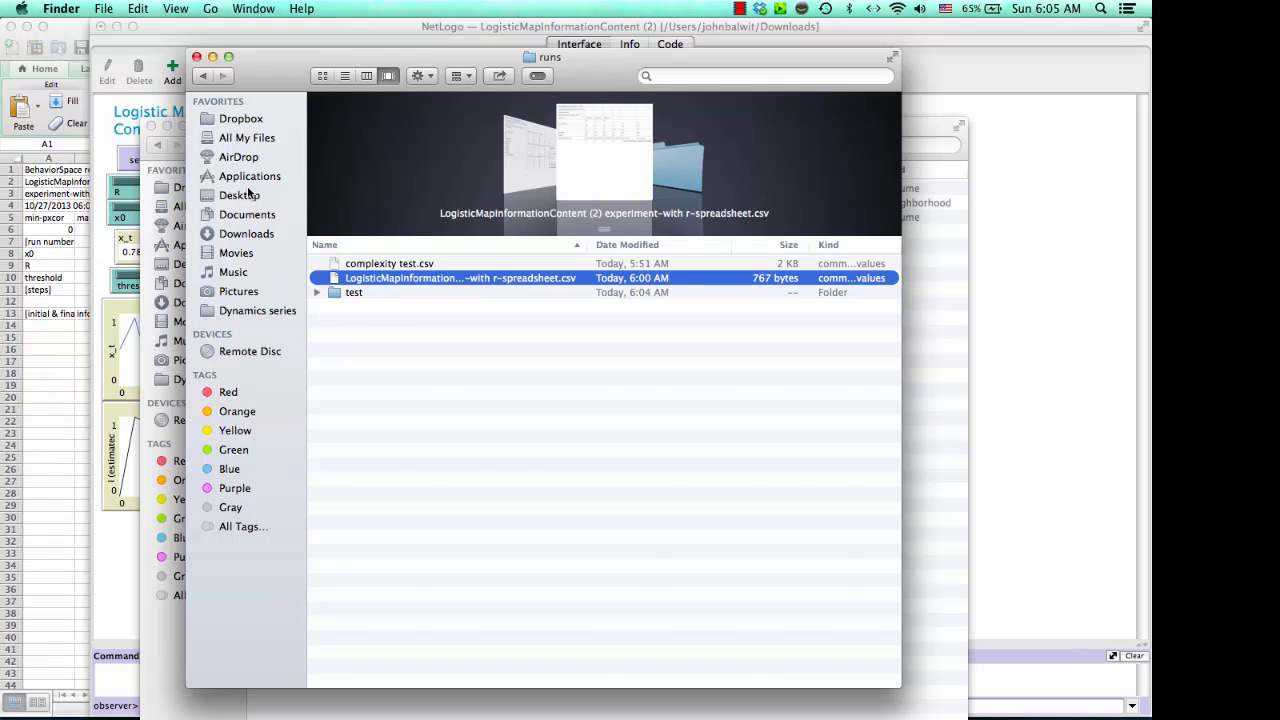
pyautogui.doubleClick(354, 292)
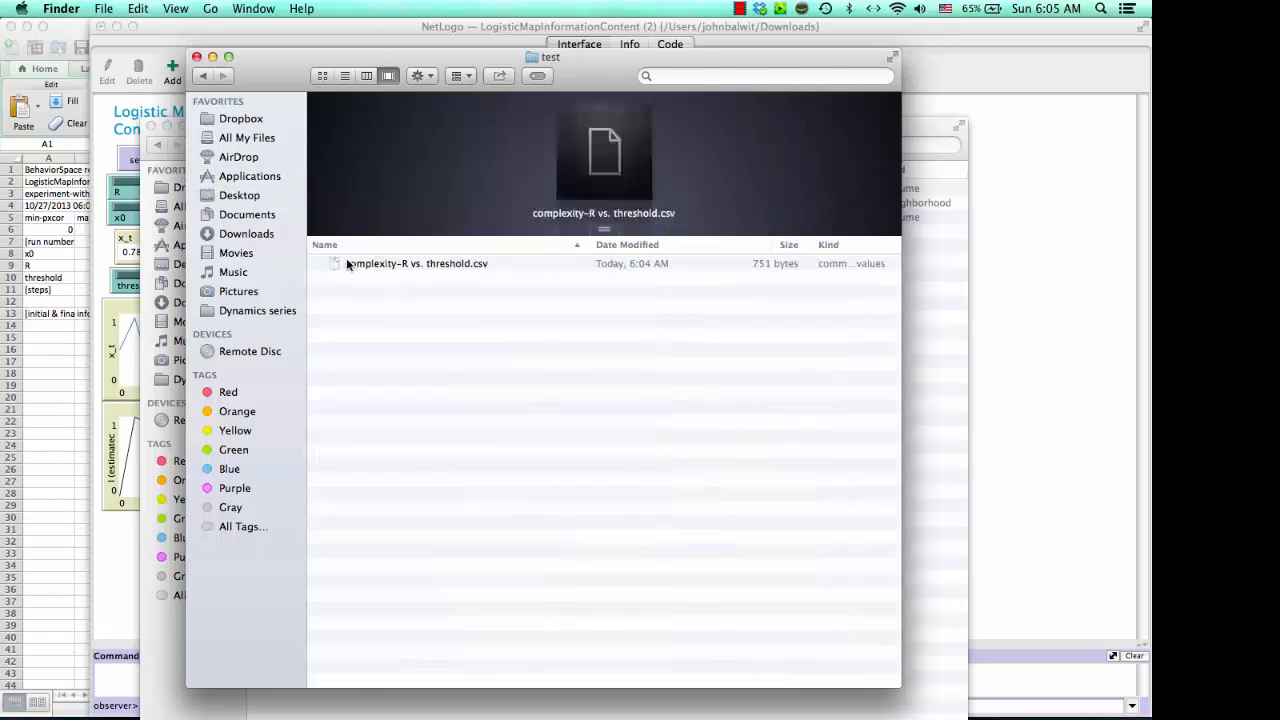
pyautogui.doubleClick(415, 263)
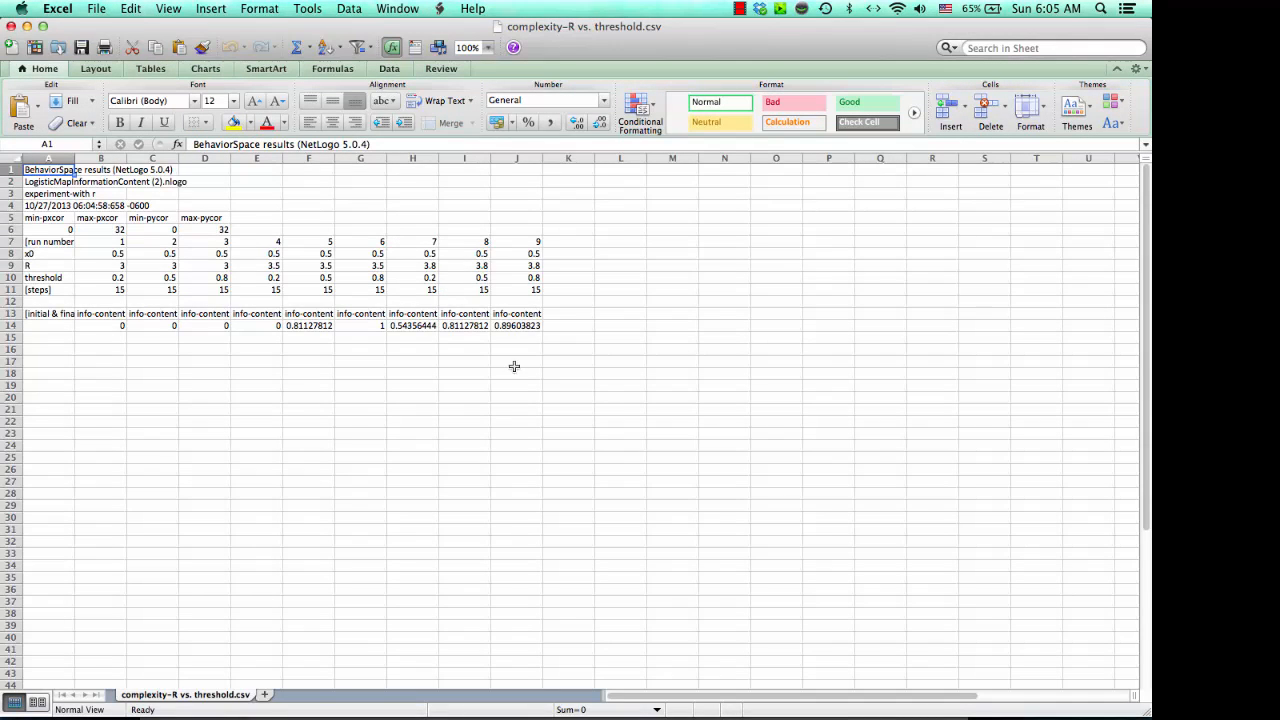
pyautogui.moveTo(489, 349)
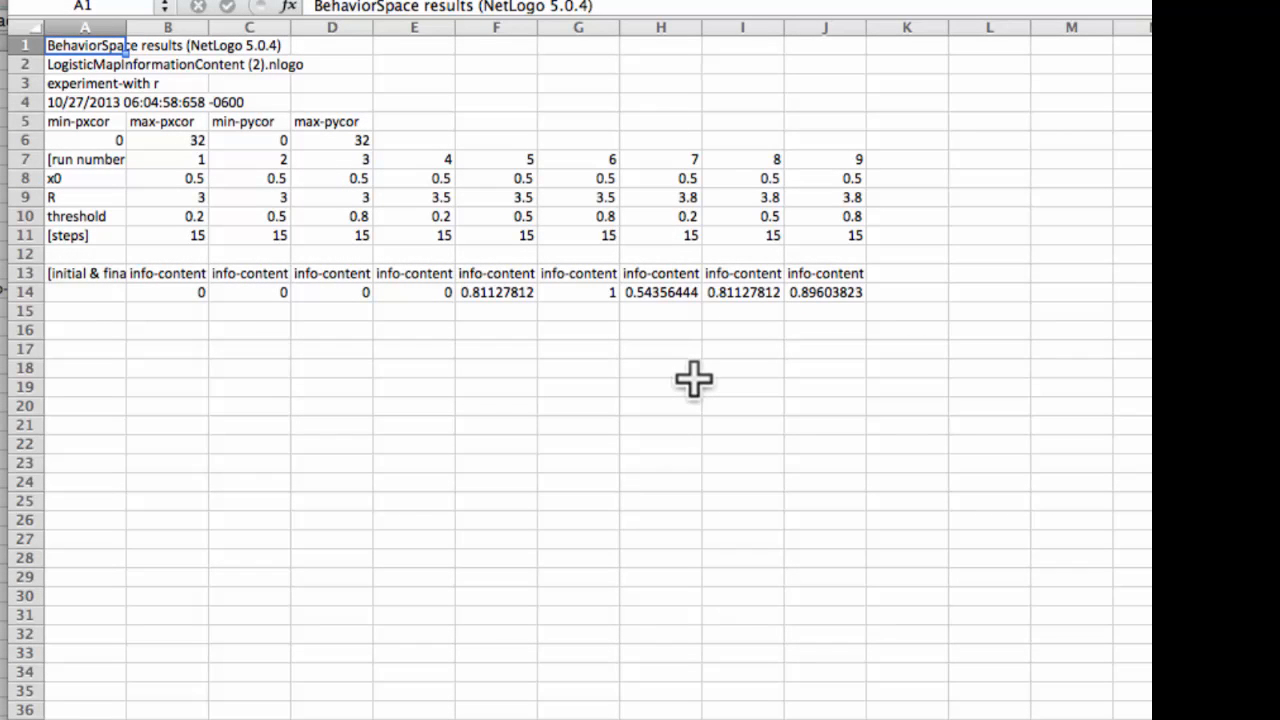
pyautogui.click(167, 196)
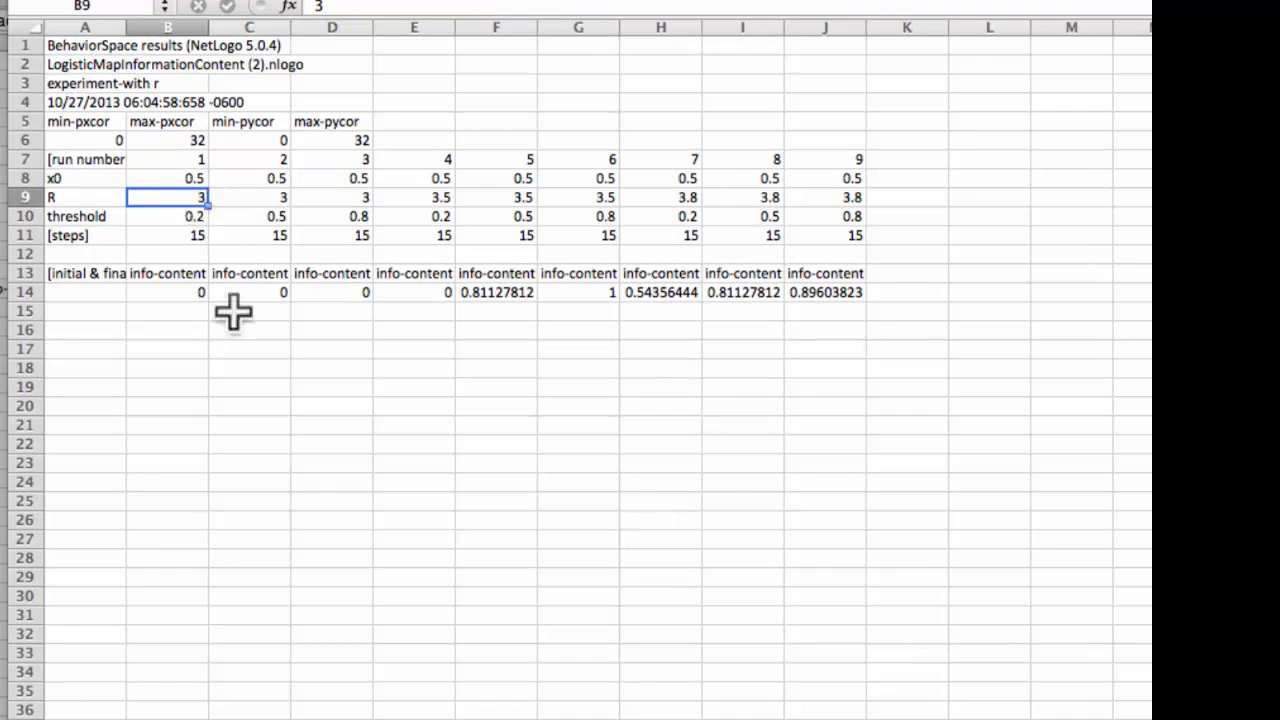
pyautogui.click(167, 291)
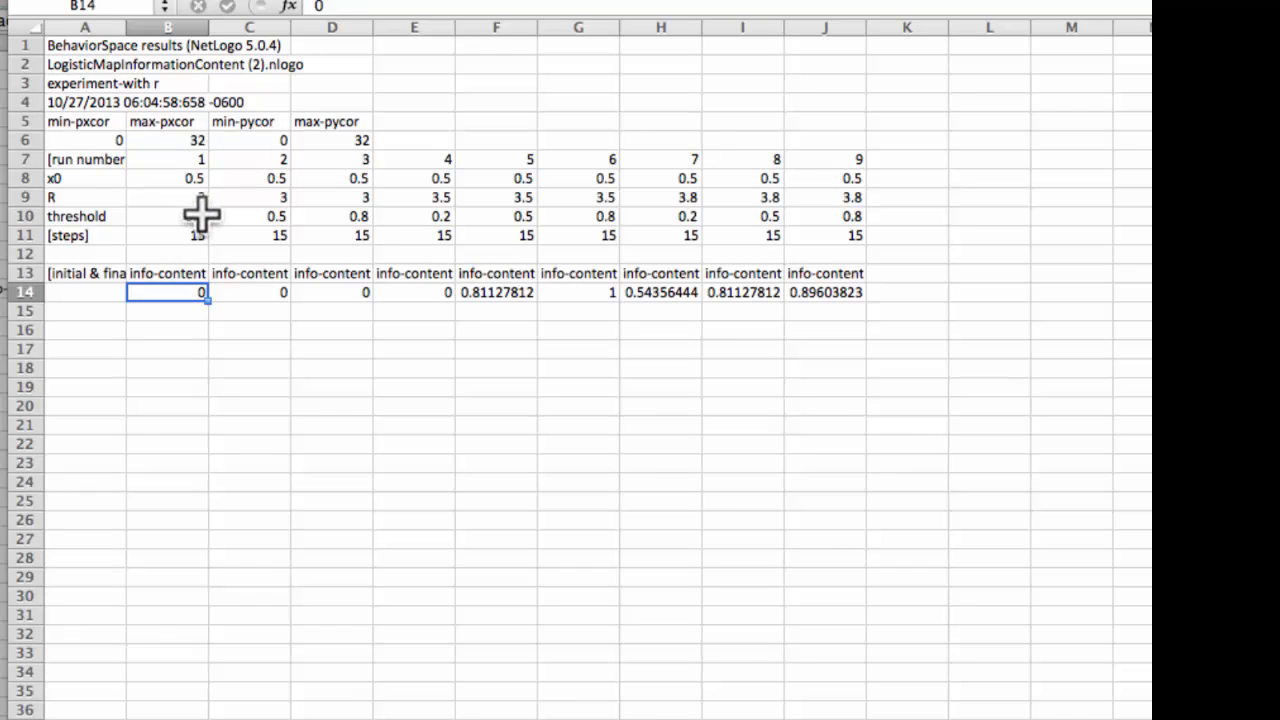
pyautogui.click(331, 216)
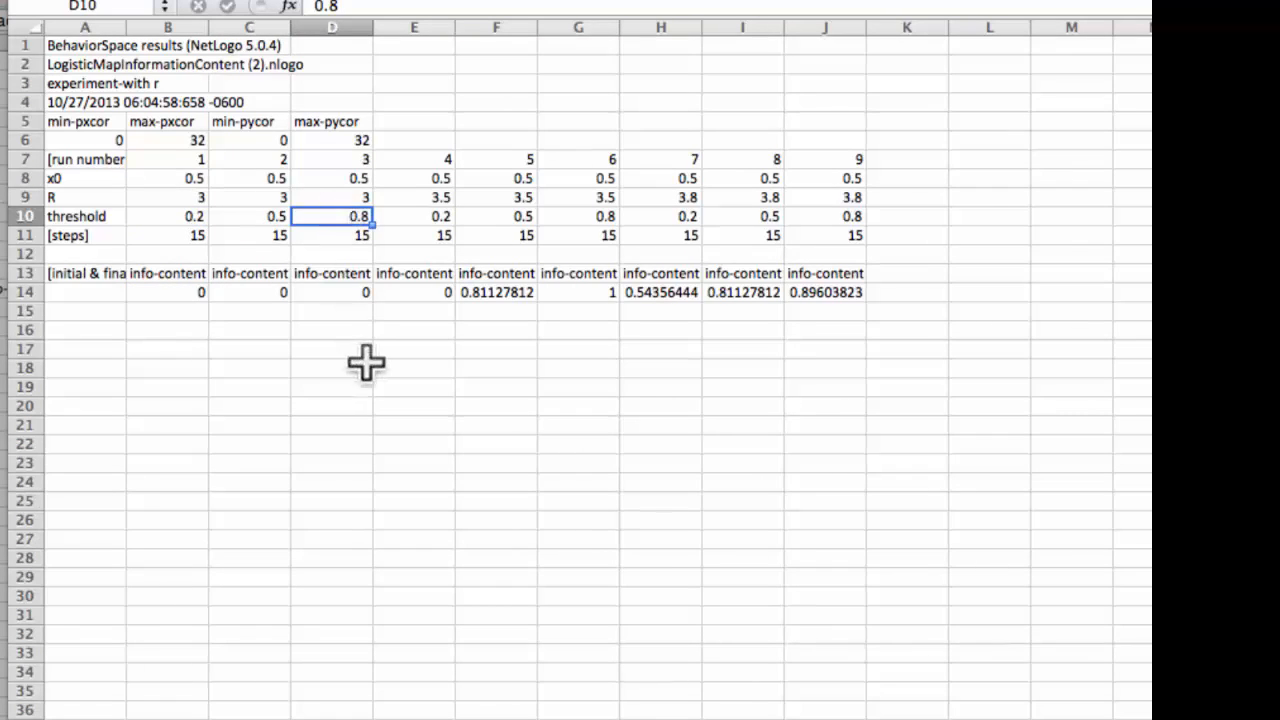
pyautogui.moveTo(420, 197)
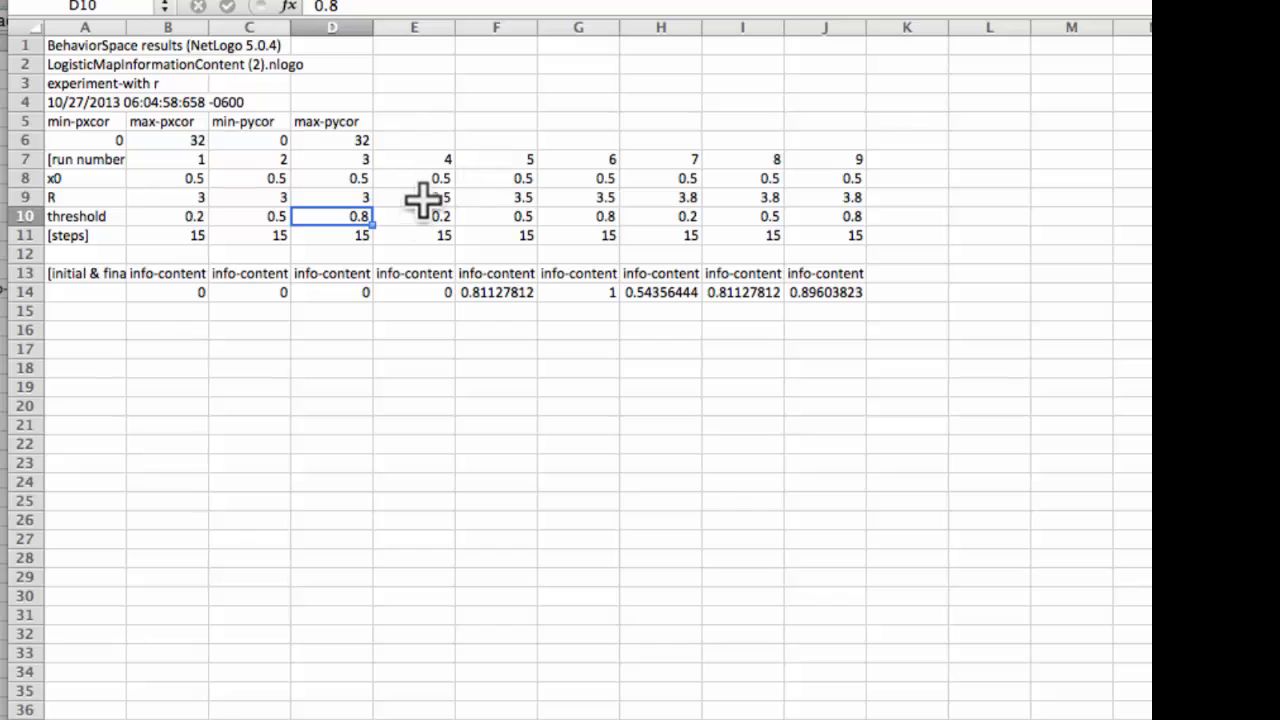
pyautogui.click(414, 196)
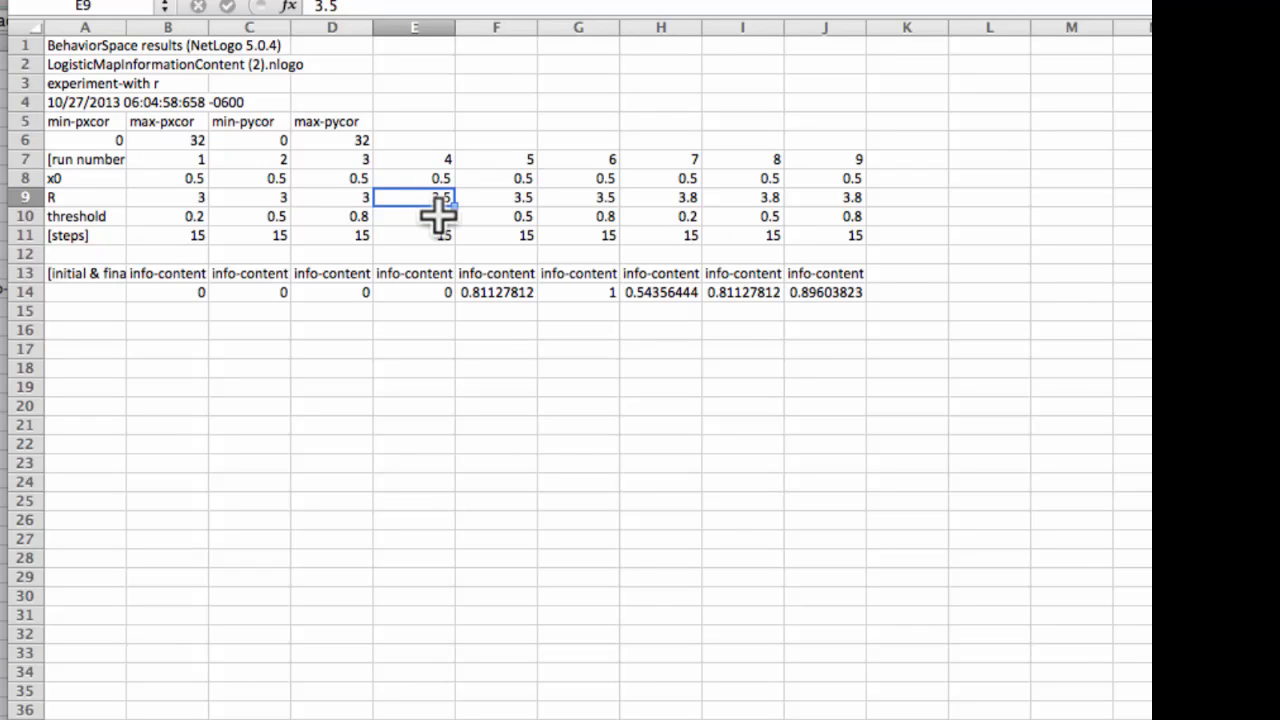
pyautogui.moveTo(434, 327)
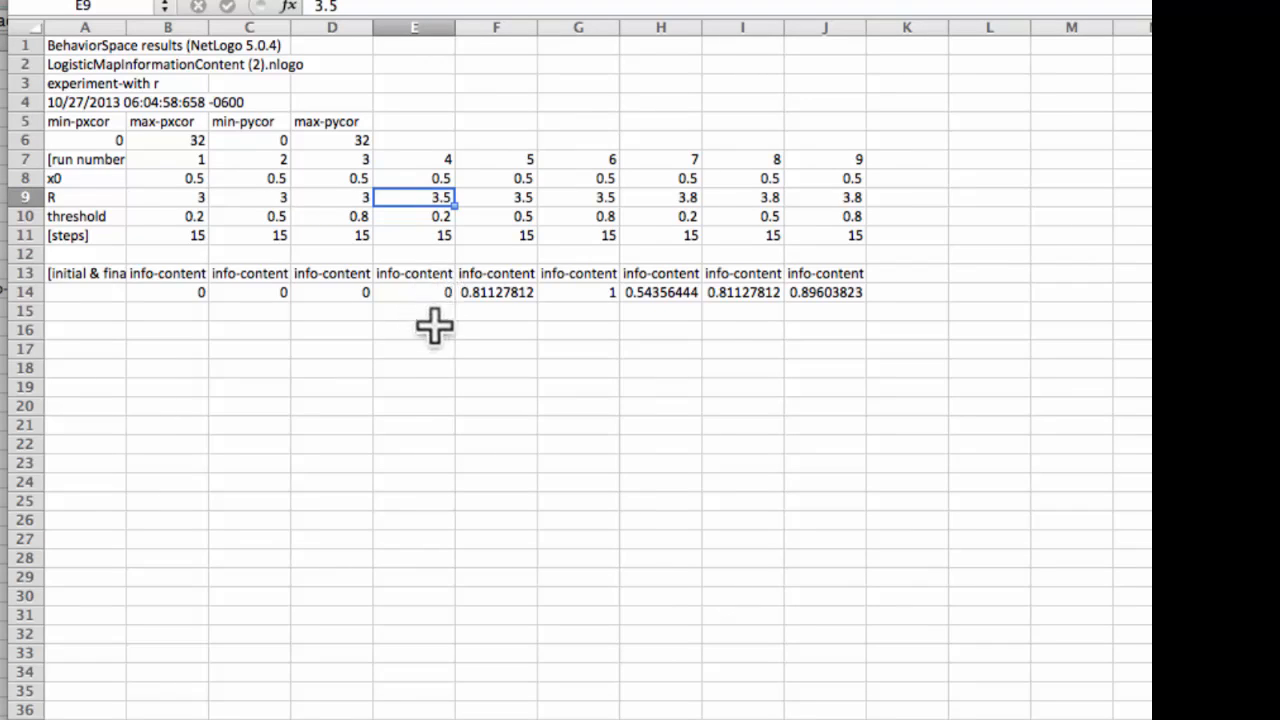
pyautogui.click(414, 292)
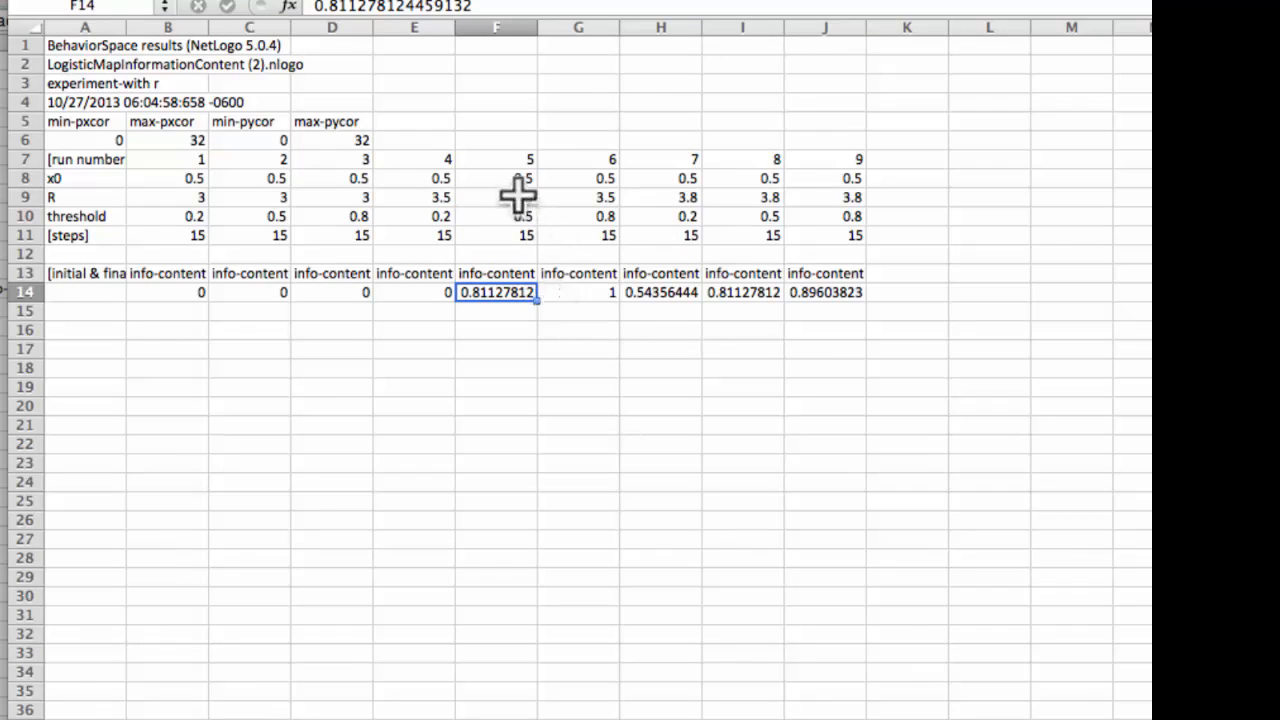
pyautogui.click(578, 291)
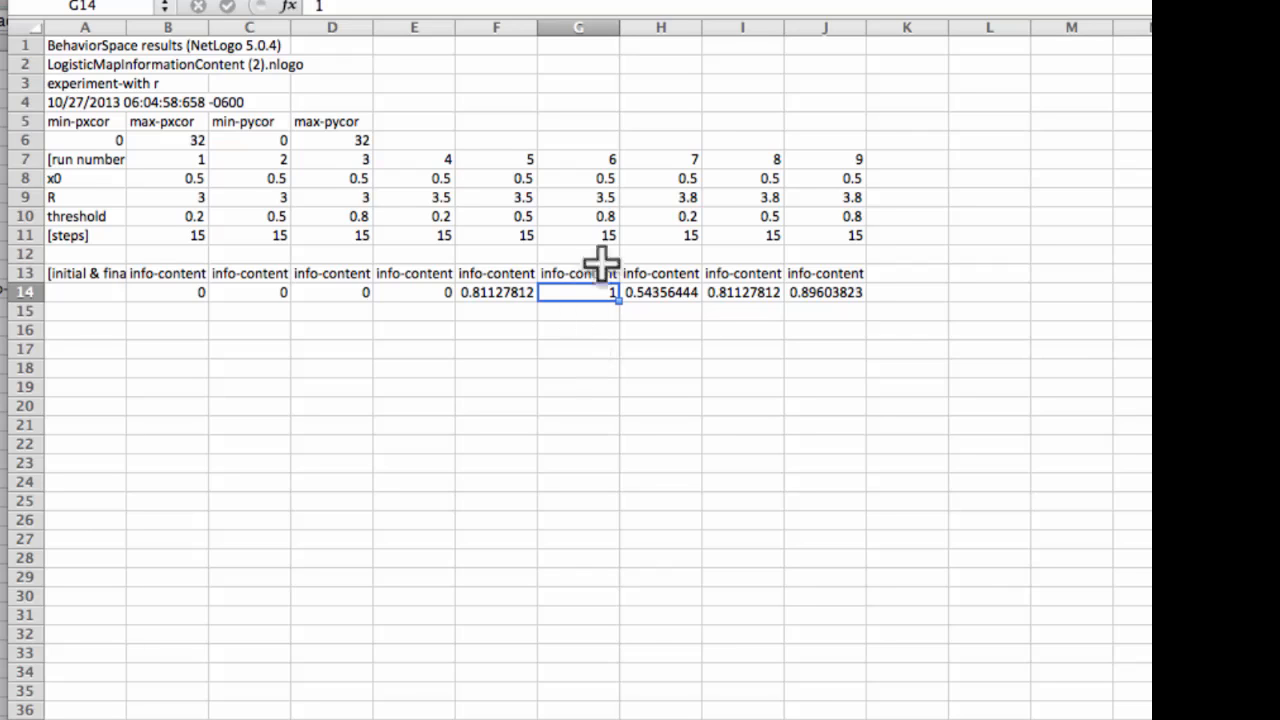
pyautogui.moveTo(605, 192)
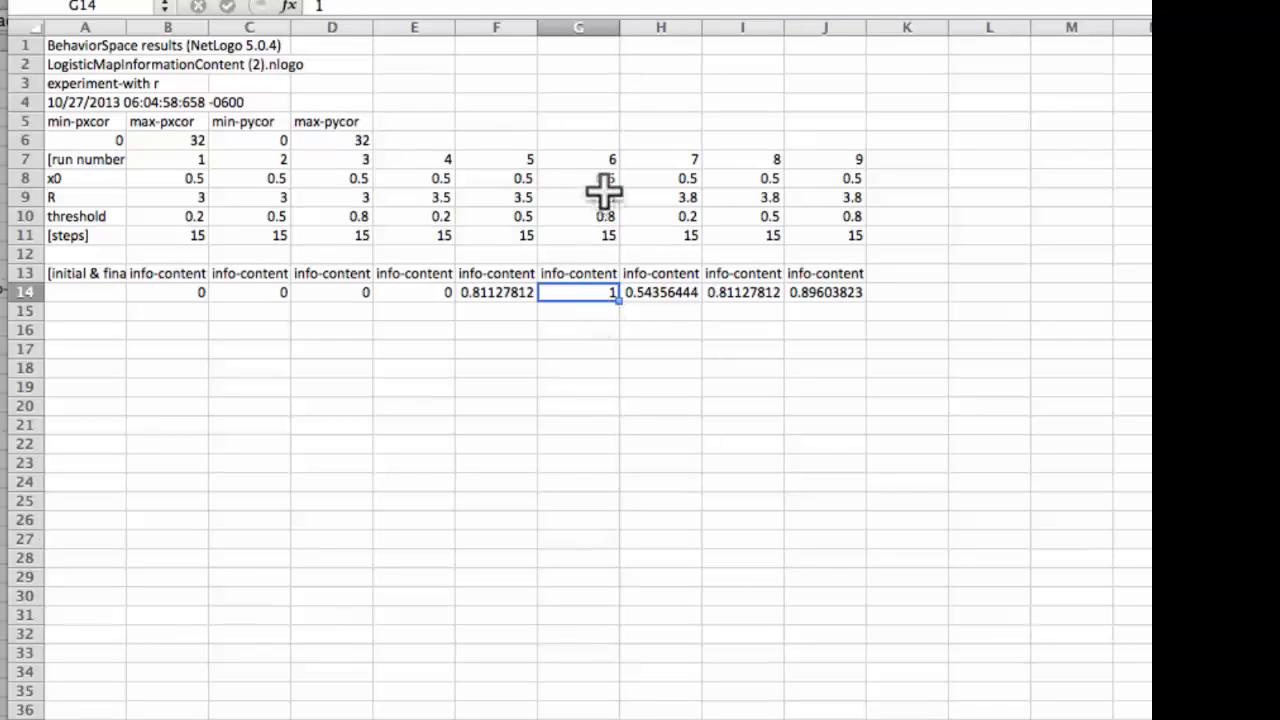
pyautogui.moveTo(590, 160)
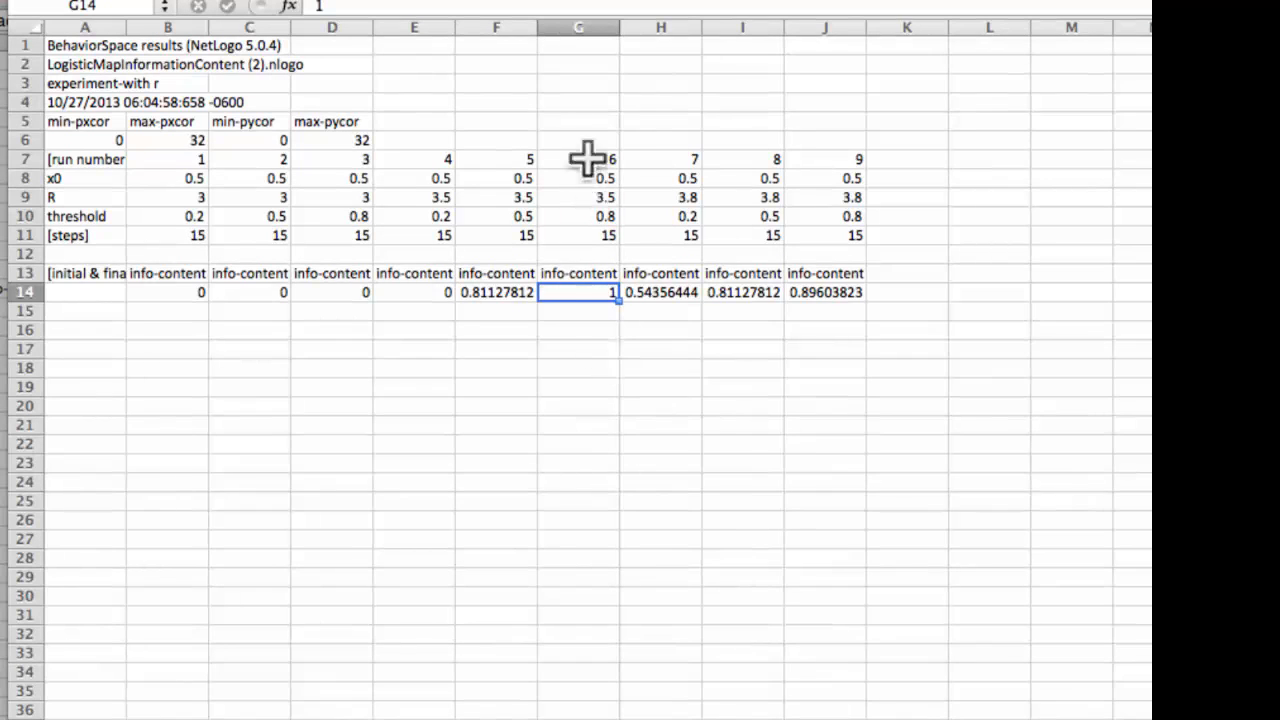
pyautogui.moveTo(630, 320)
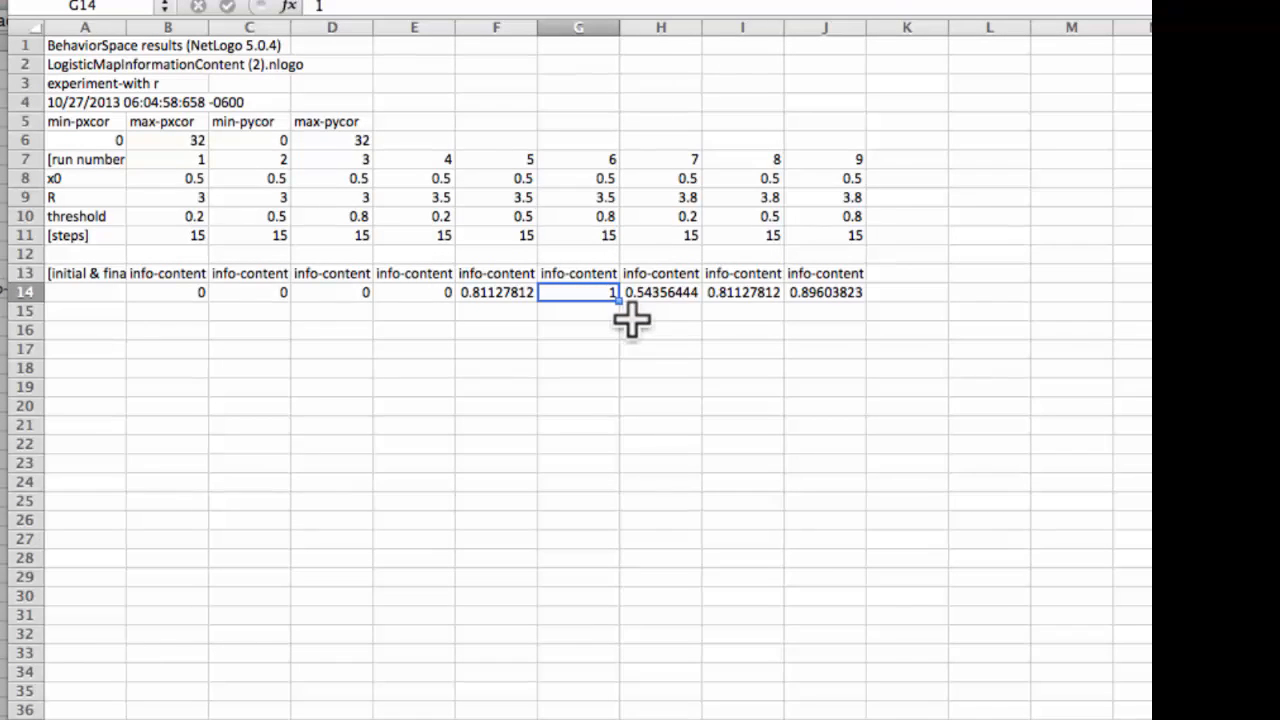
pyautogui.moveTo(588, 265)
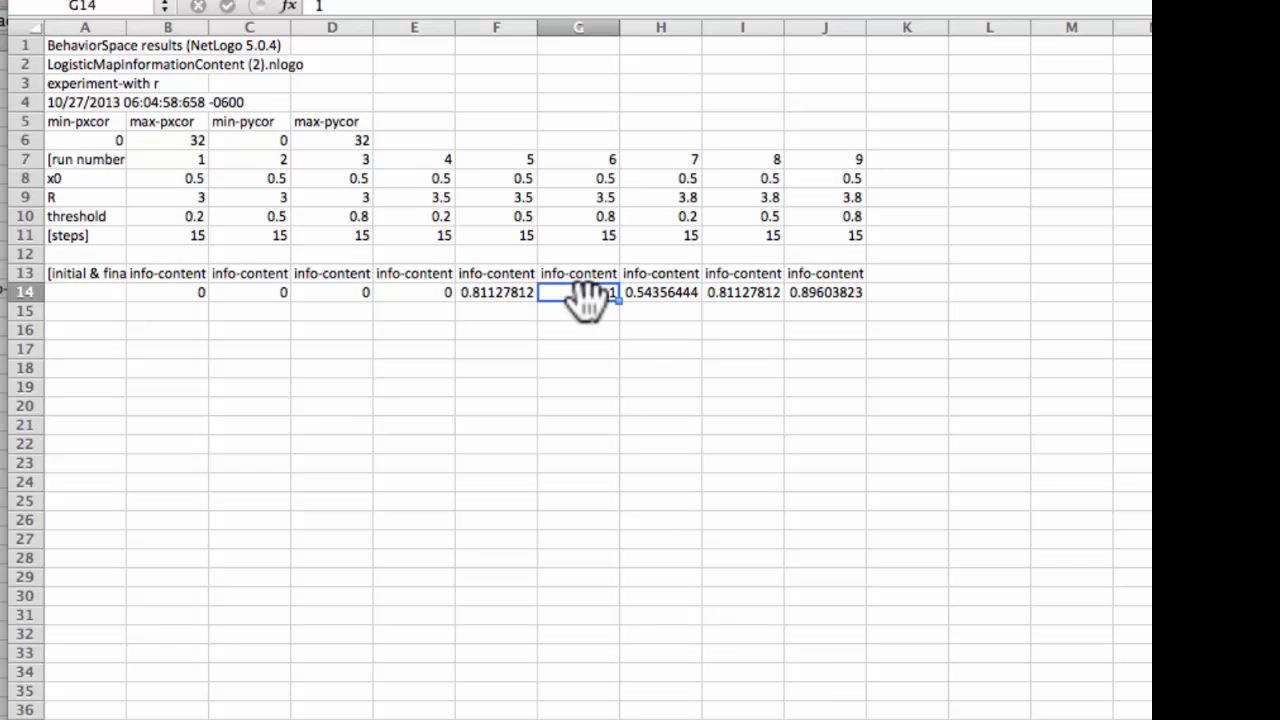
pyautogui.moveTo(657, 337)
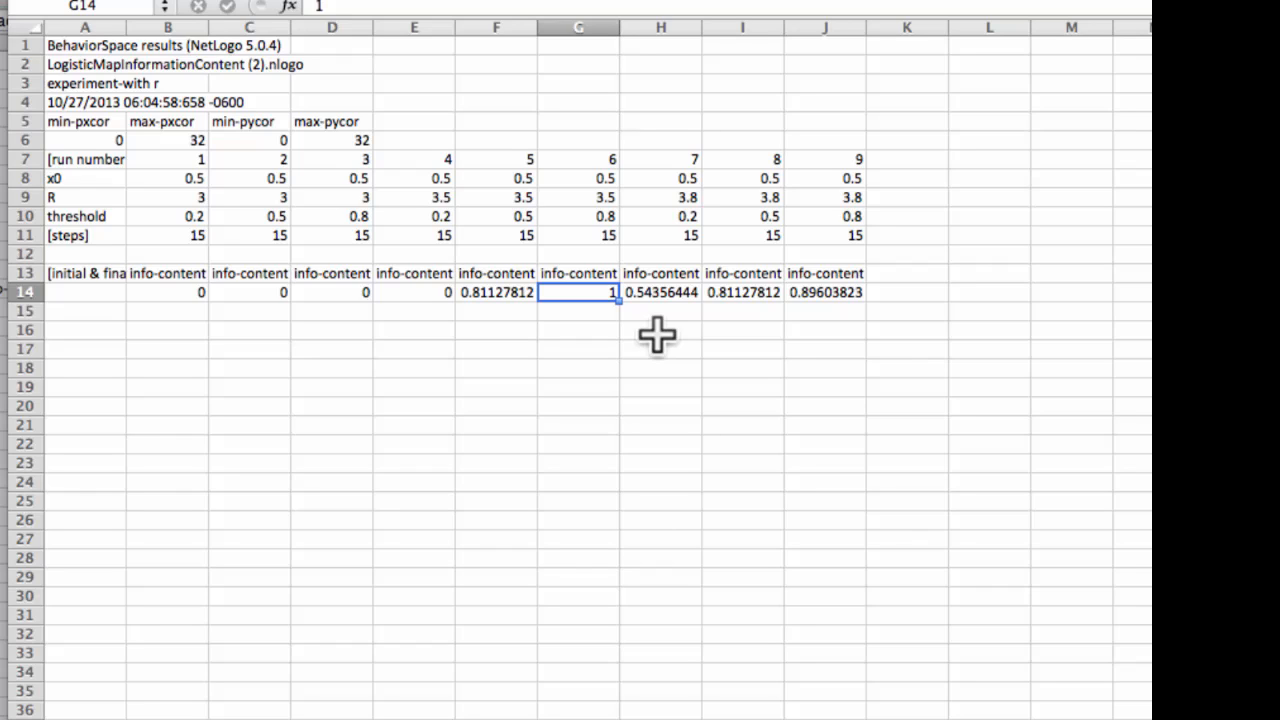
pyautogui.moveTo(490, 305)
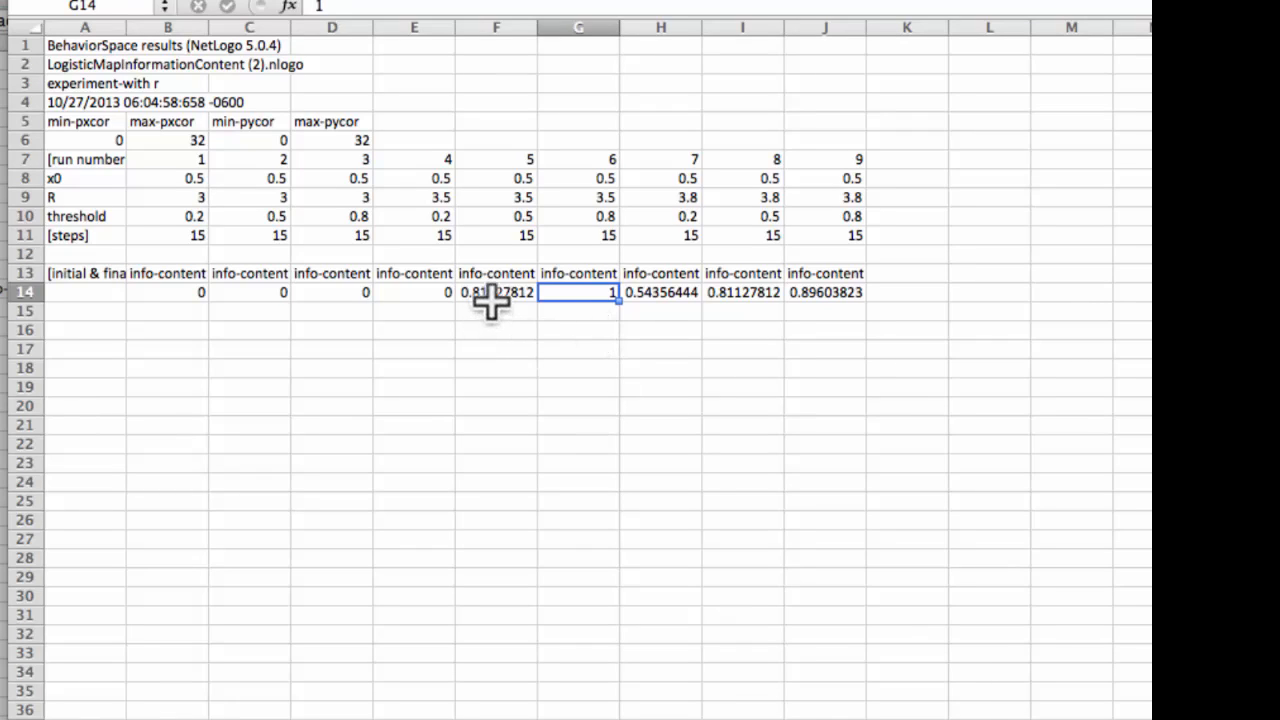
pyautogui.click(496, 291)
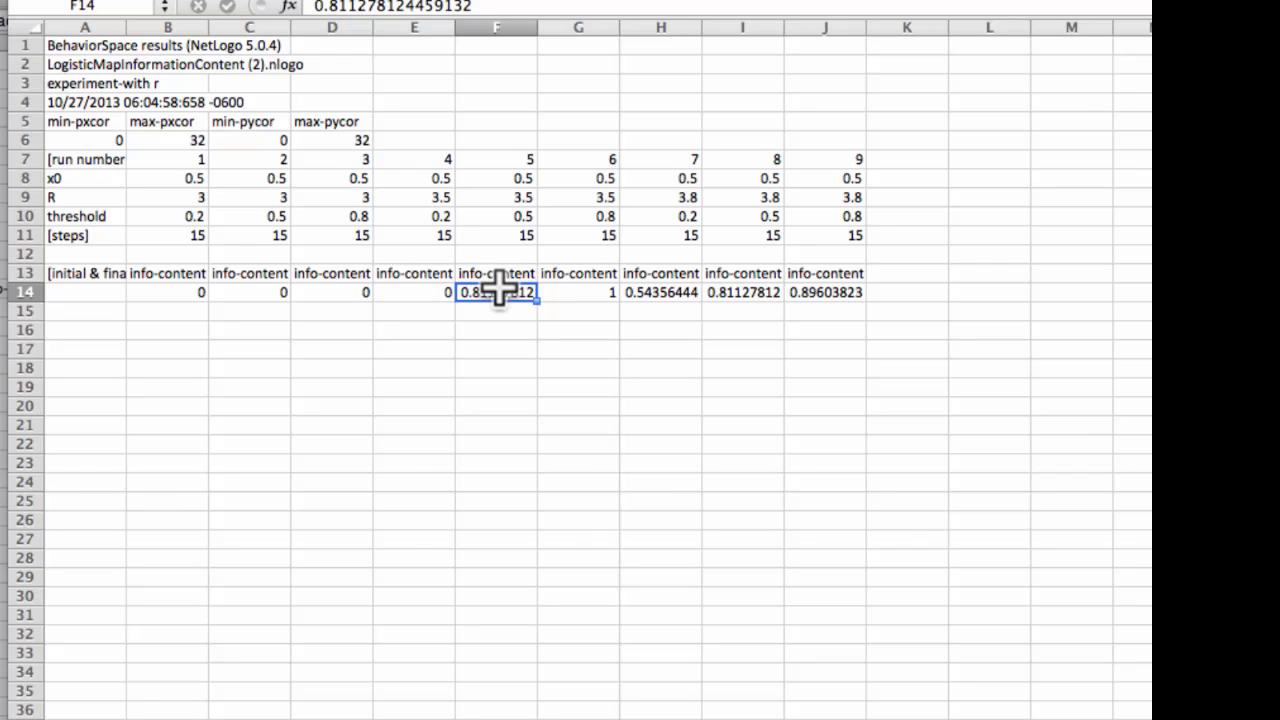
pyautogui.moveTo(550, 320)
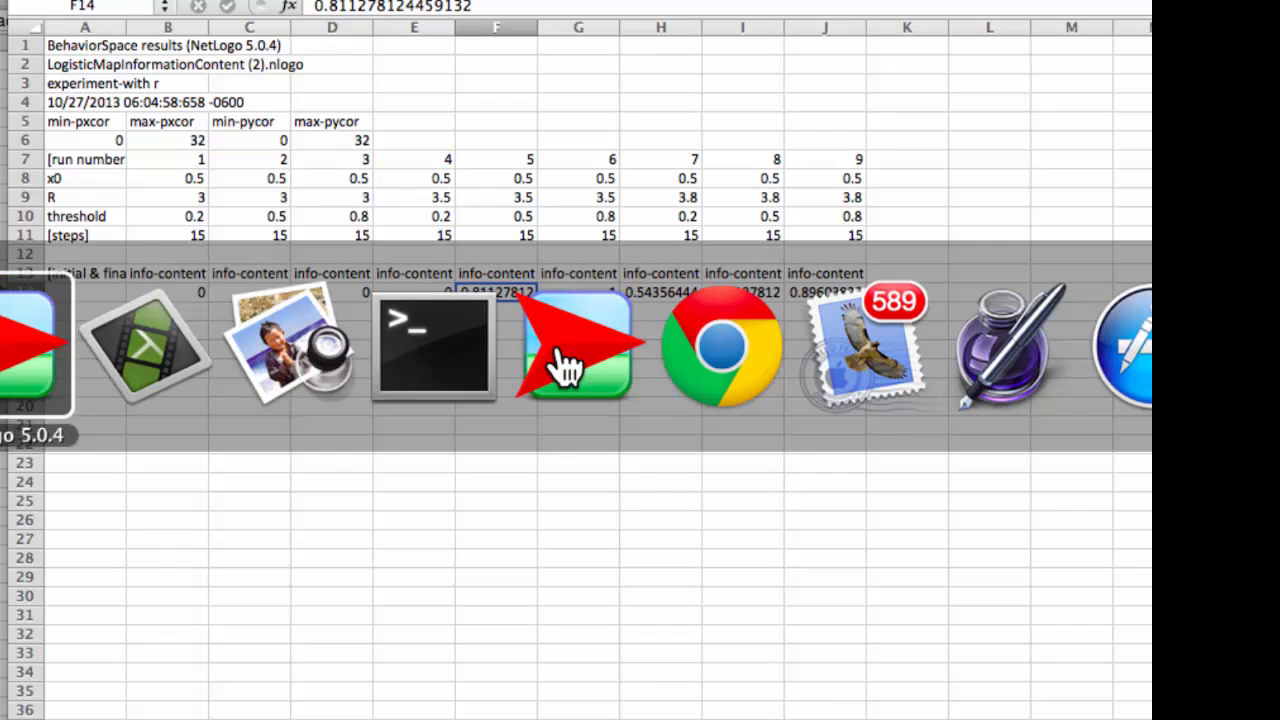
# Bring the simple-bifurcation-microscope model window to the front.
pyautogui.click(575, 345)
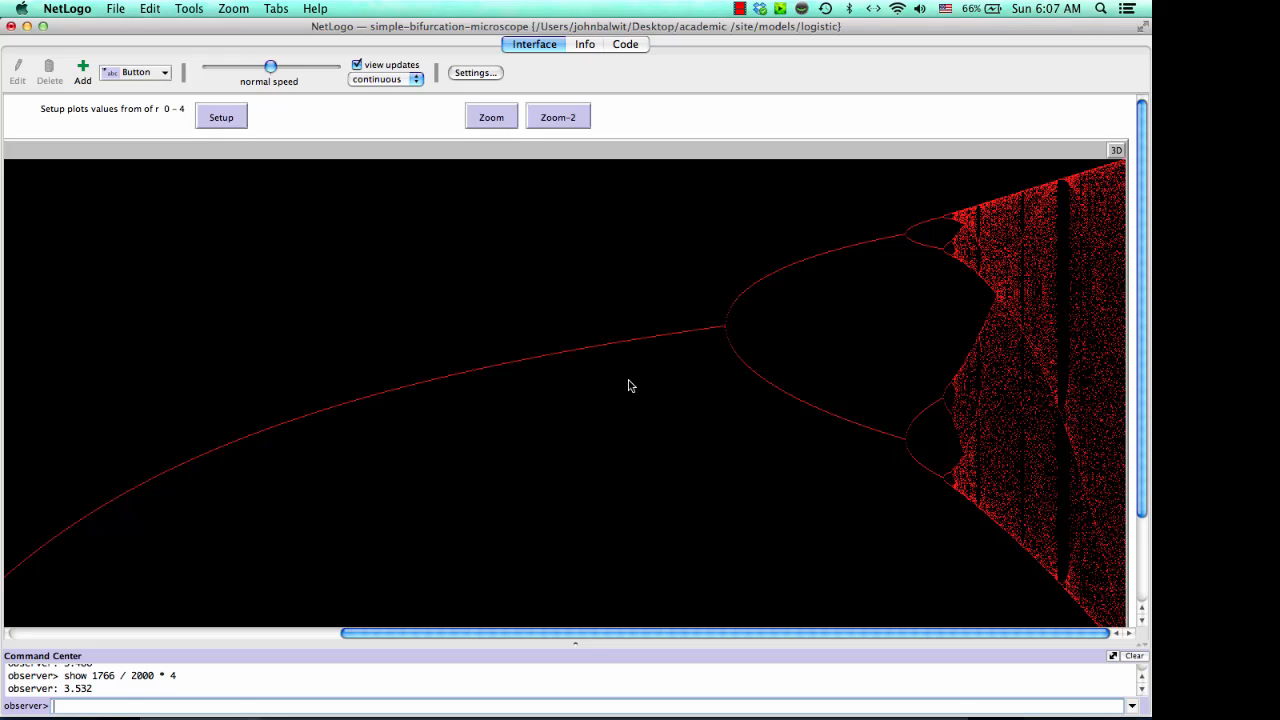
pyautogui.moveTo(710, 335)
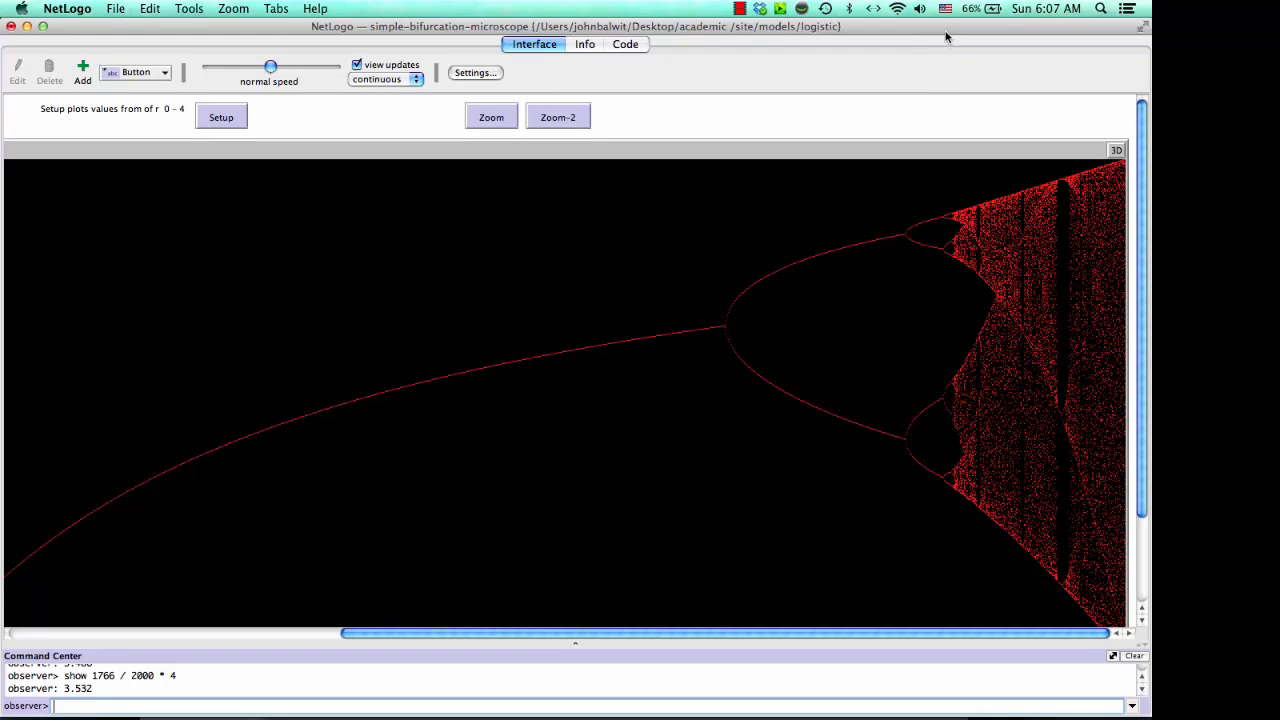
pyautogui.moveTo(925, 317)
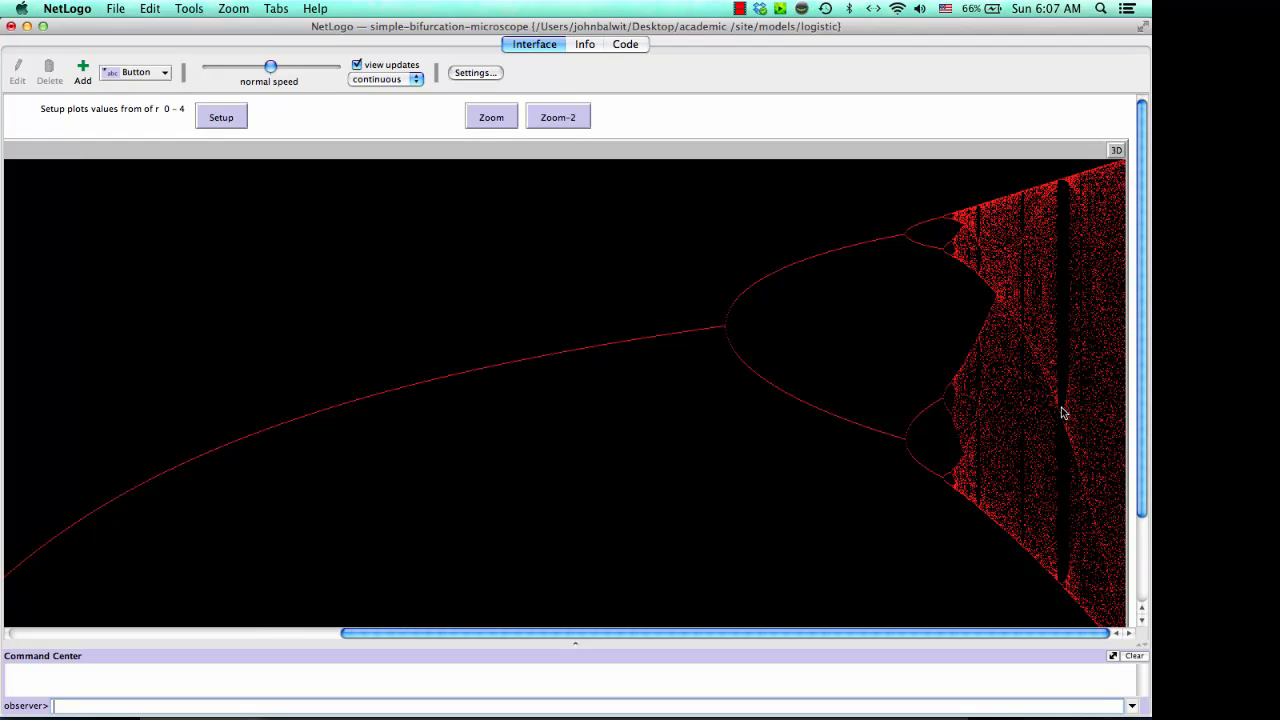
pyautogui.moveTo(985, 417)
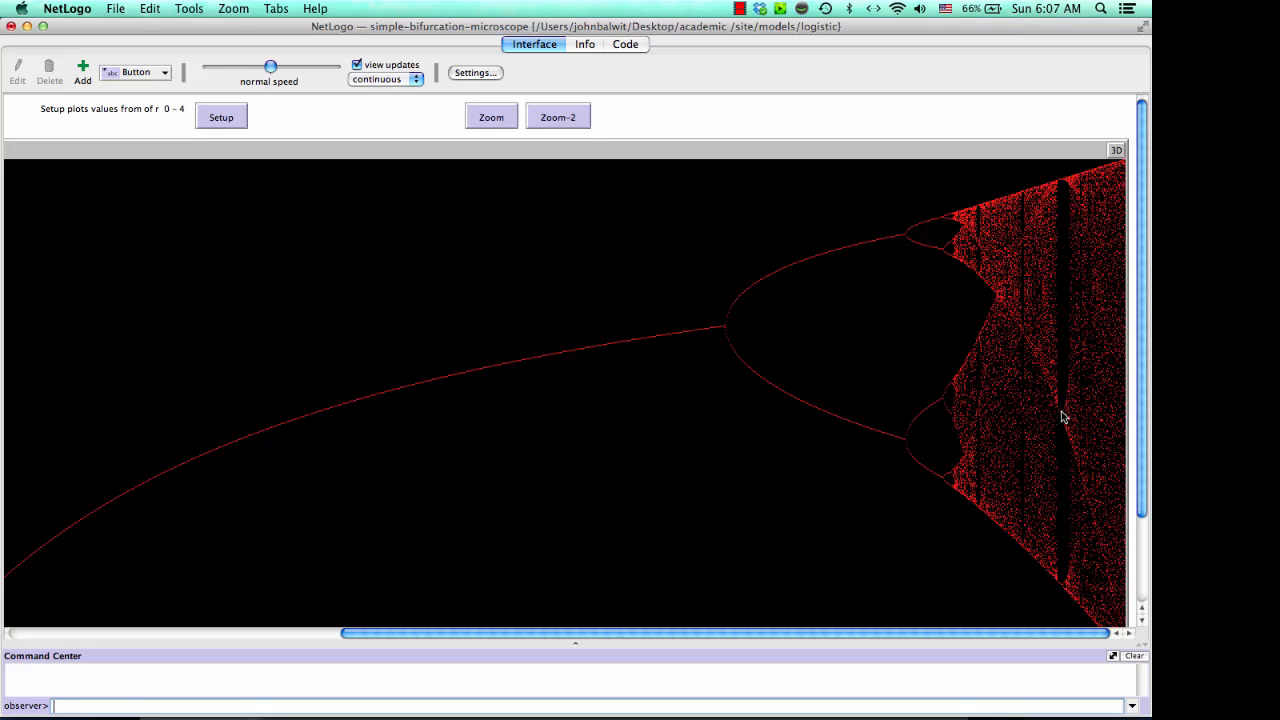
pyautogui.moveTo(924, 443)
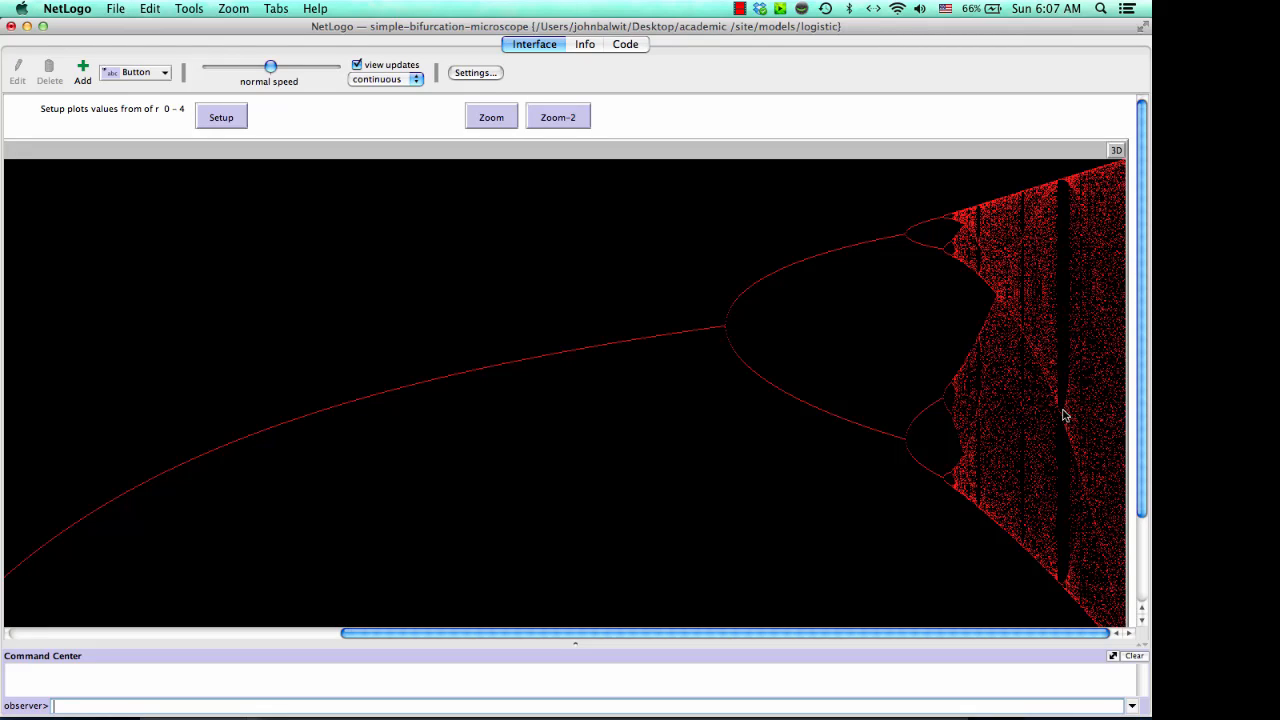
pyautogui.rightClick(1065, 416)
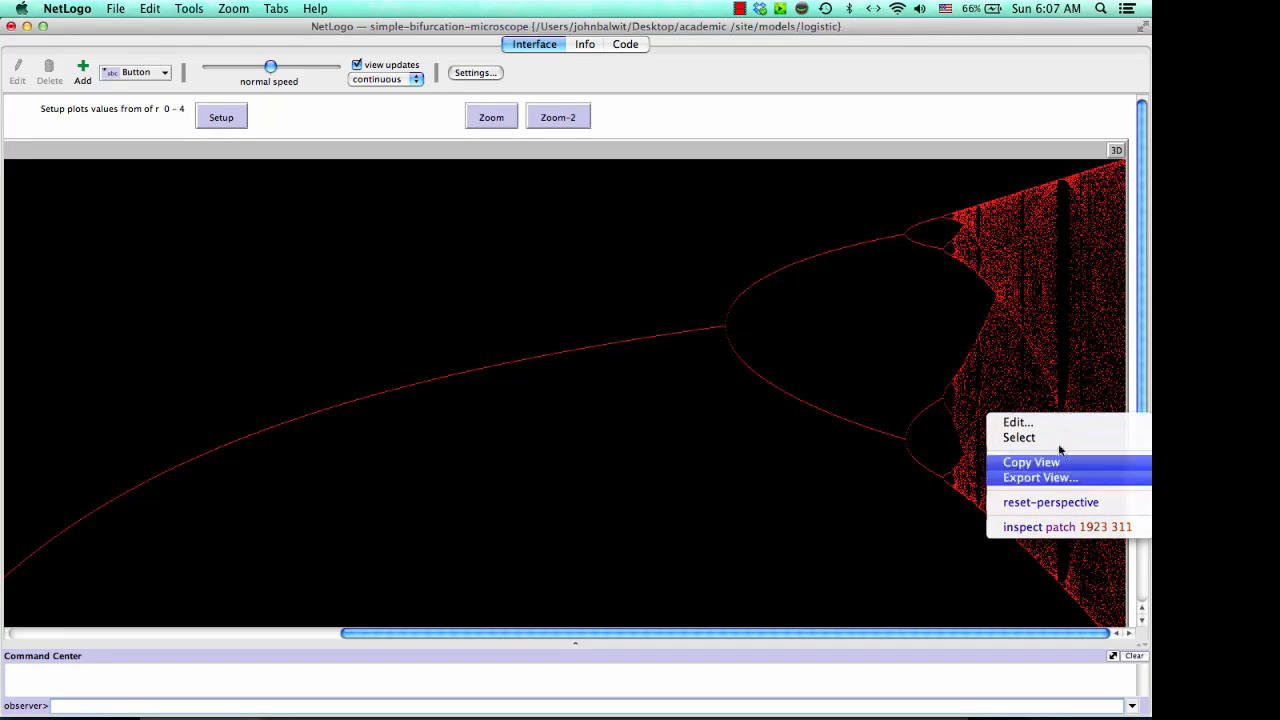
pyautogui.moveTo(1095, 527)
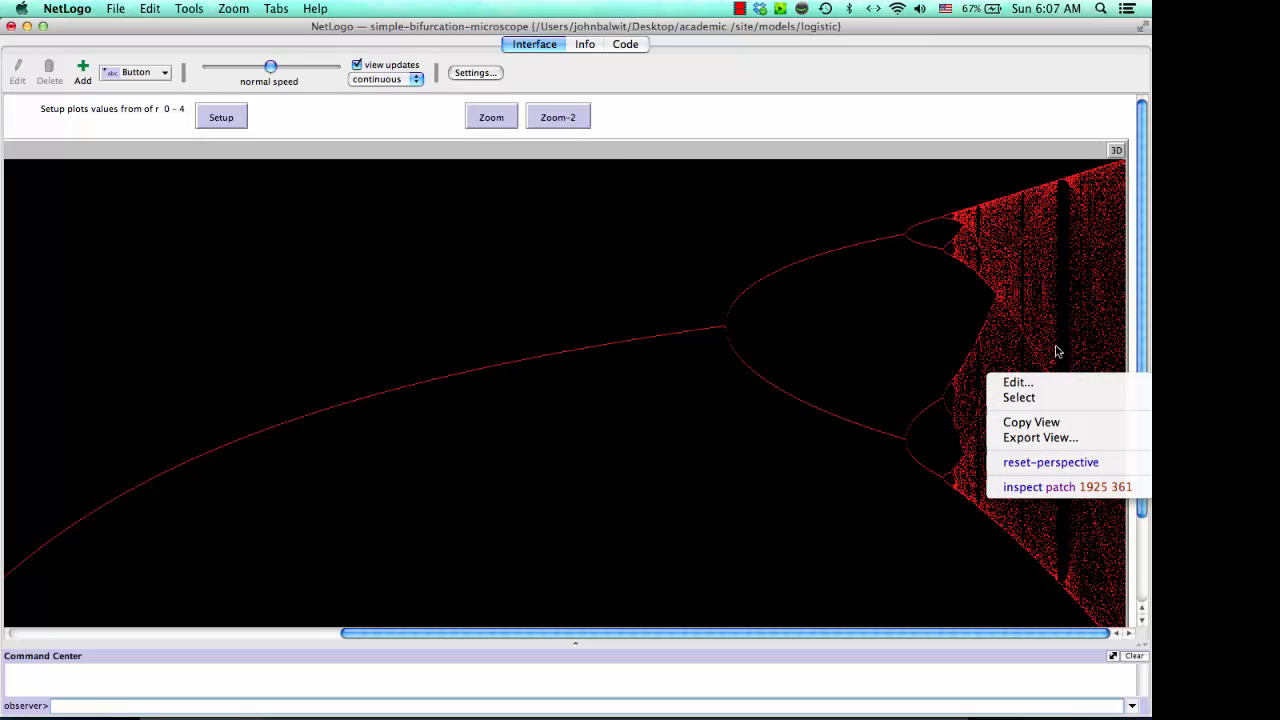
pyautogui.moveTo(1085, 370)
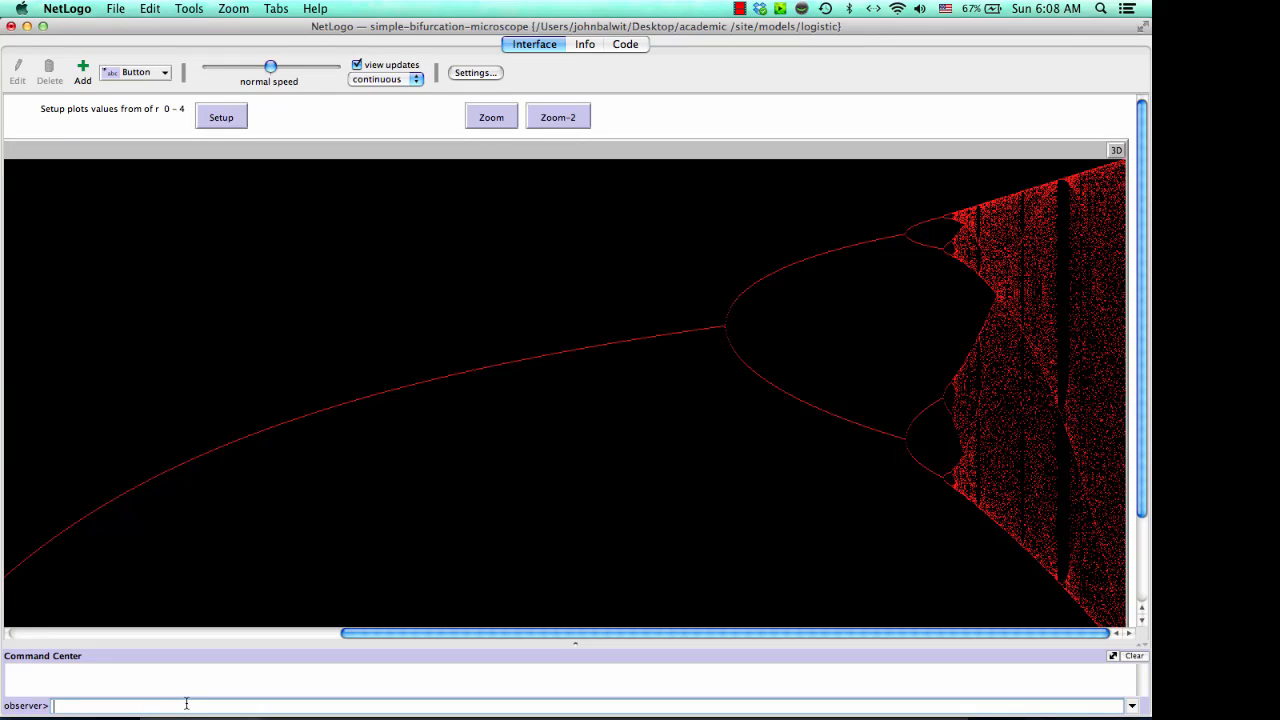
# Evaluate show 1928 / 2000 * 4 in the Command Center and select the 3.856 result.
pyautogui.write('show 1928')
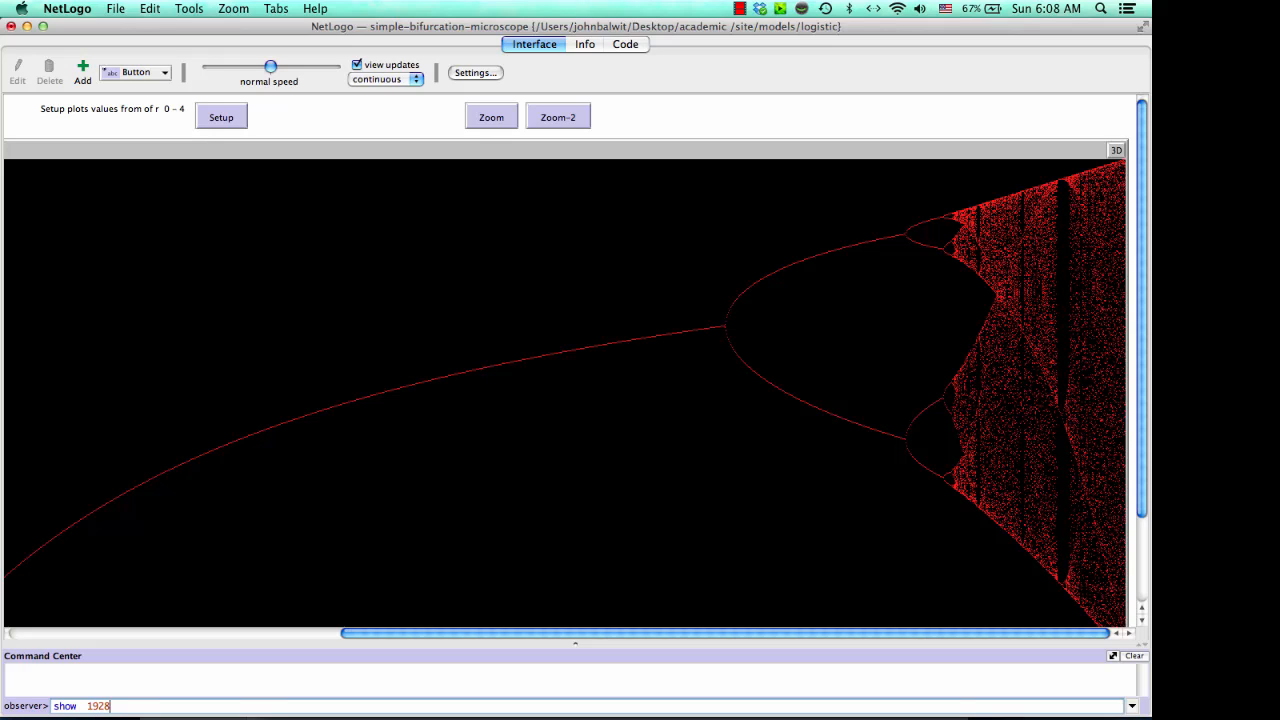
pyautogui.write('/')
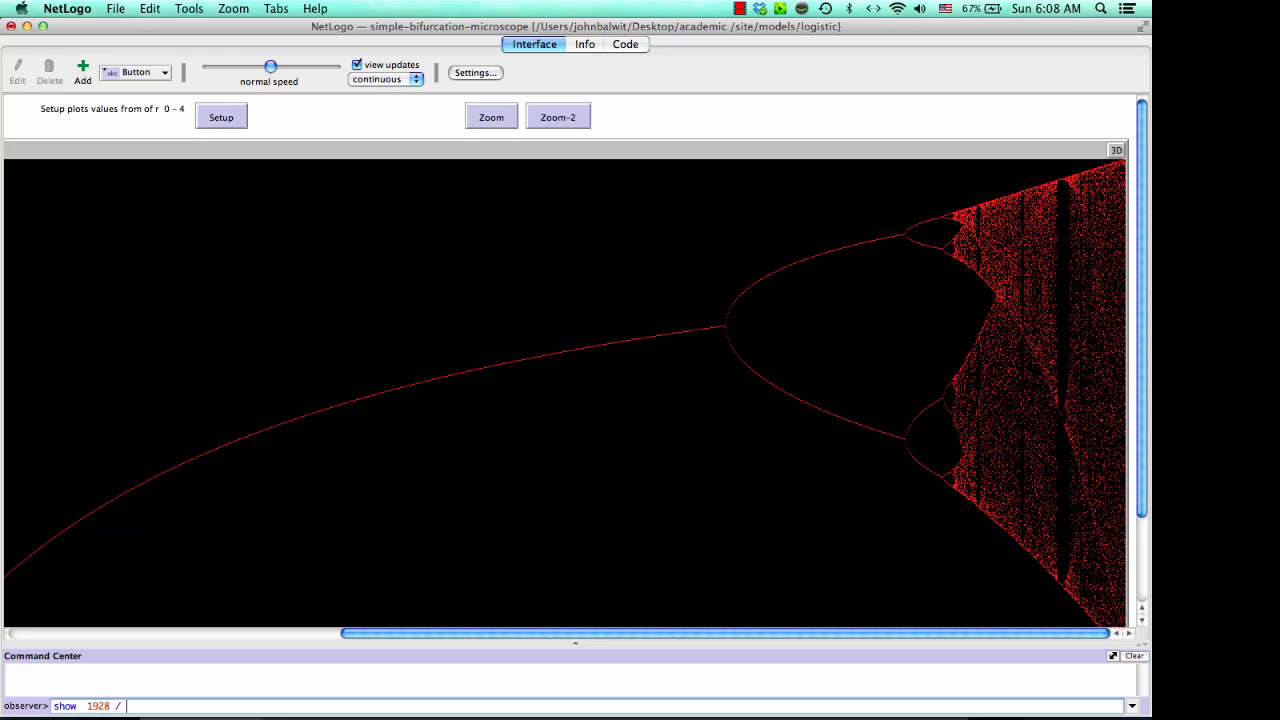
pyautogui.write('2000')
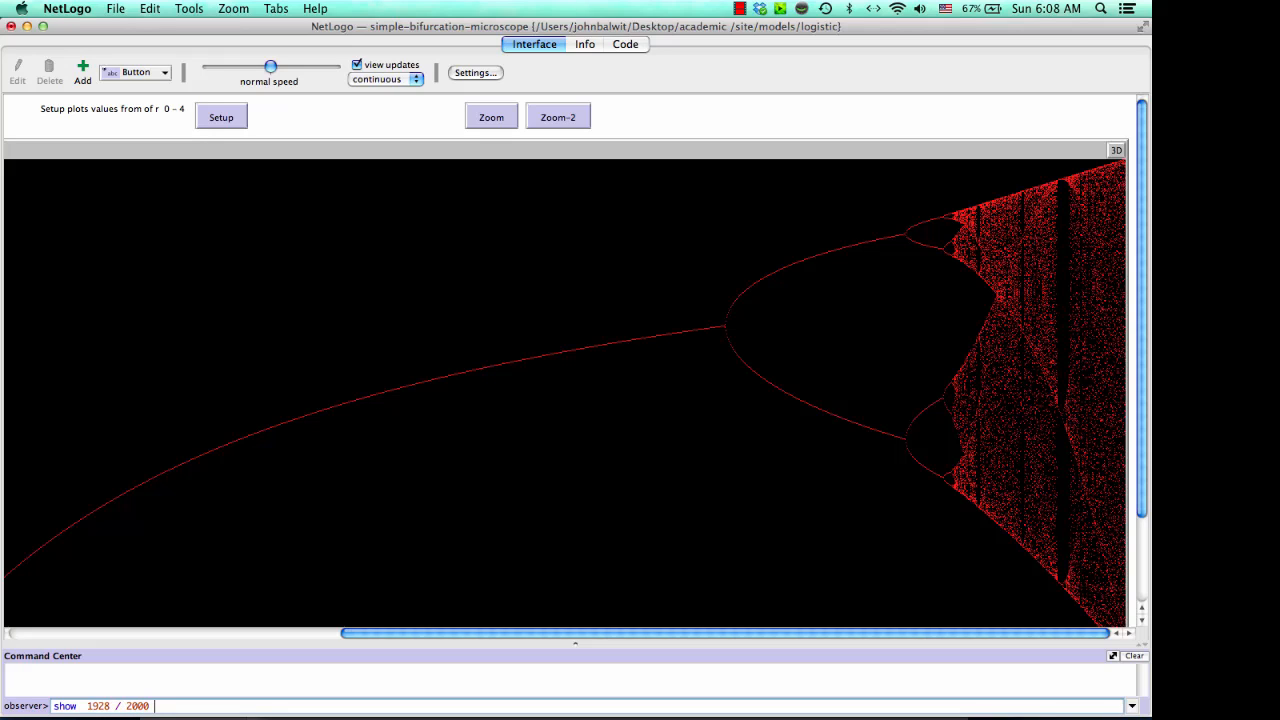
pyautogui.write('*')
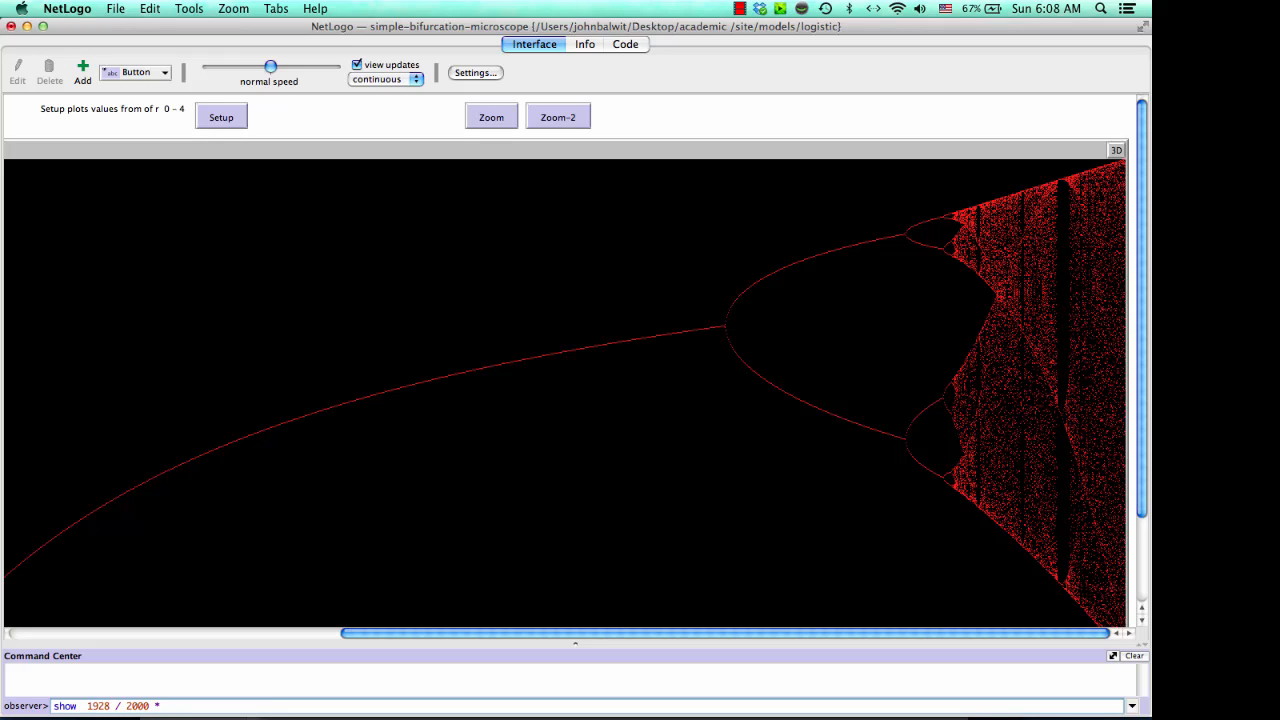
pyautogui.write('4')
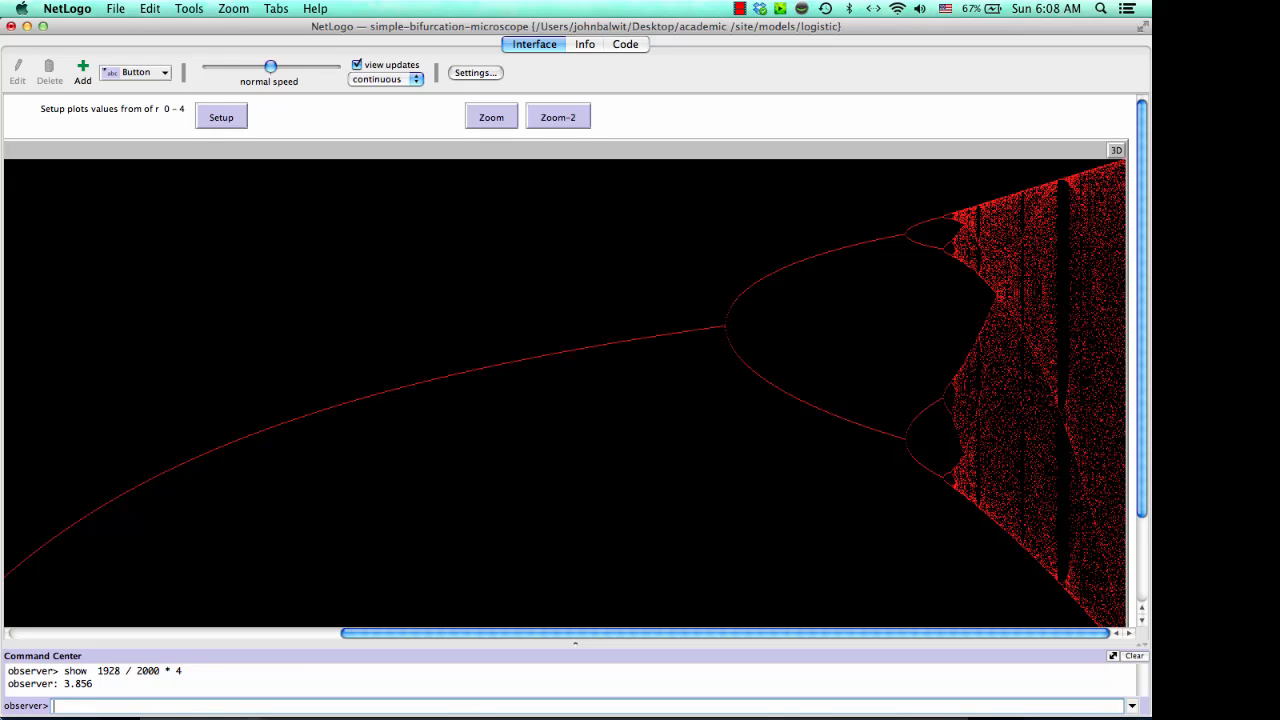
pyautogui.doubleClick(77, 683)
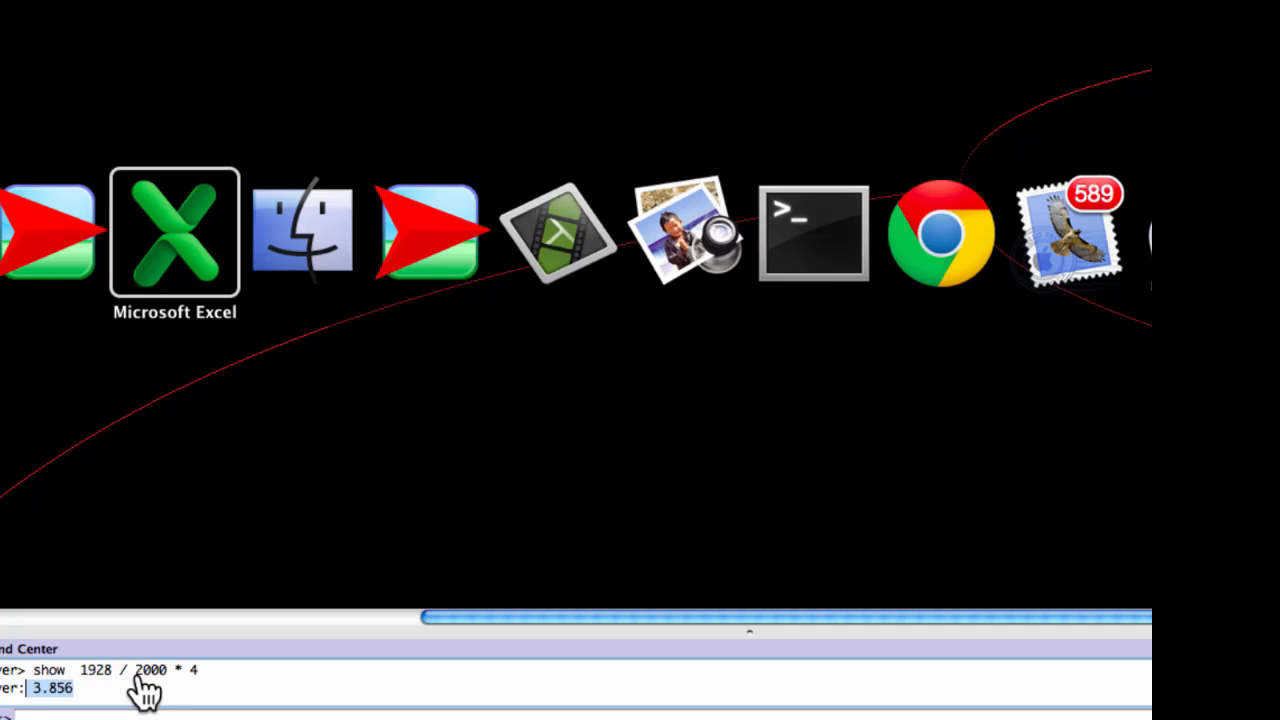
pyautogui.moveTo(302, 235)
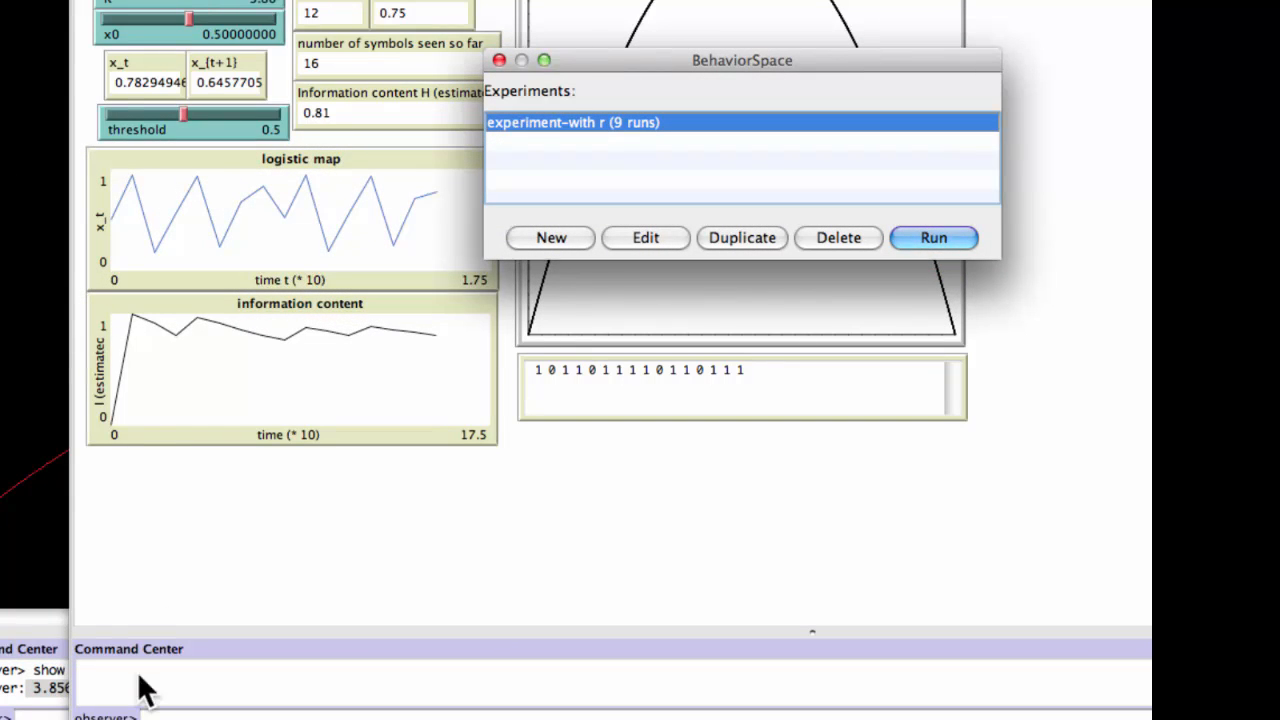
# Reopen the experiment-with r settings in the information-content model's BehaviorSpace.
pyautogui.click(645, 237)
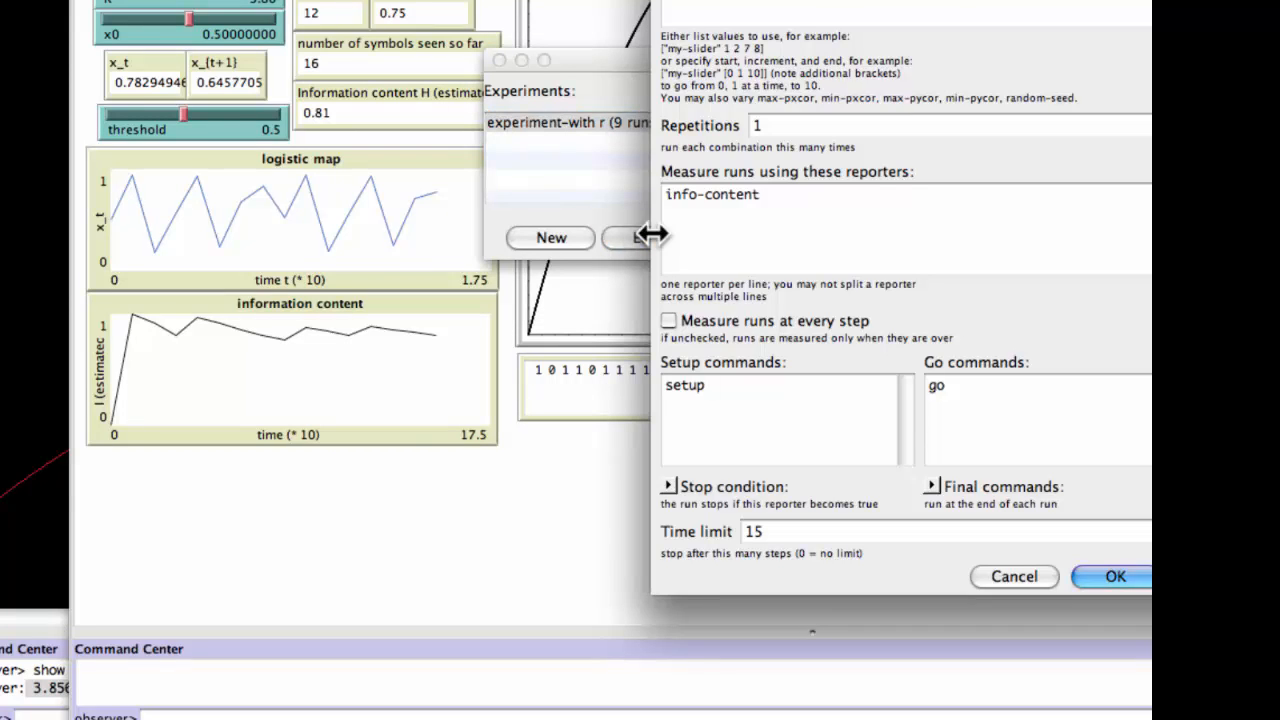
pyautogui.moveTo(925, 185)
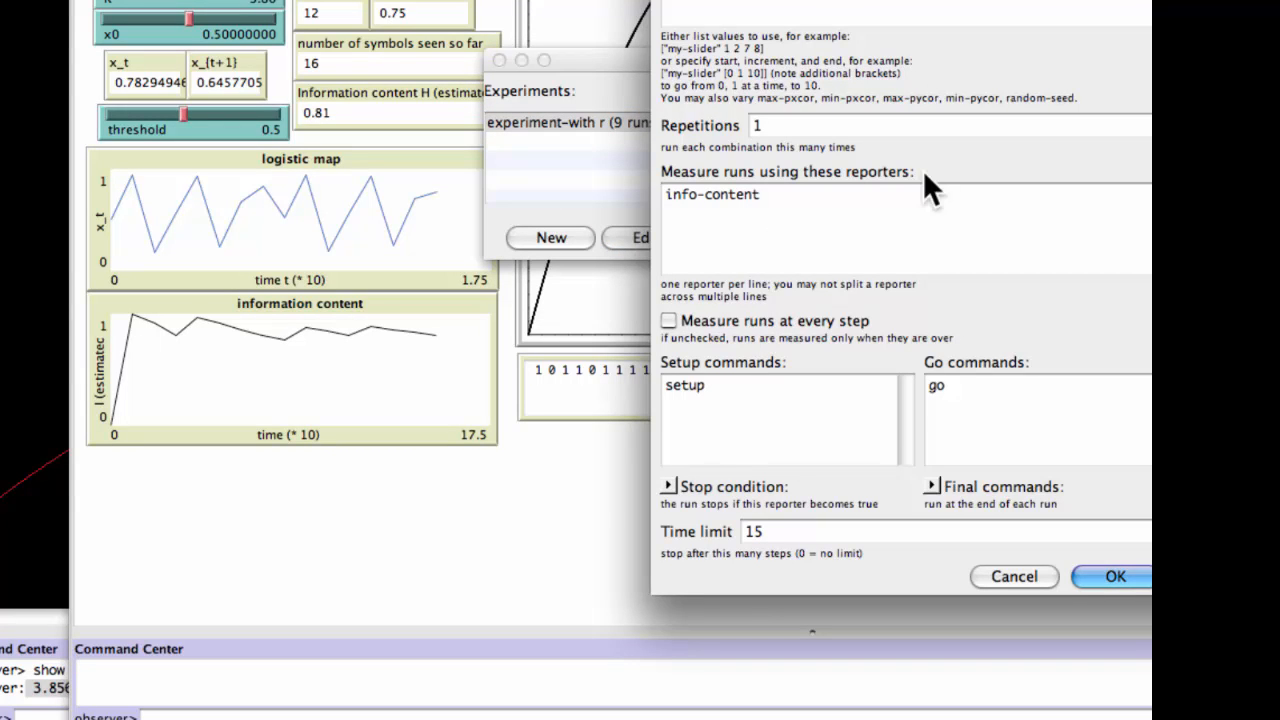